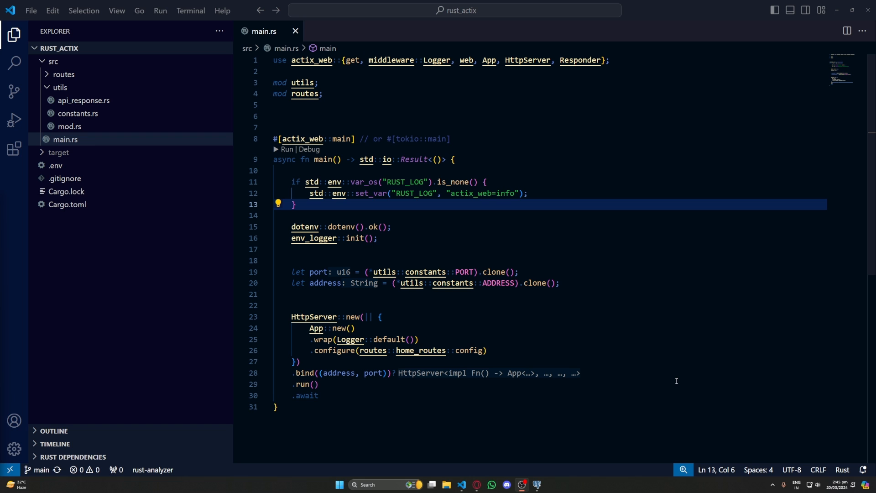
In pgAdmin 4, create the NewBlogDB database with trasherr as owner.
left_click(535, 484)
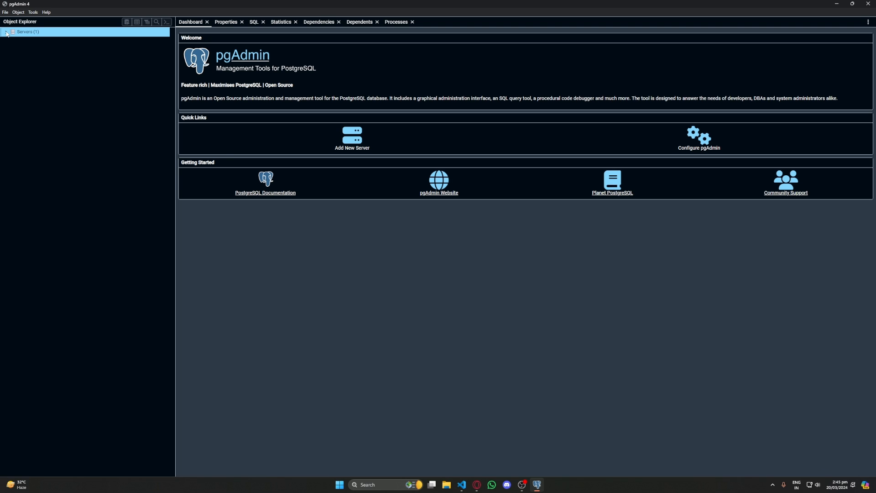
left_click(6, 32)
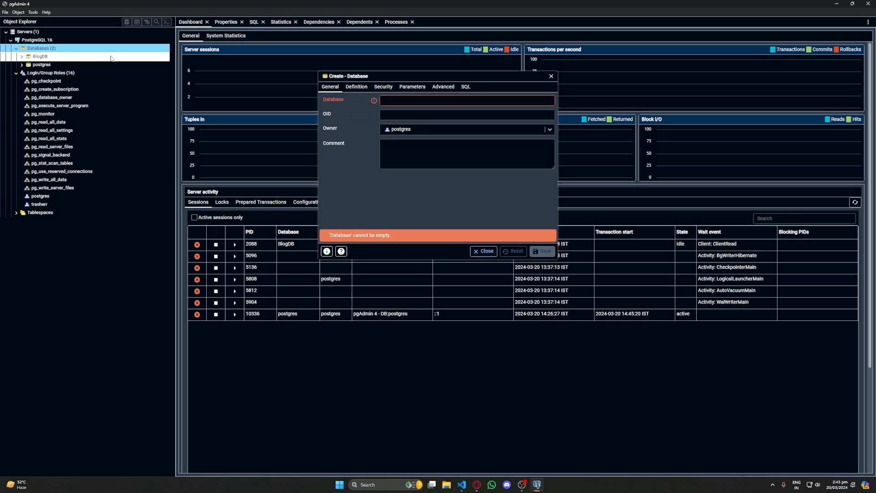
left_click(549, 129)
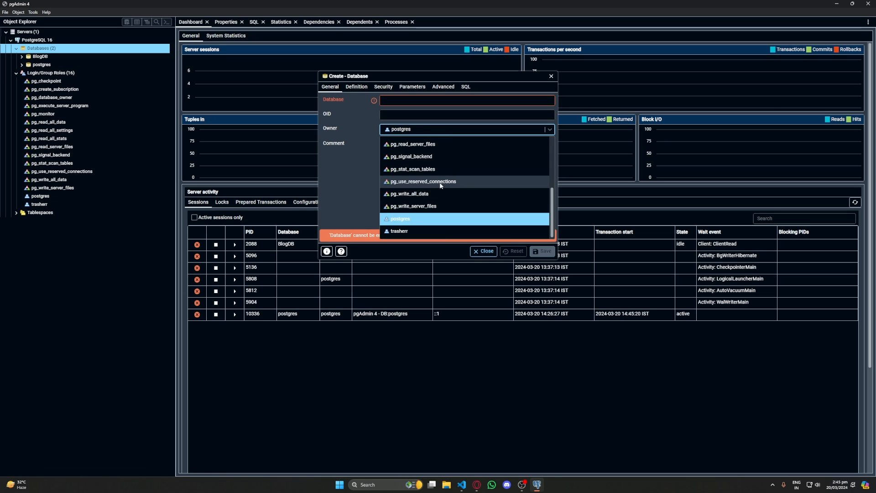
left_click(399, 231)
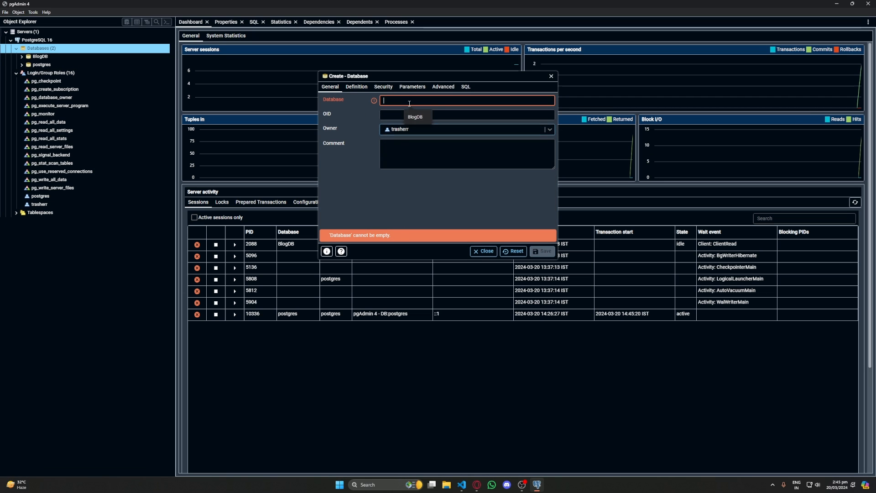
type("NewBlog")
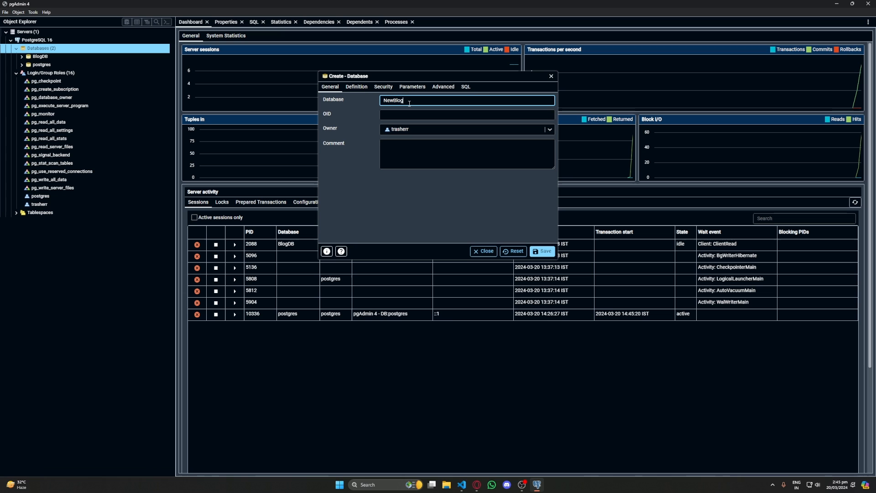
type("DB")
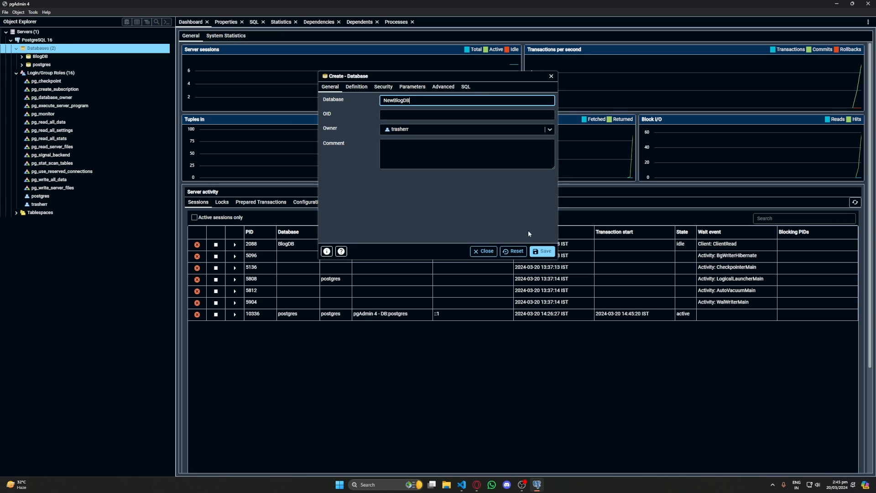
left_click(540, 251)
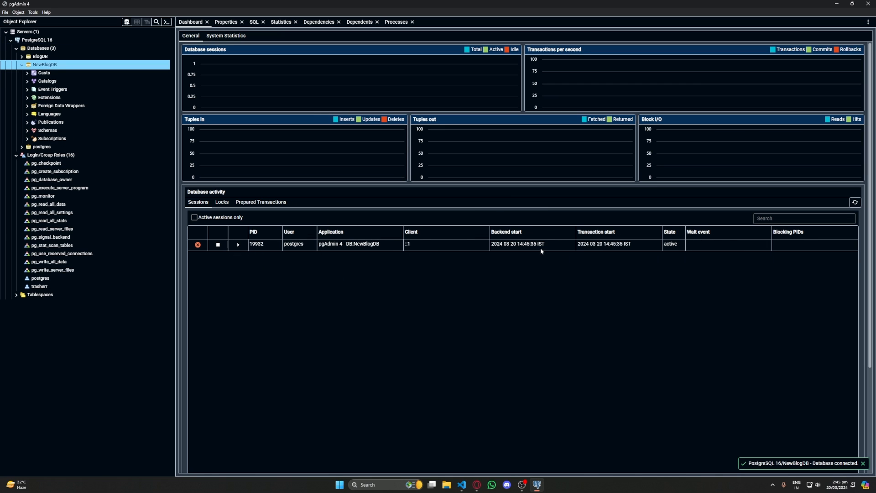
mouse_move(276, 128)
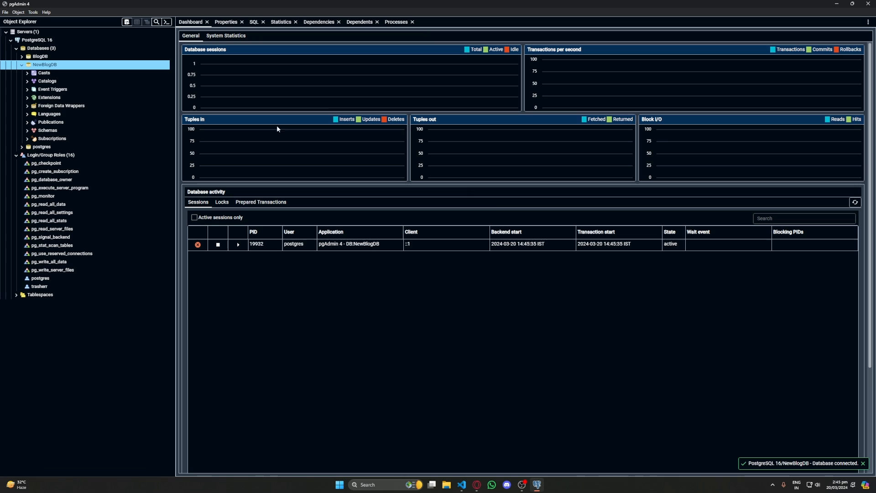
mouse_move(505, 206)
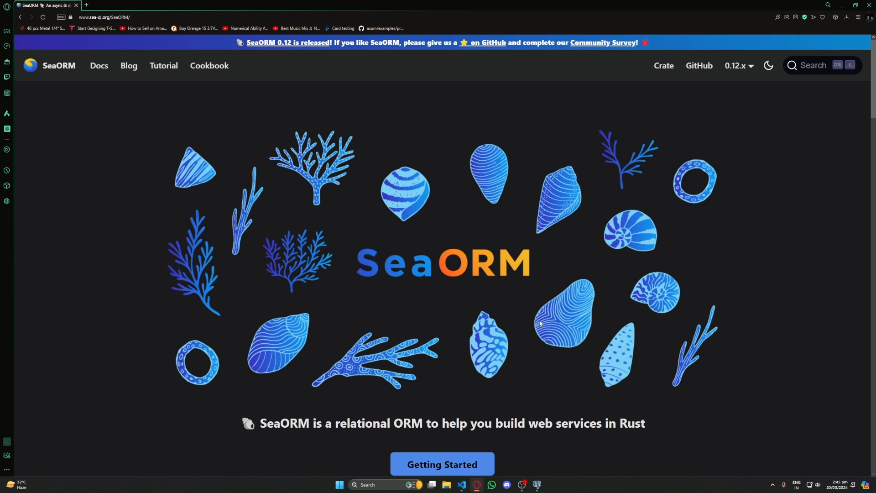
Open the SeaORM 'Choosing a Database & Async Runtime' guide and paste its sea-orm 0.12 snippet into Cargo.toml.
left_click(99, 65)
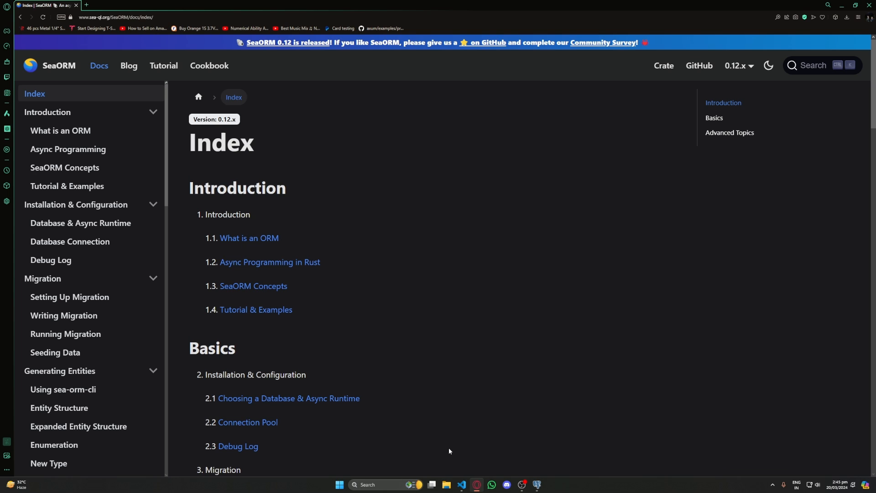
scroll("down", 3)
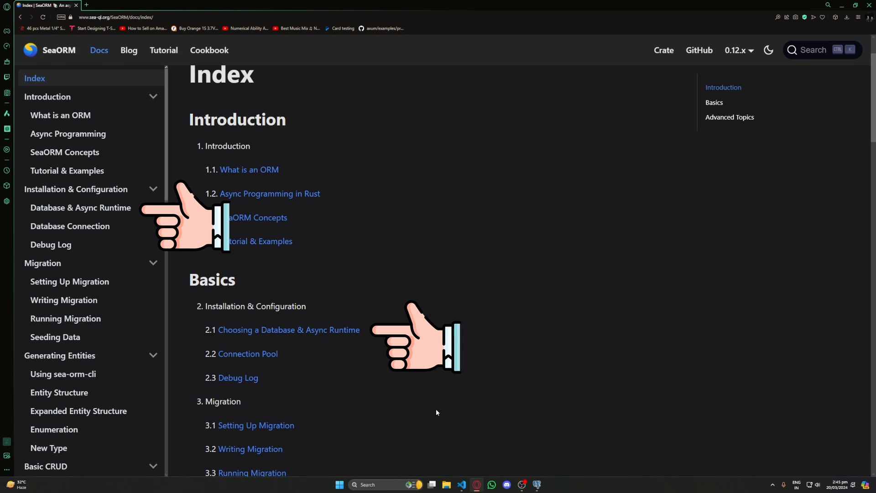
mouse_move(336, 330)
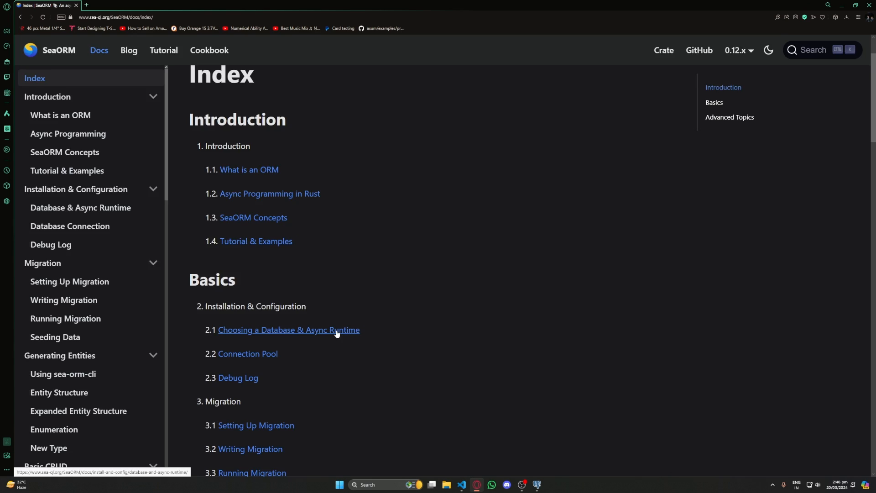
left_click(289, 330)
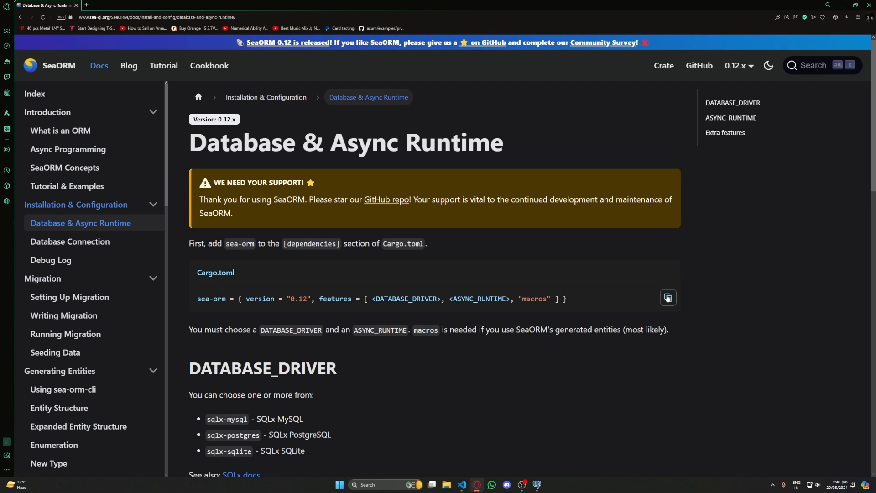
left_click(667, 297)
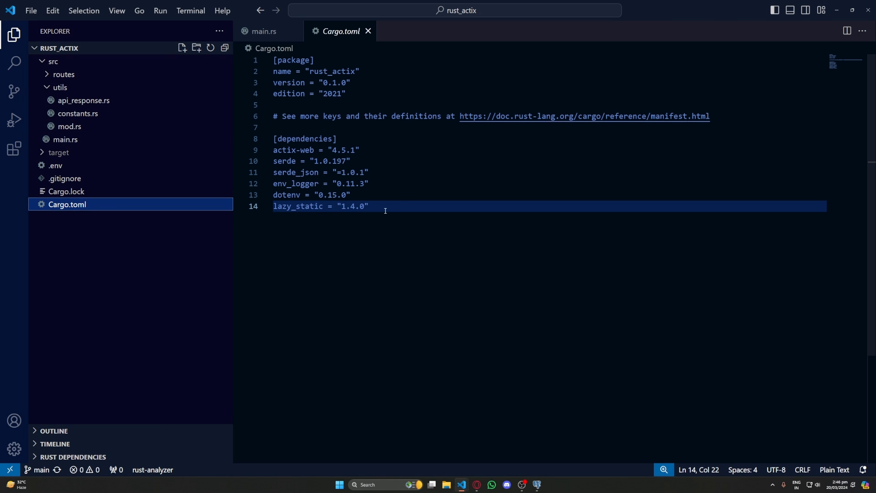
type("sea-orm = { version = \"0.12\", features = [ <DATABASE_DRIVER>, <ASYNC_RUNTIME>, \"macros\" ] }")
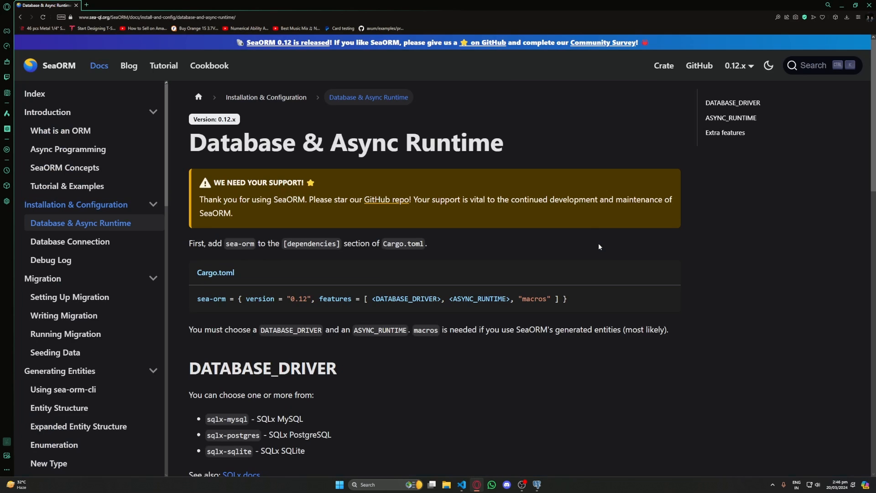
Copy the sqlx-postgres driver name into the sea-orm features in Cargo.toml.
scroll("down", 3)
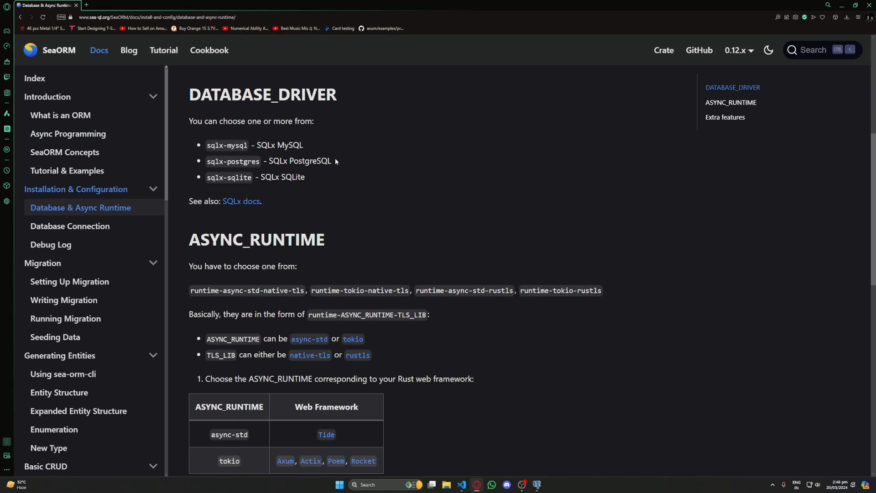
double_click(232, 161)
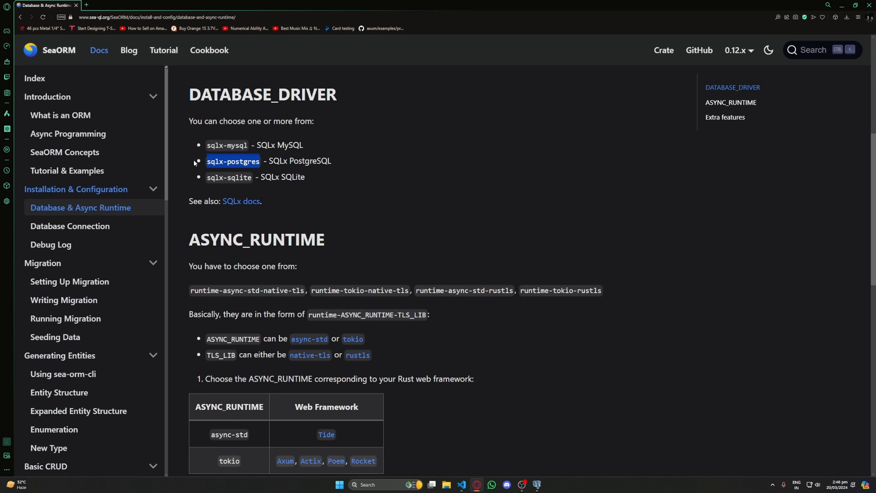
left_click(461, 484)
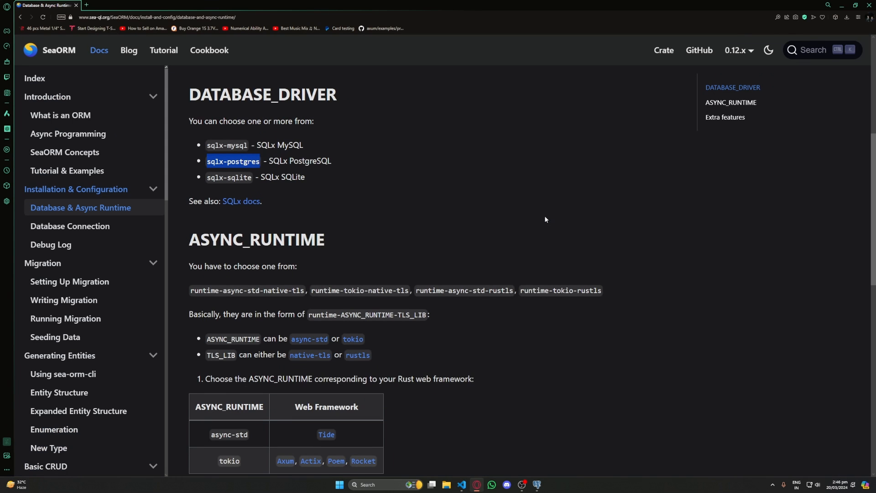
scroll("down", 3)
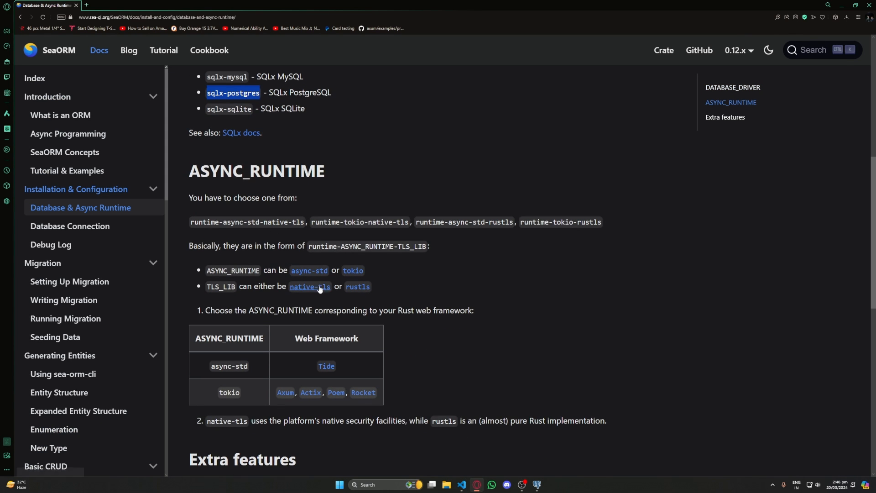
mouse_move(488, 264)
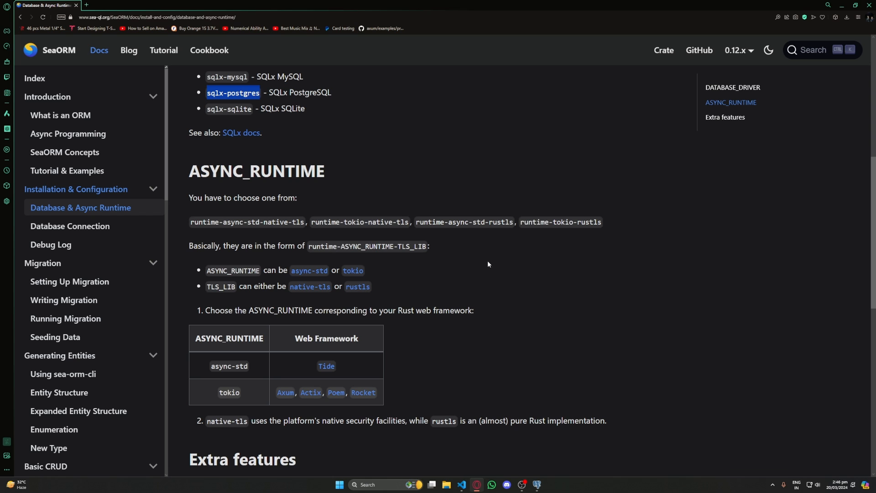
double_click(560, 222)
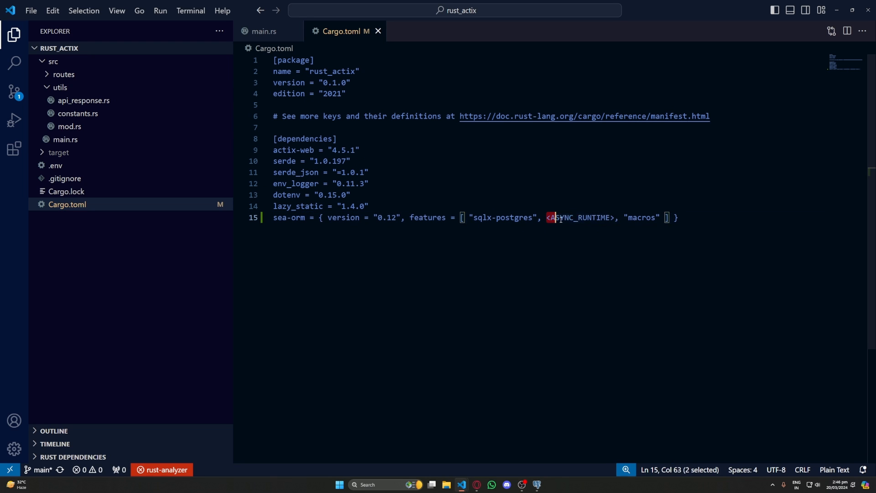
Replace <ASYNC_RUNTIME> in Cargo.toml with "runtime-tokio-rustls" and check rust-analyzer's status.
type("\"\"")
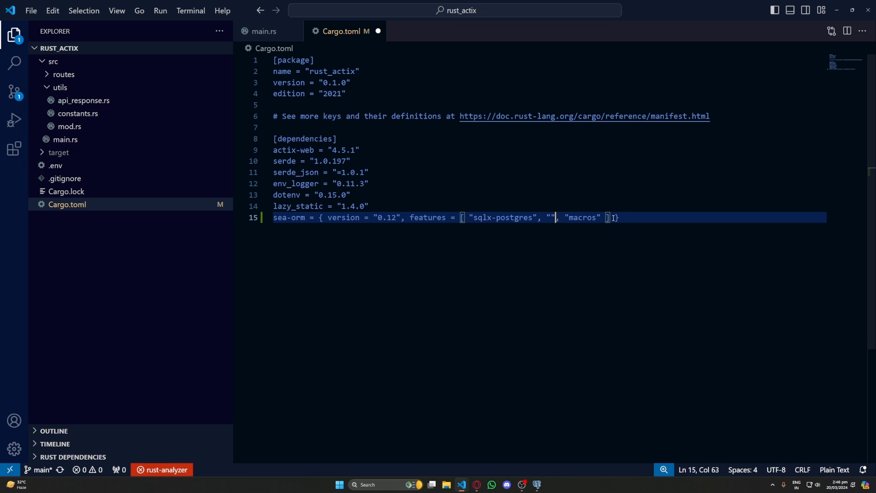
type("runtime-tokio-rustls")
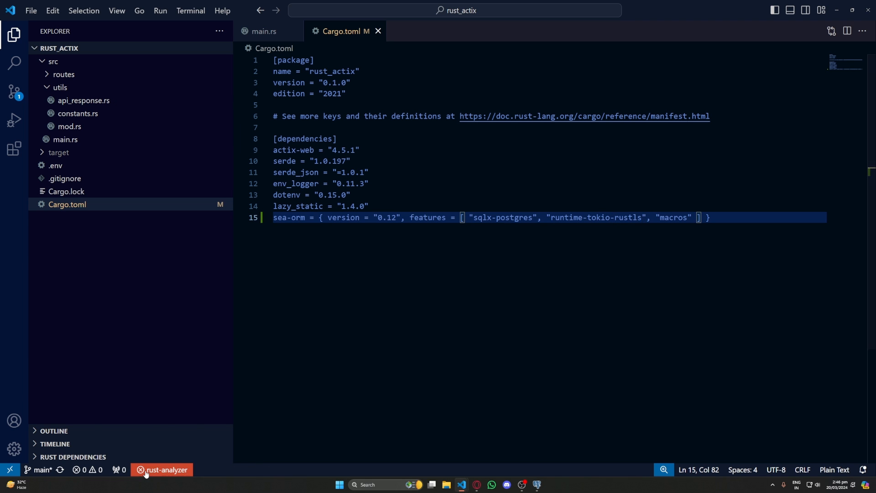
left_click(162, 469)
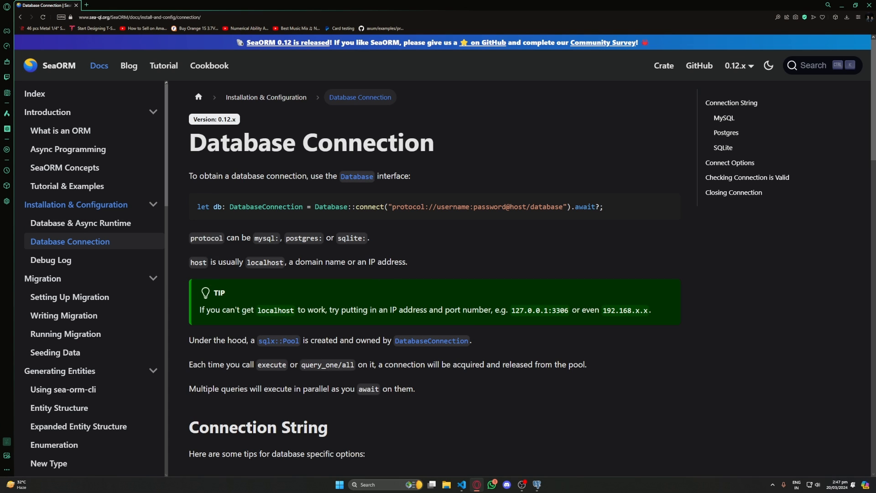
mouse_move(603, 362)
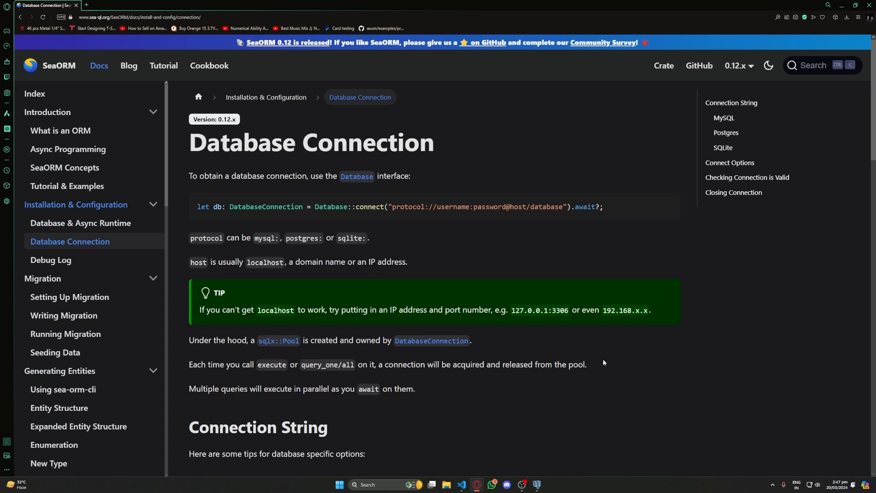
Scroll through the Database Connection guide's connection strings and options, then return to main.rs.
scroll("down", 3)
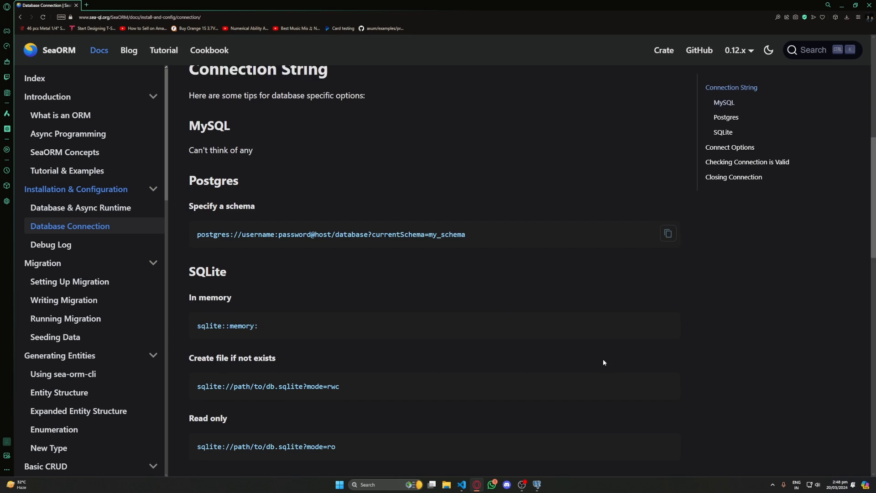
scroll("down", 3)
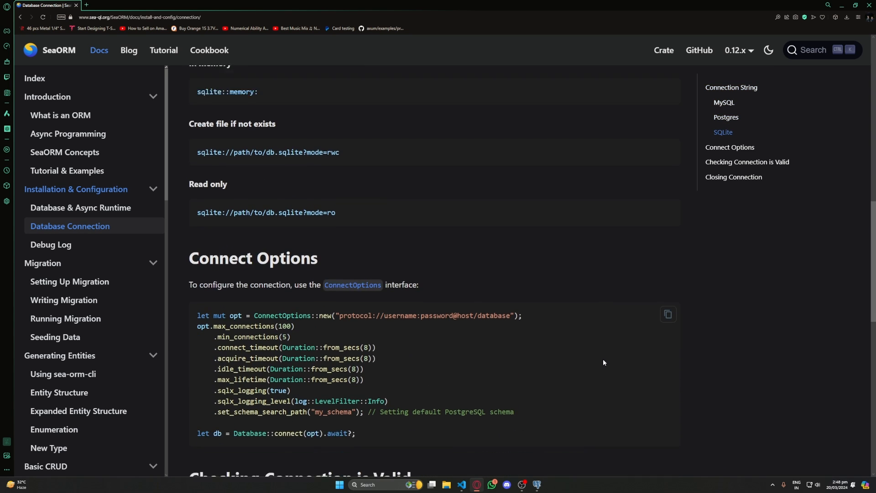
scroll("down", 3)
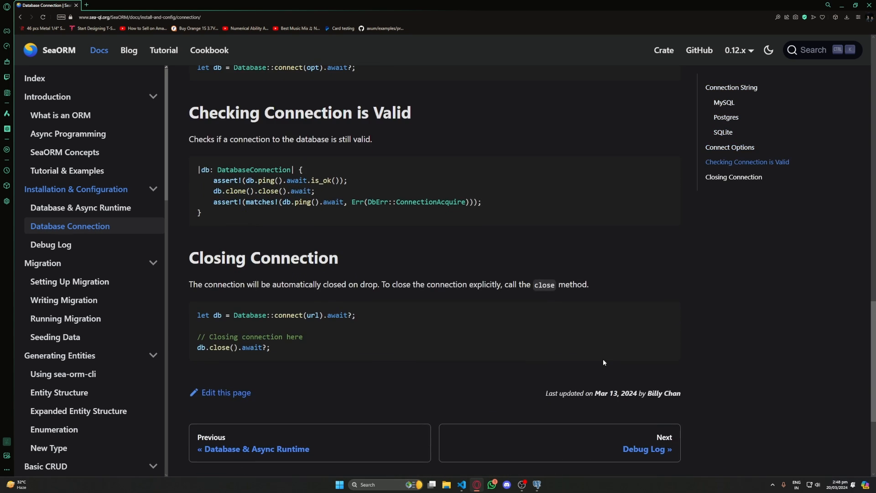
scroll("up", 3)
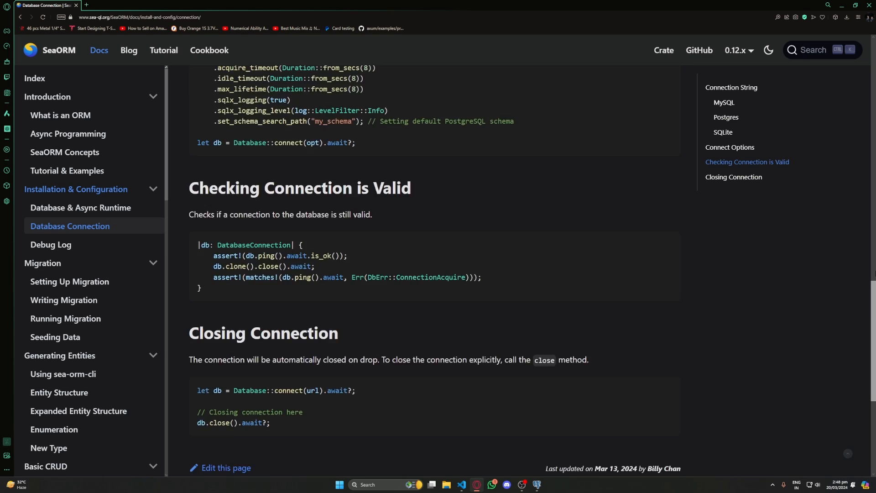
scroll("up", 3)
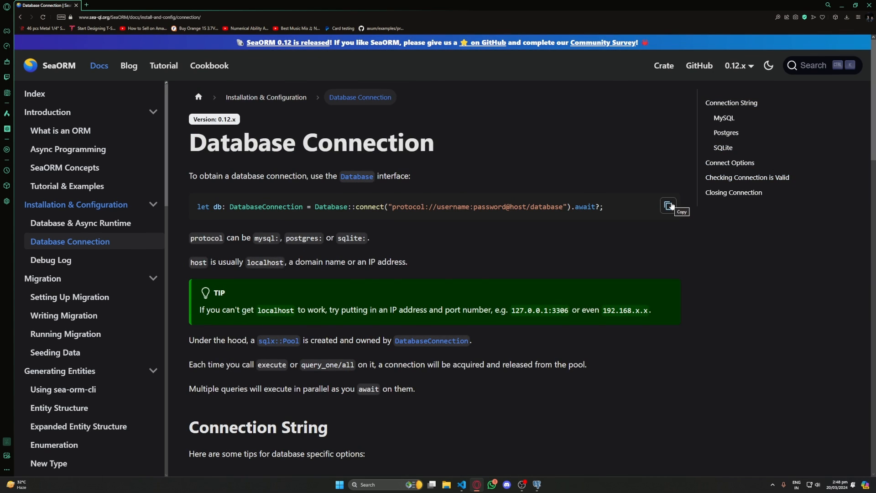
left_click(460, 484)
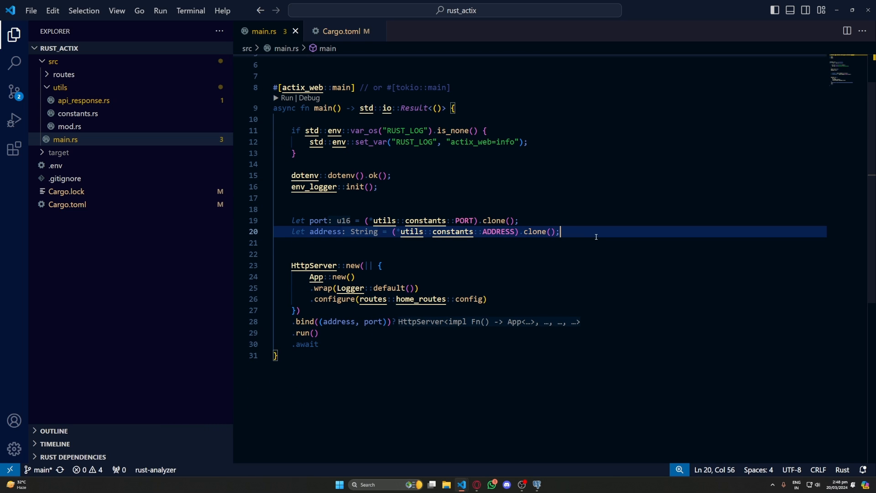
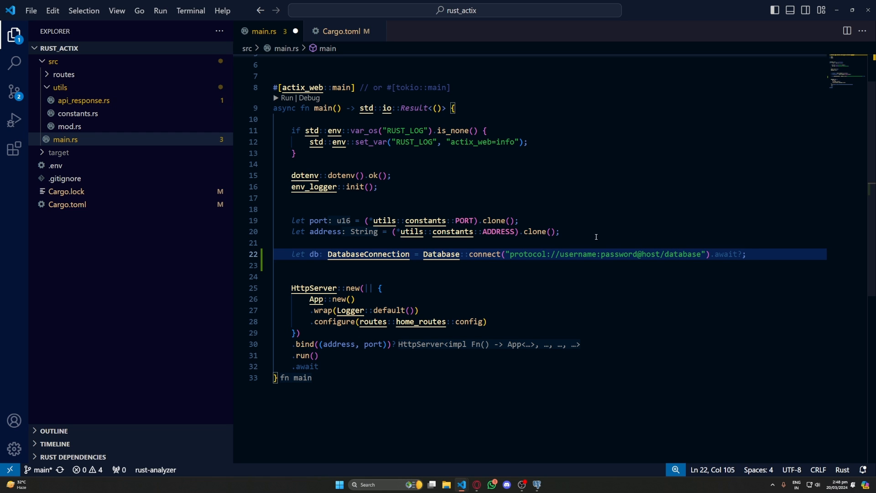
Add a Database::connect line to main.rs and start a DATABASE_URL= entry in .env.
left_click(55, 165)
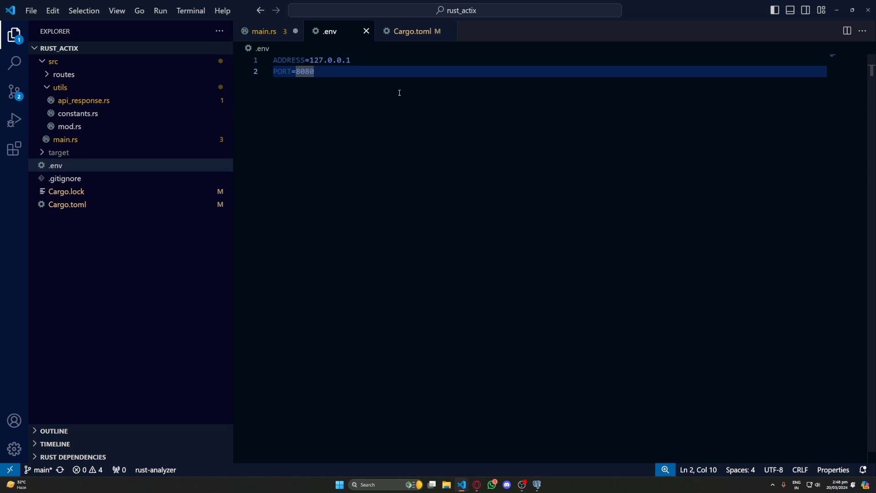
type("DATABASE")
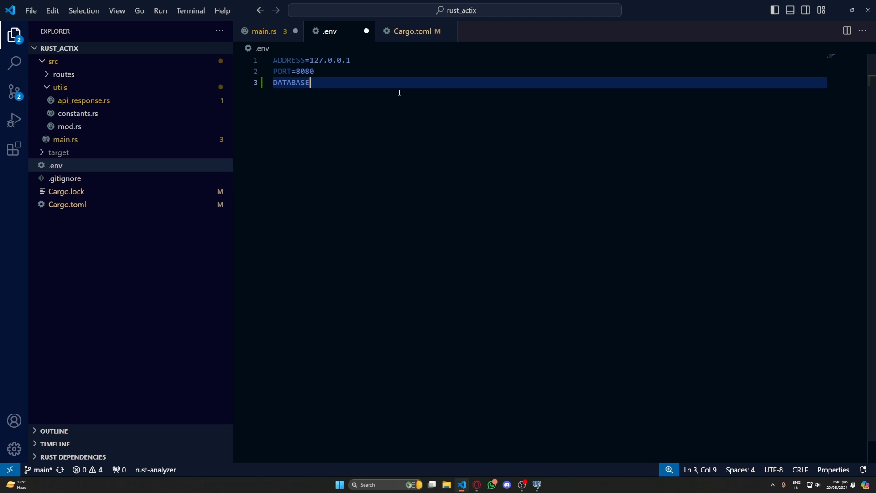
type("_URL=")
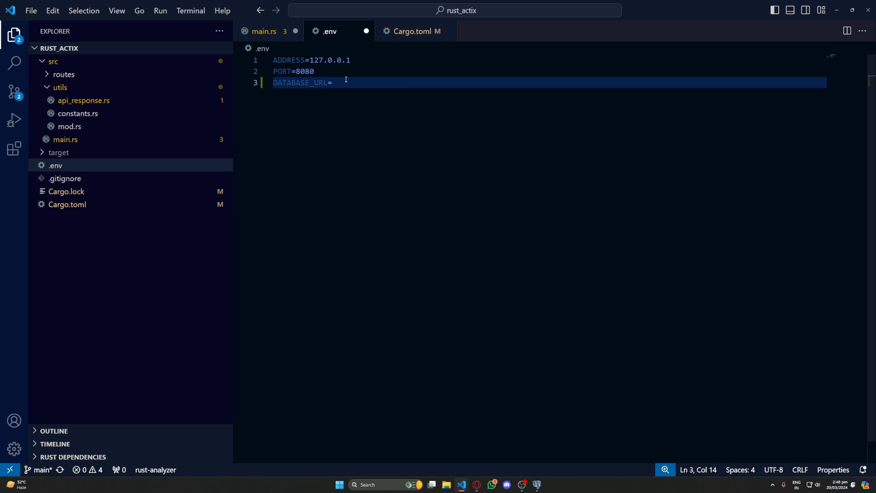
Fill DATABASE_URL with a postgres URL using trasherr credentials, localhost and NewBlogDB.
left_click(264, 31)
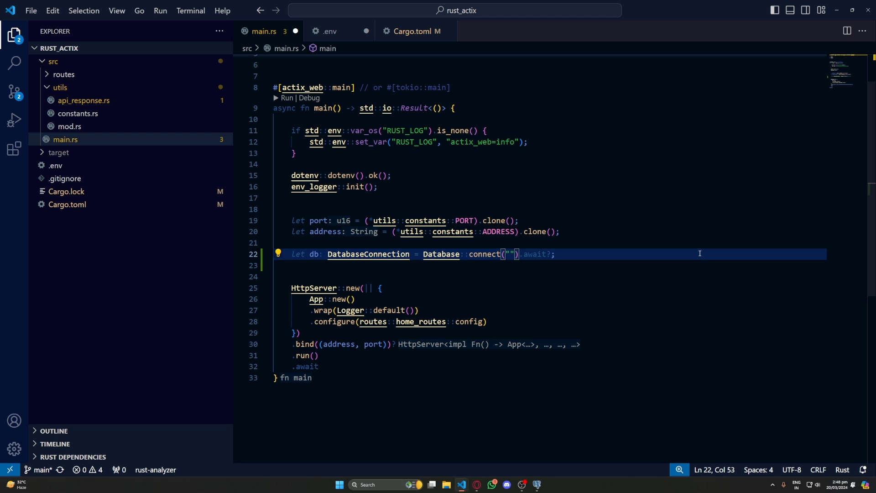
left_click(330, 31)
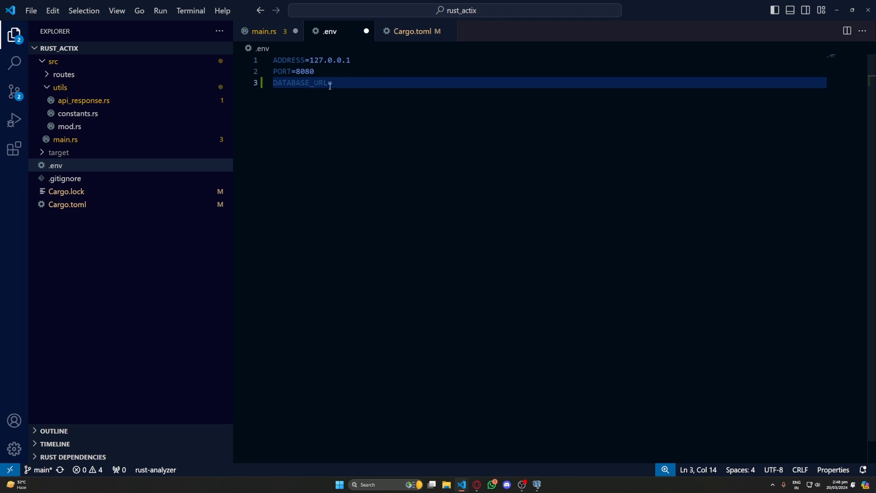
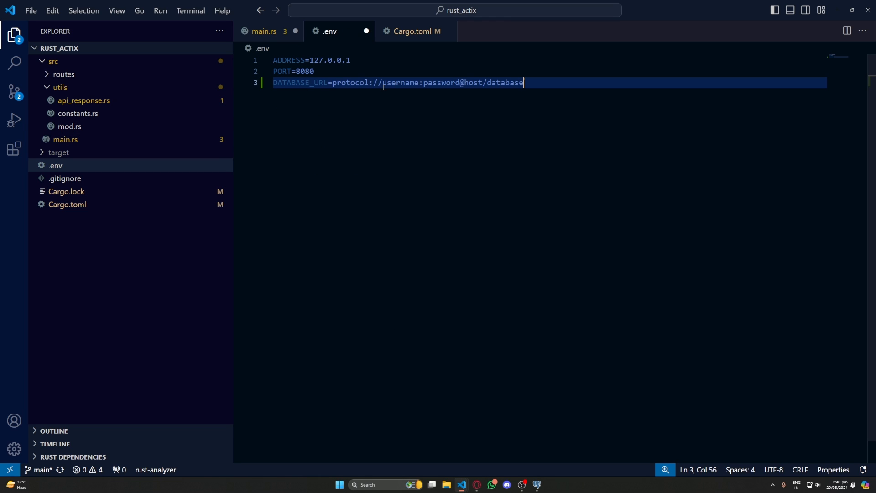
double_click(350, 82)
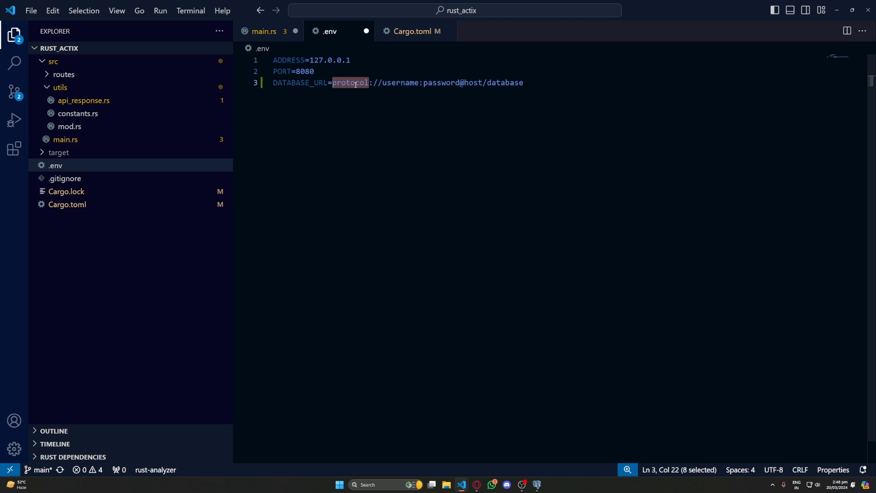
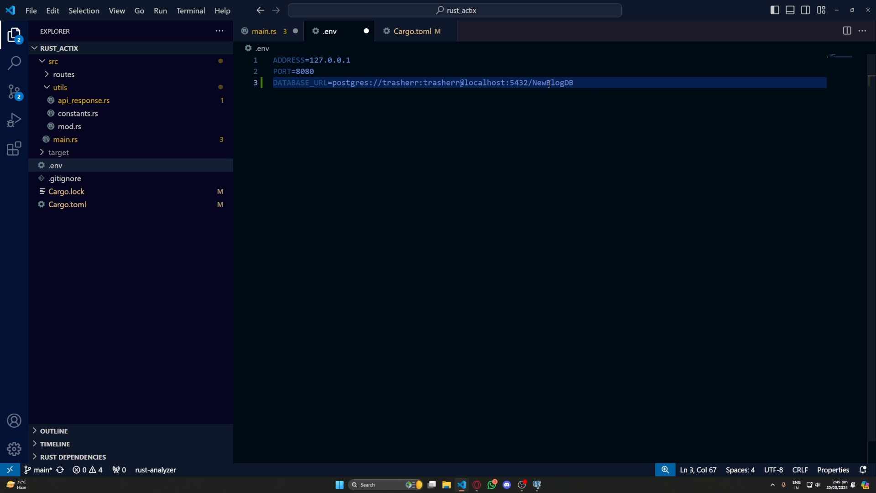
left_click(264, 30)
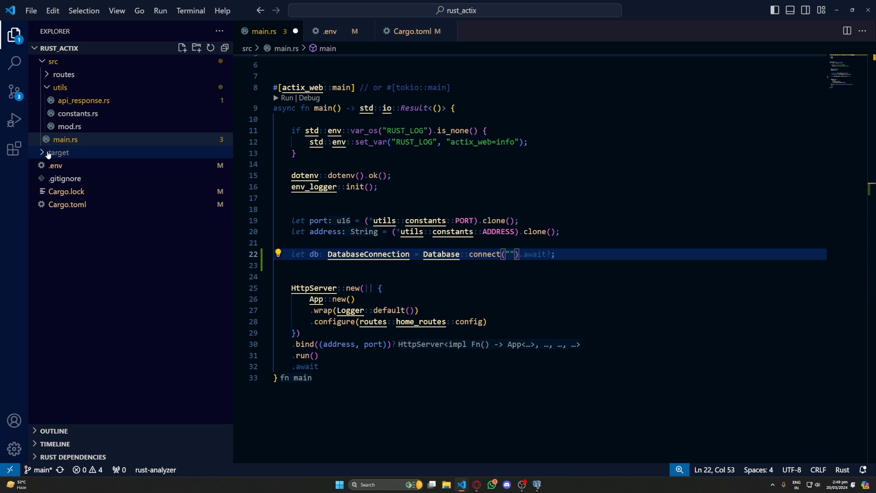
Rename the copied ADDRESS static in constants.rs to DATABASE_URL, save, and retarget its setter's env key.
left_click(78, 113)
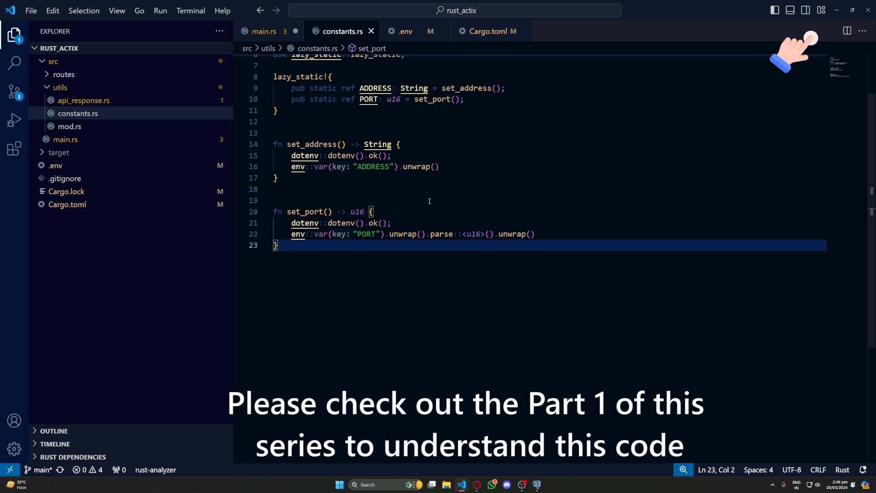
left_click(503, 105)
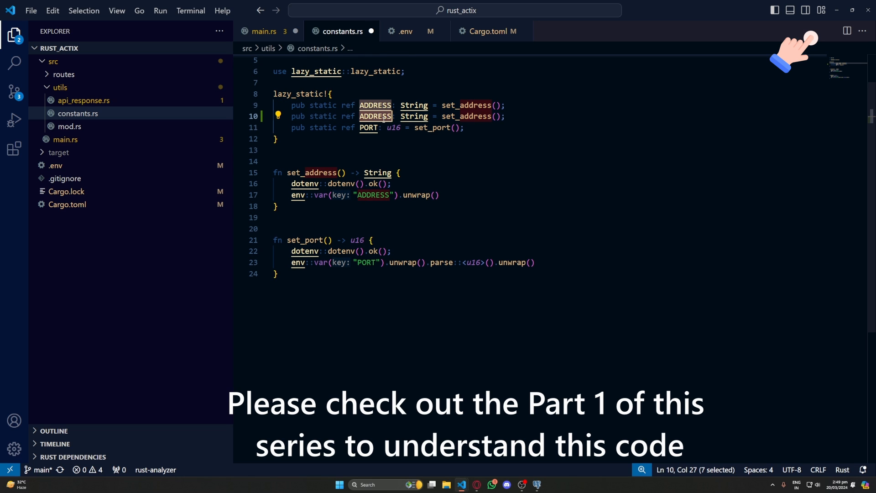
type("DATABASE_URL")
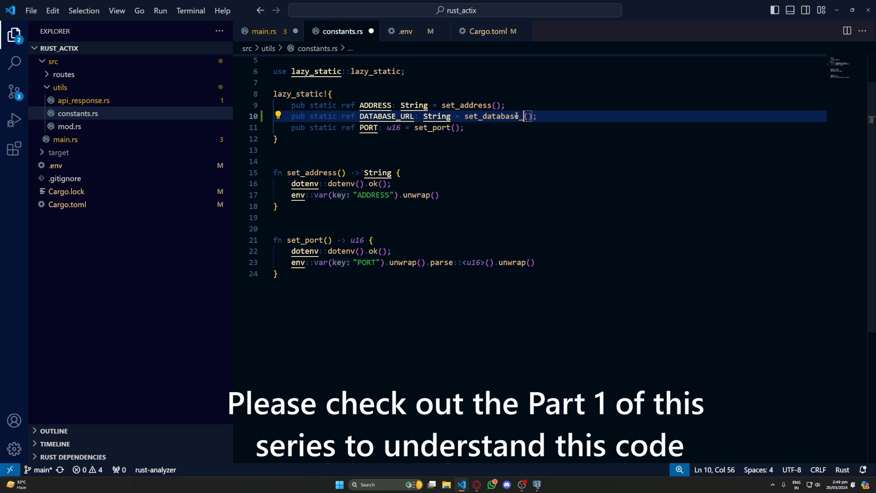
type("_url")
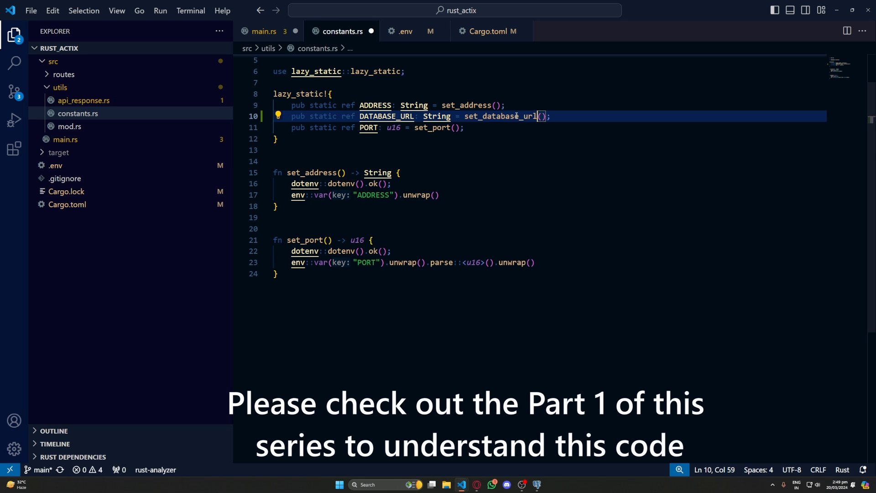
key("ctrl+s")
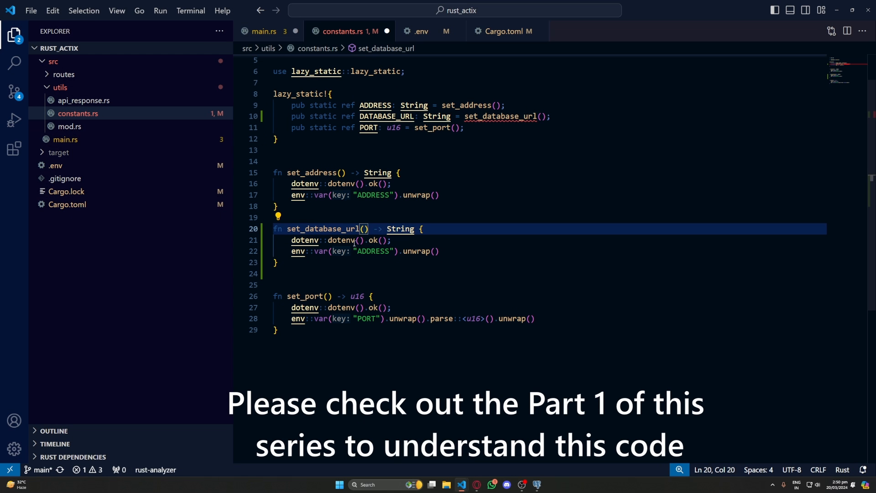
double_click(385, 117)
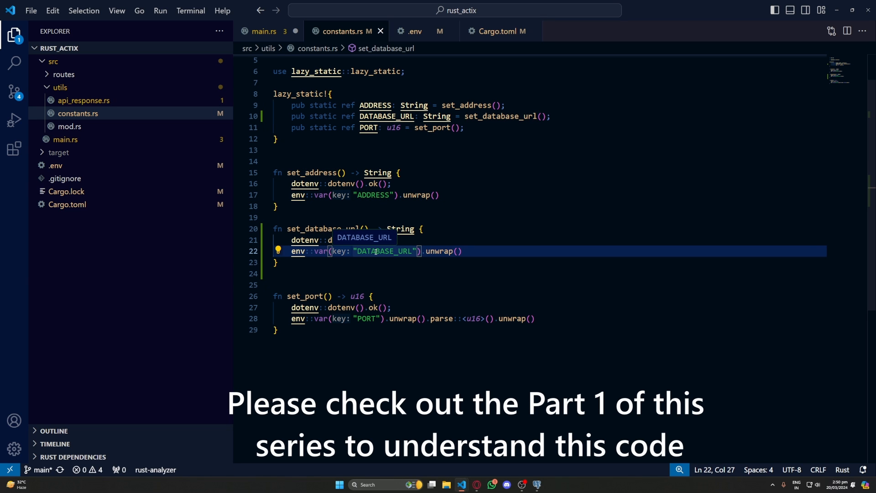
left_click(262, 30)
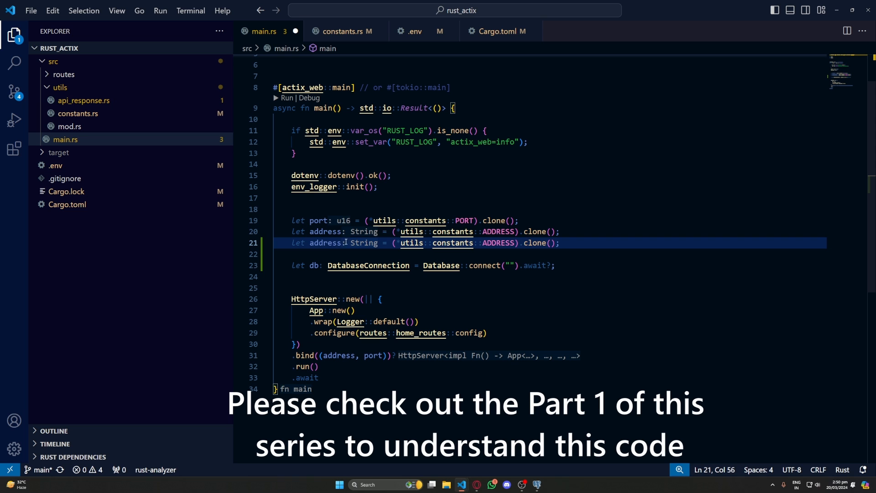
Declare database_url from utils::constants::DATABASE_URL and pass it to Database::connect with .unwrap().
type("database_url")
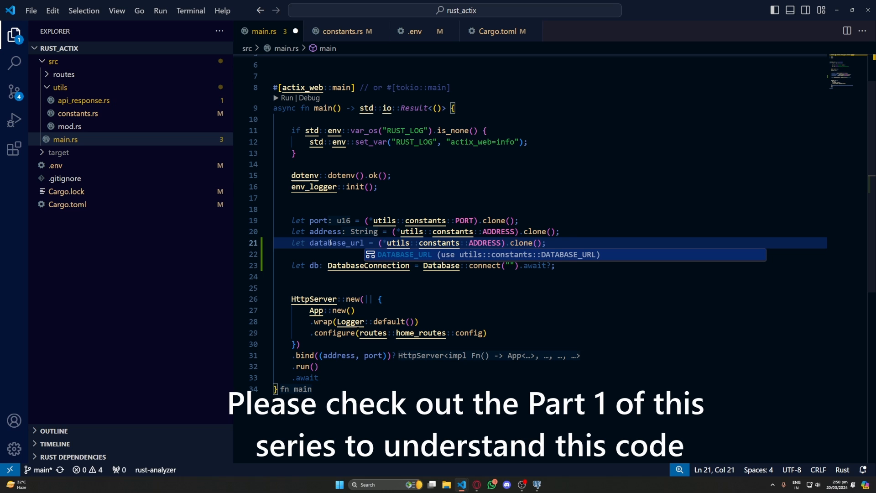
type(": String = (*utils::constants::DATABASE_URL")
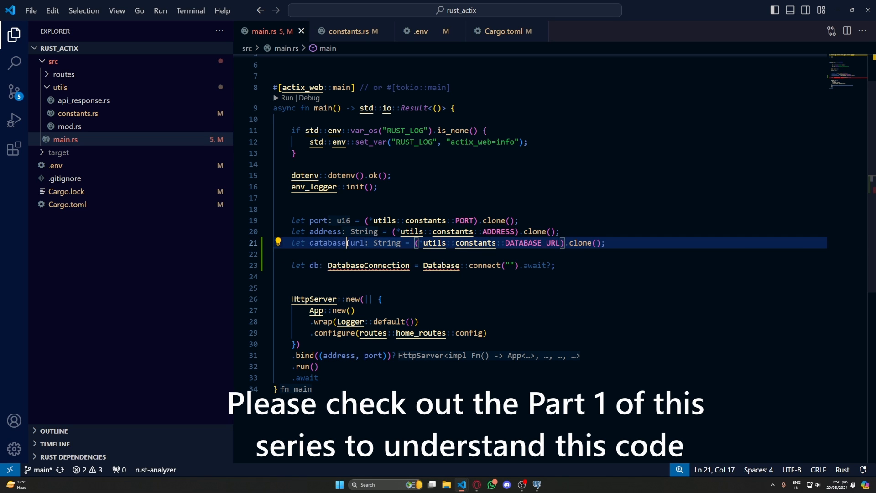
left_click(510, 266)
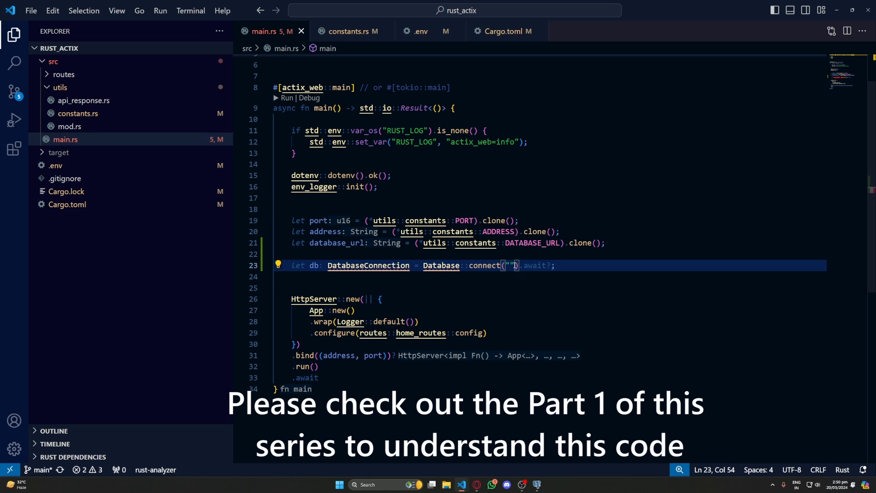
type("database_url")
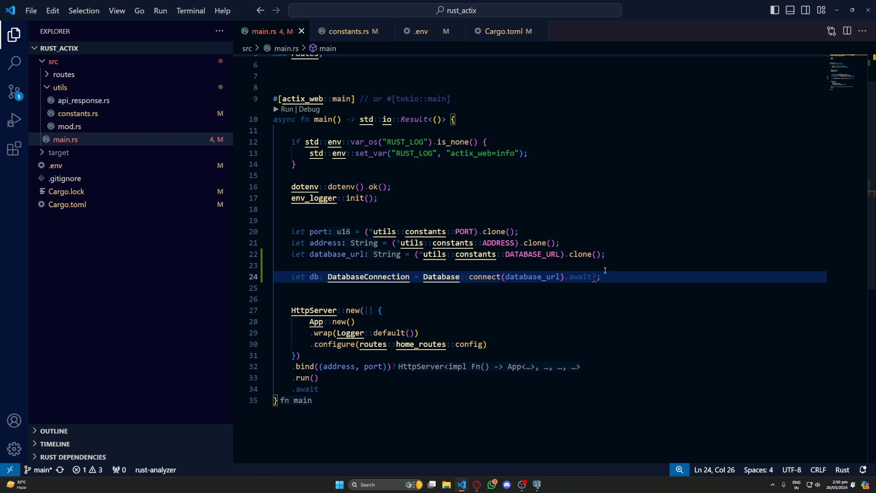
left_click(597, 276)
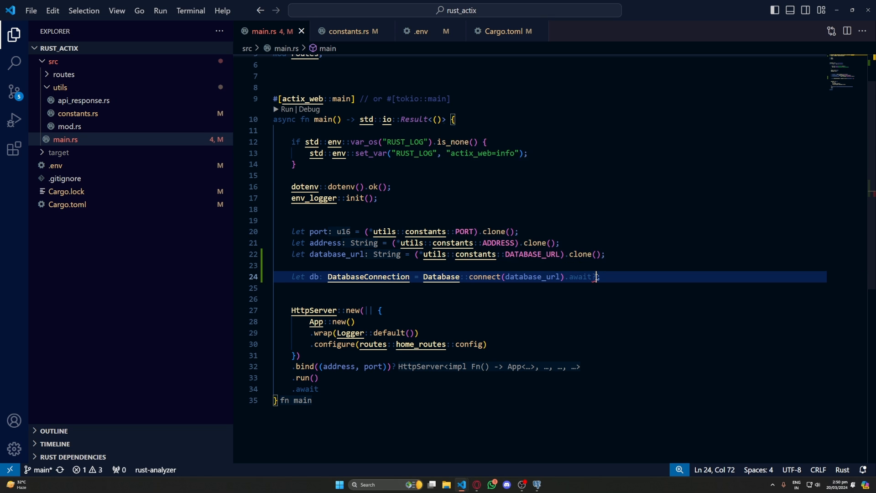
type(".unwrap(")
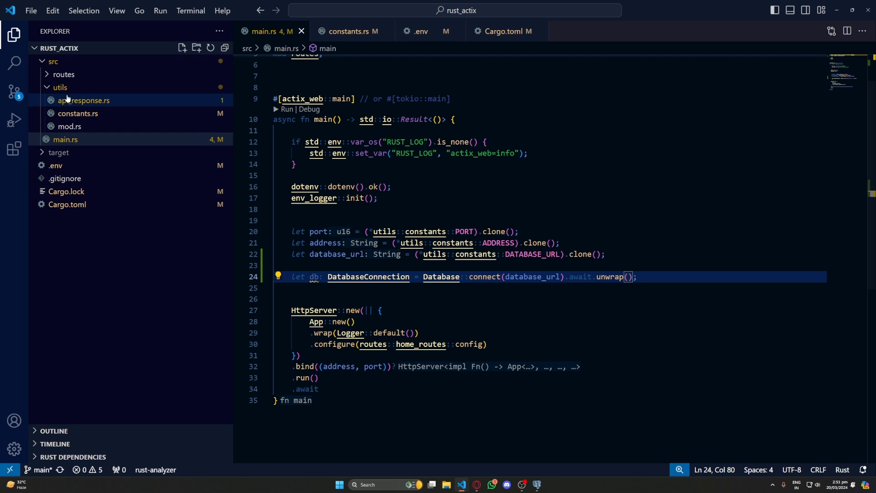
Create a new app_state.rs file in the utils folder.
left_click(196, 48)
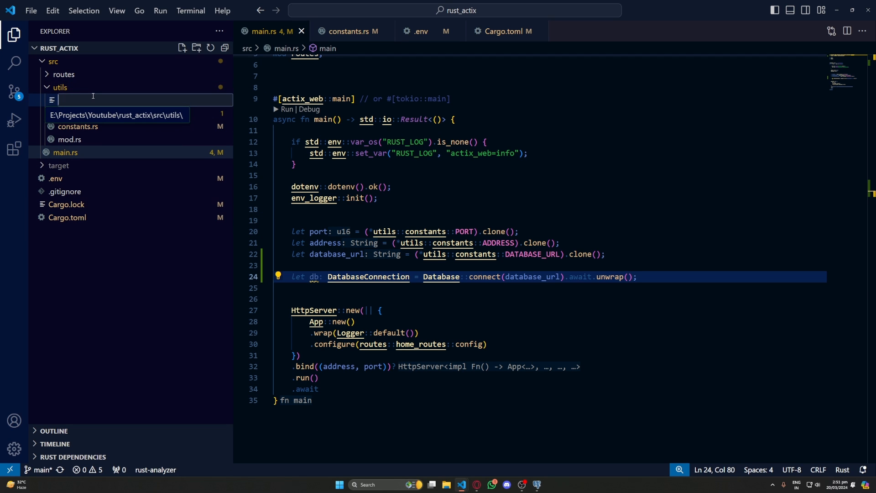
type("app")
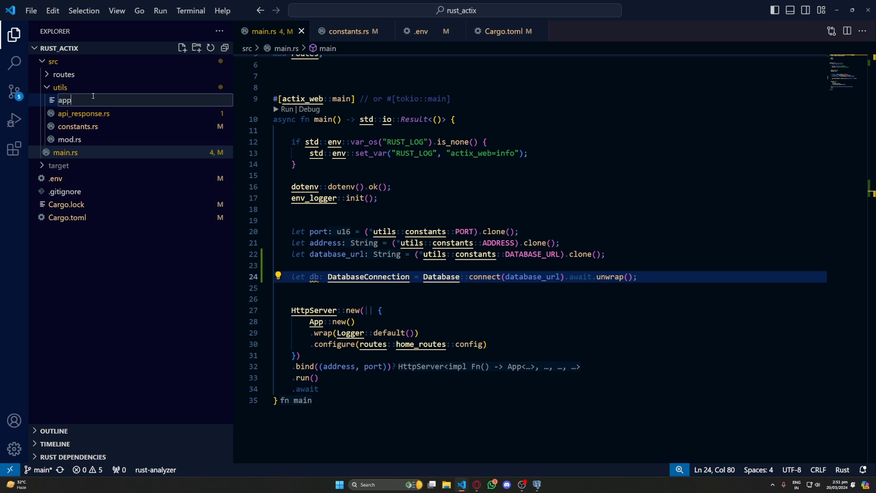
type("_state")
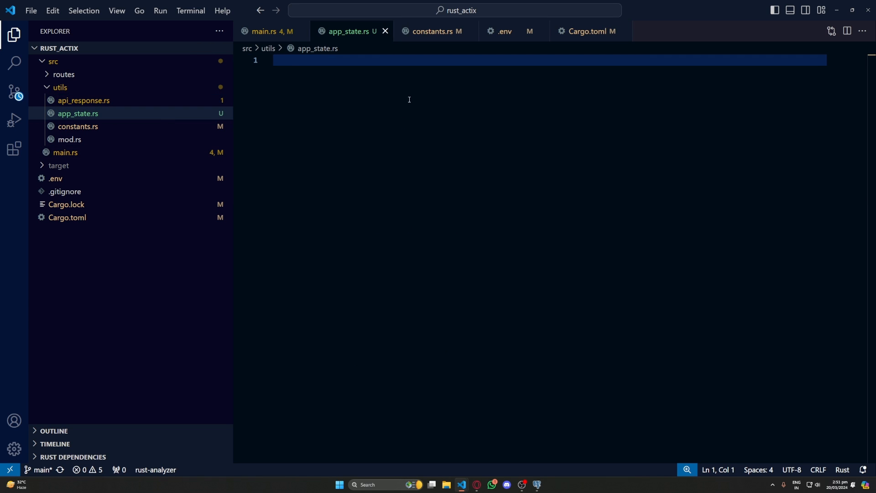
Write pub struct AppState with a pub db: DatabaseConnection field.
type("pub str")
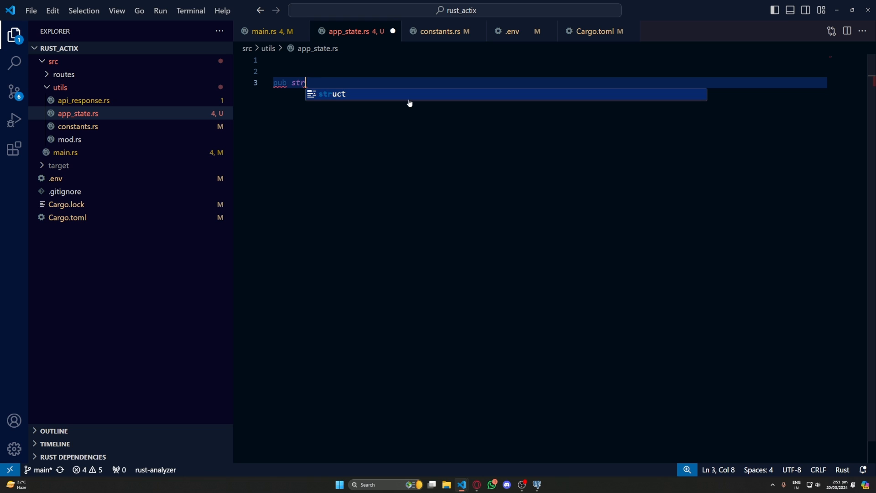
key("Escape")
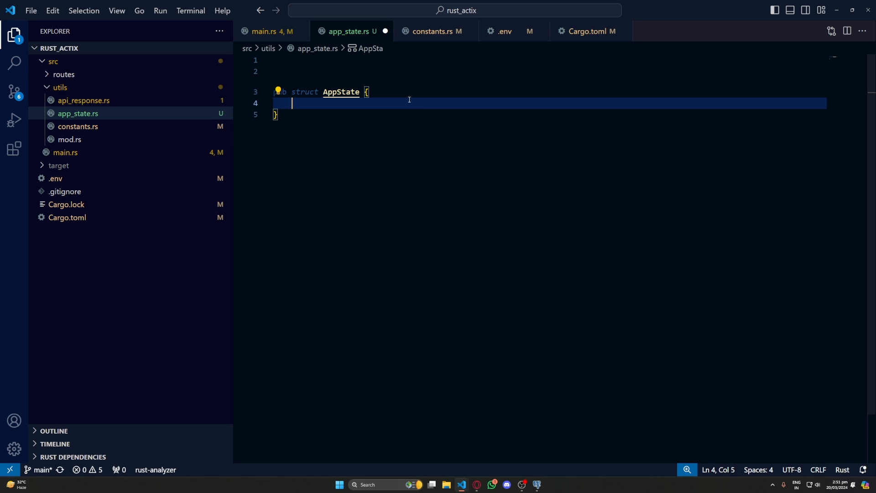
type("pub")
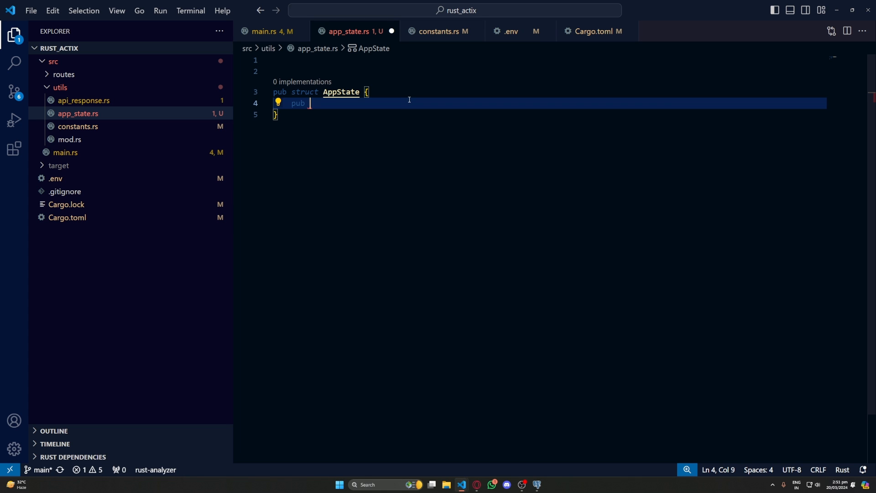
type("db:")
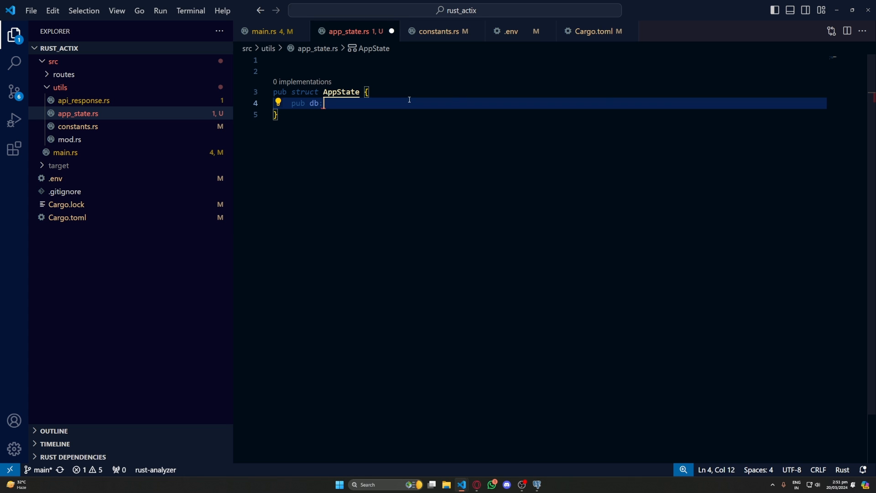
type("Data")
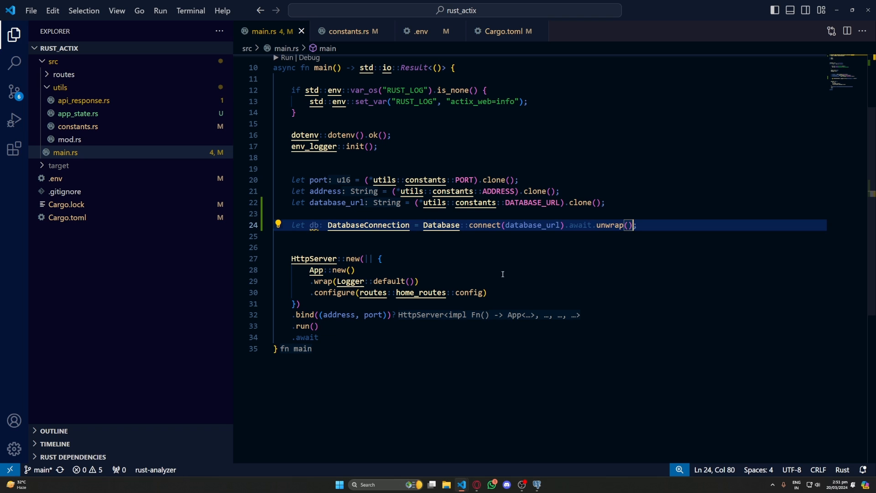
Add .app_data(web::Data::new(AppState { db: db.clone() })) after App::new(), importing AppState.
key("Enter")
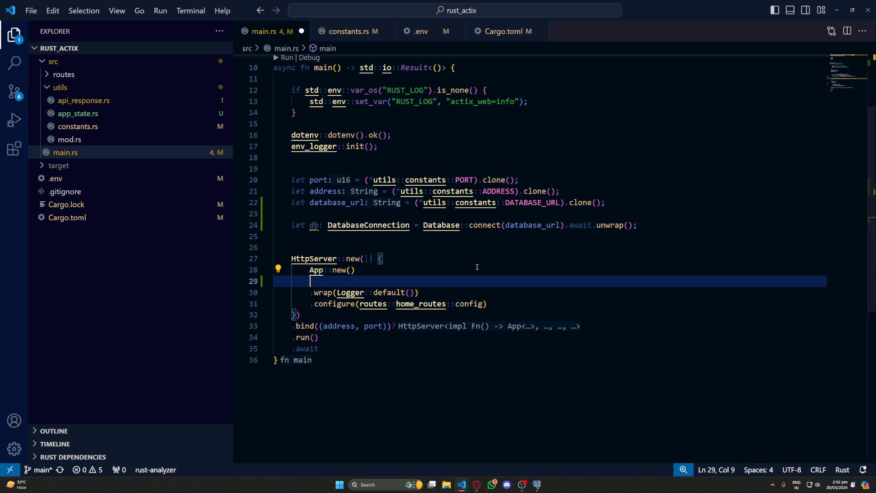
type("app_data()")
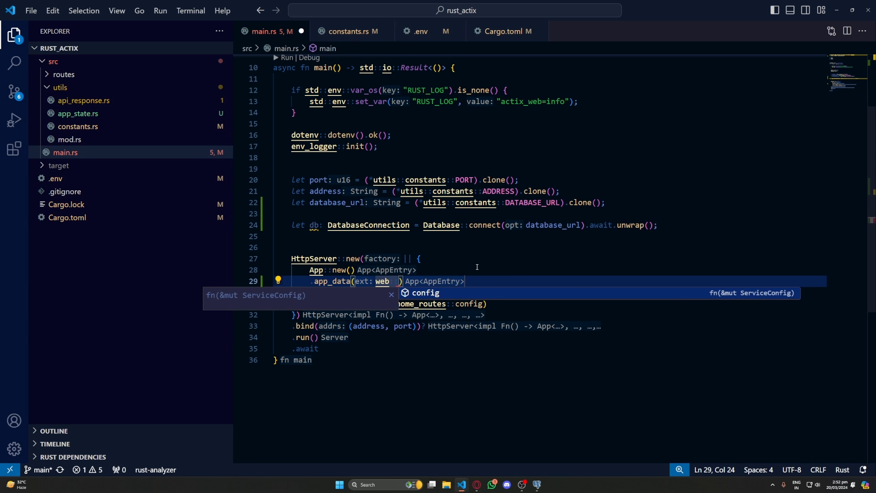
type("Data::new(")
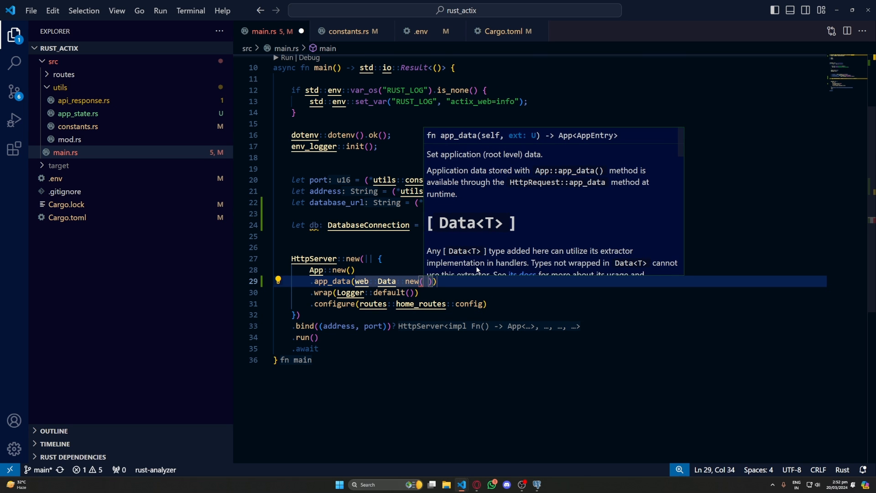
type("AppState {")
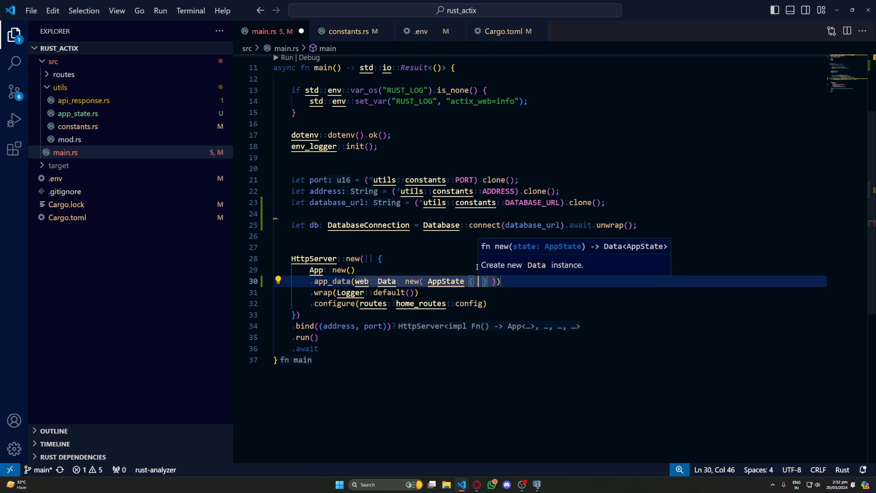
type("db: db.clone(")
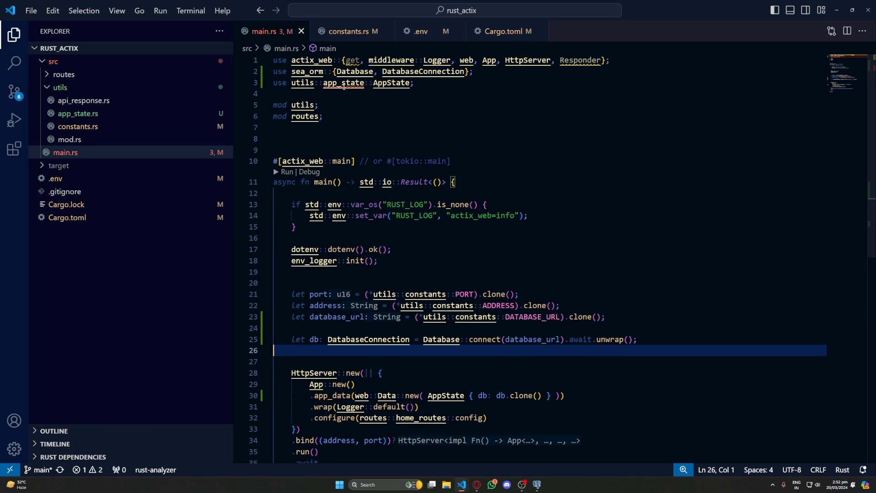
mouse_move(343, 83)
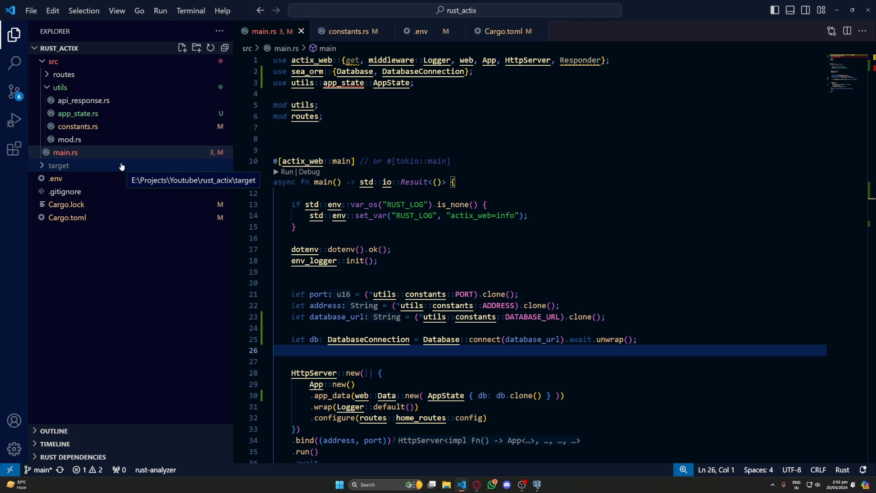
Add 'pub mod app_state;' to src/utils/mod.rs, close the tab, and review main.rs.
left_click(70, 139)
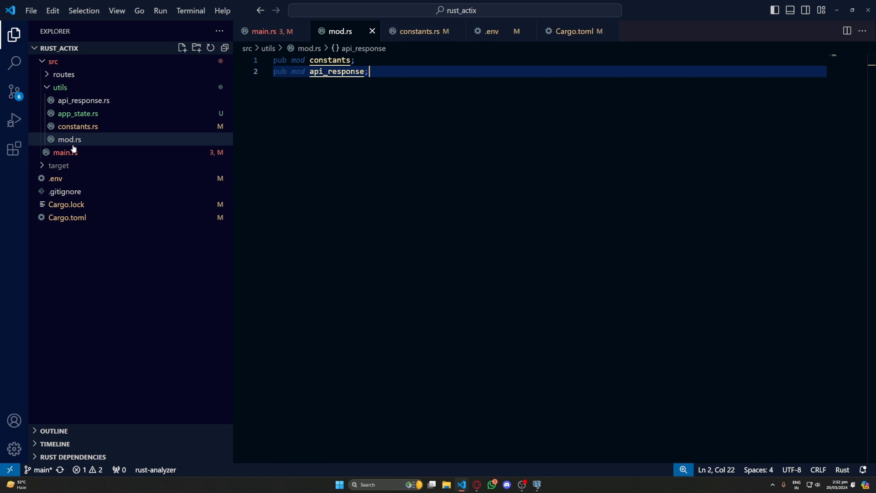
type("pub")
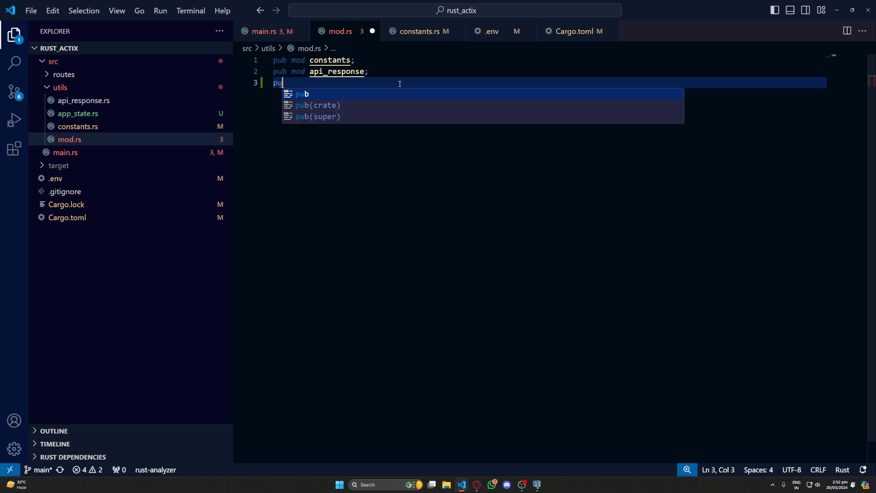
type("mod app_state;")
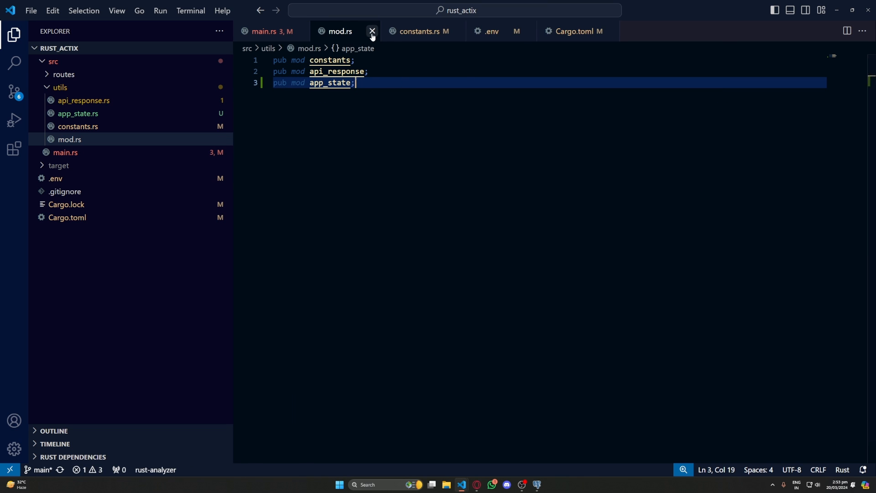
left_click(372, 32)
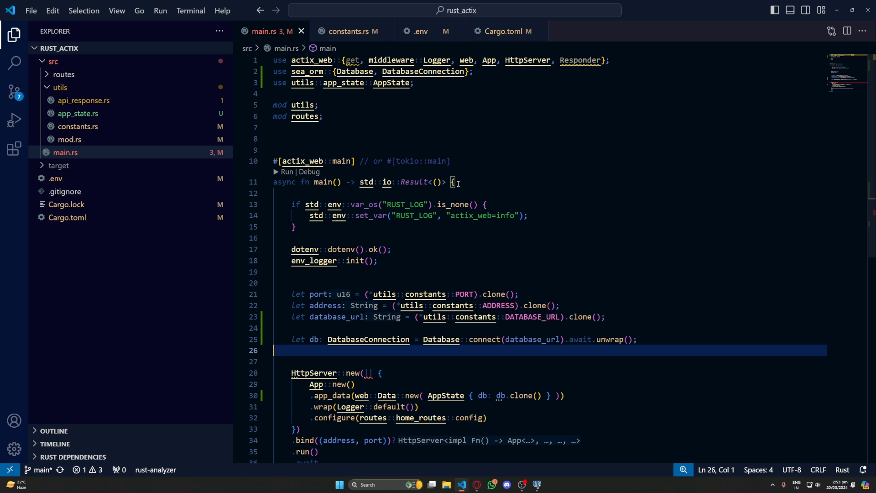
scroll("down", 3)
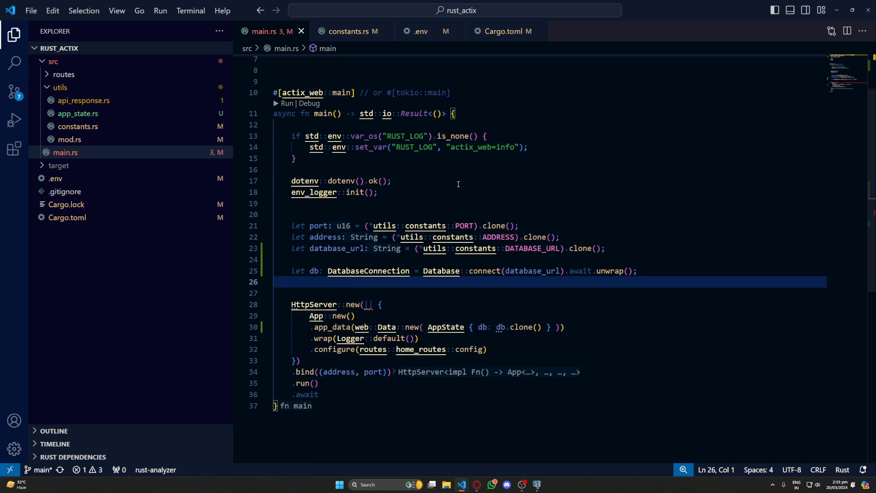
scroll("up", 3)
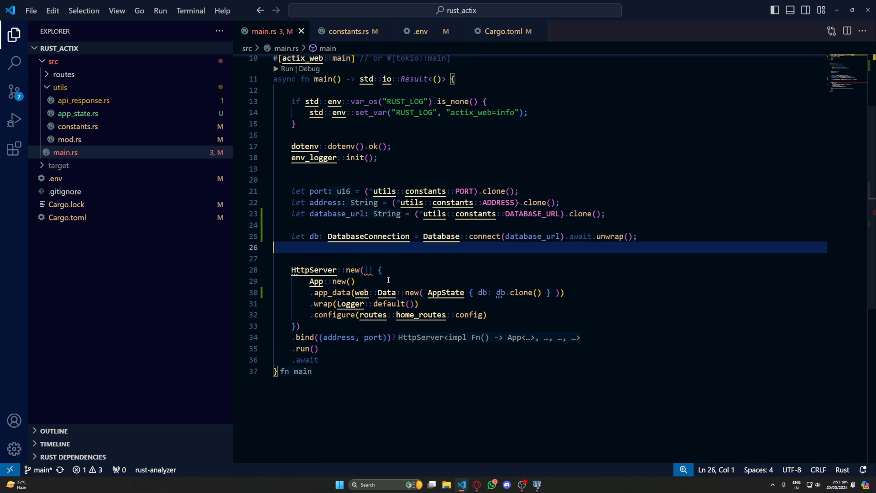
type("m")
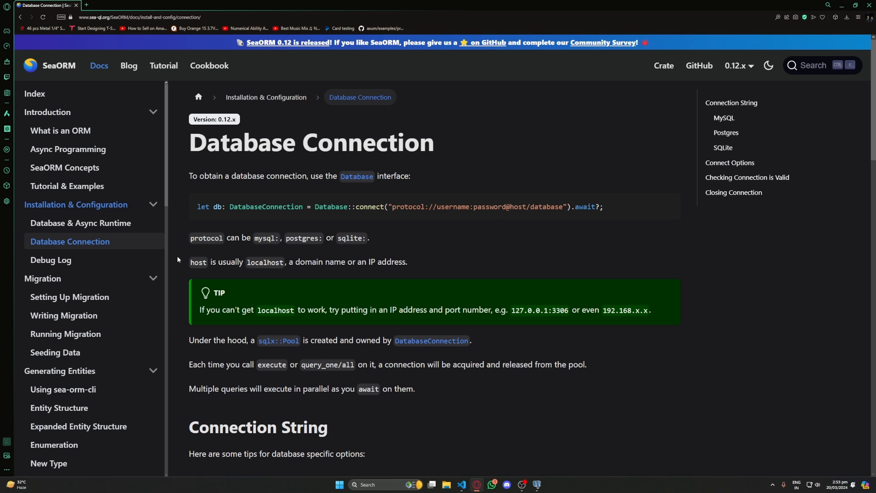
mouse_move(69, 297)
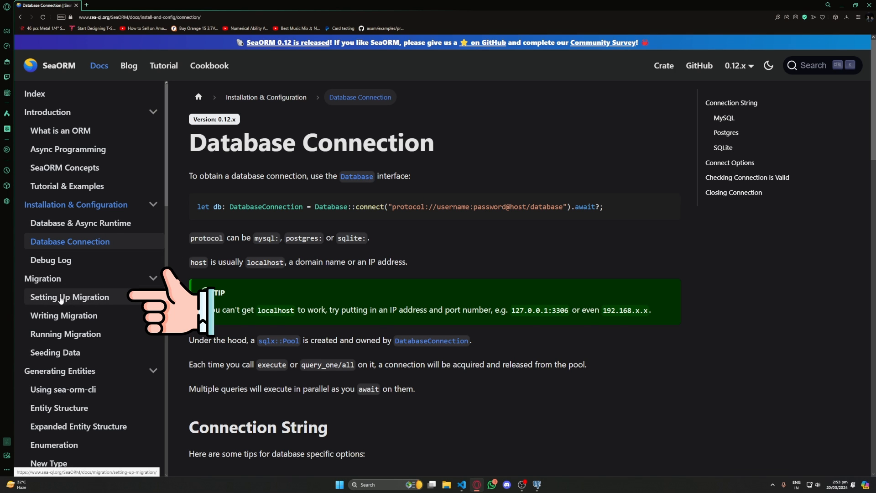
Read the guide's Creating Migration Directory steps and select the install command in the terminal.
left_click(69, 296)
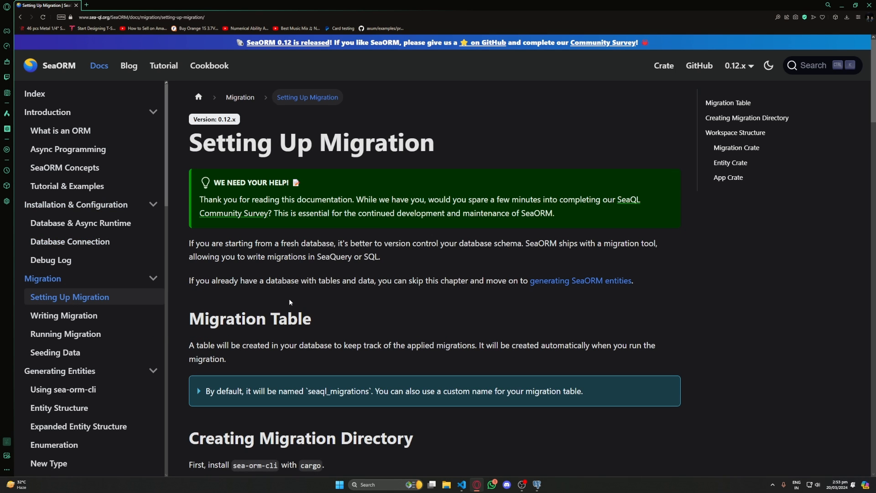
scroll("down", 3)
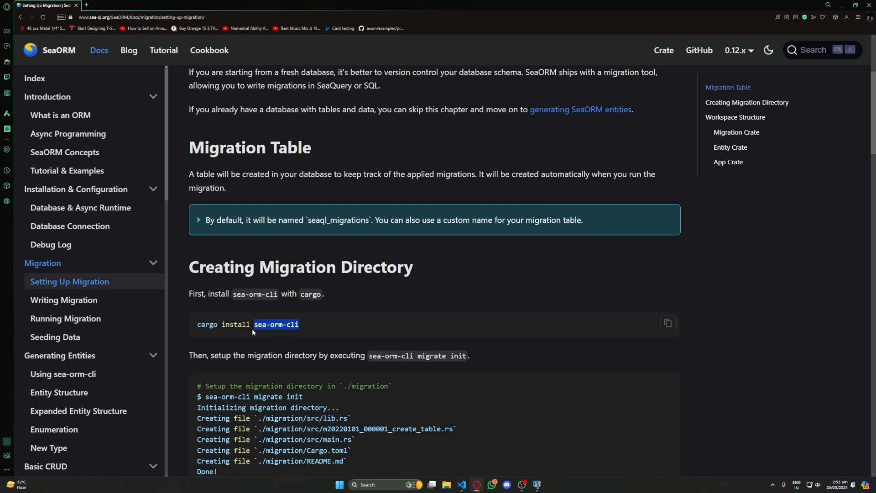
left_click(460, 484)
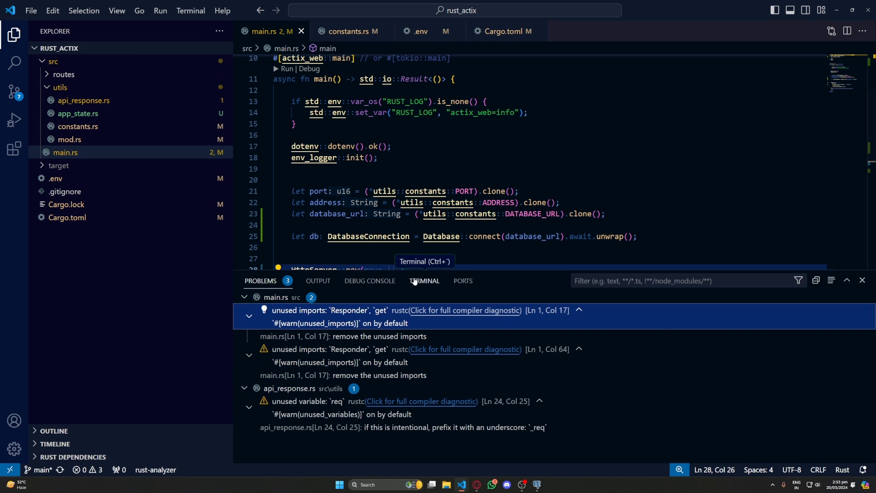
left_click(423, 281)
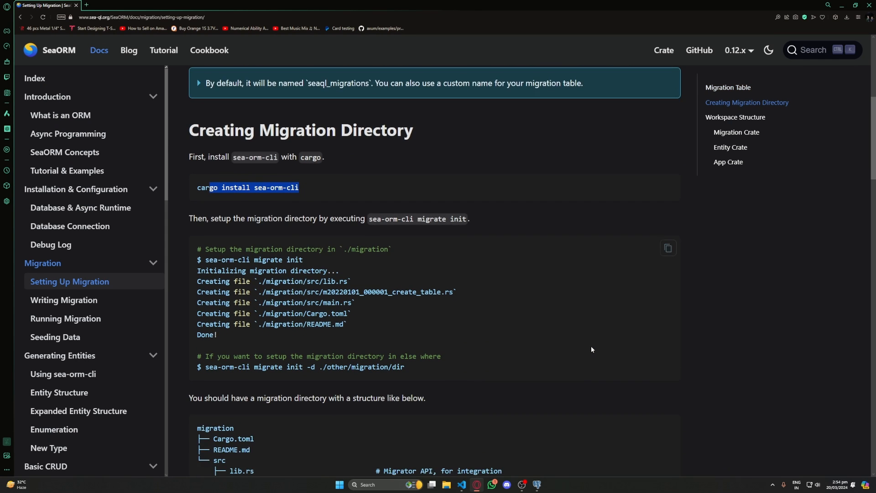
scroll("down", 3)
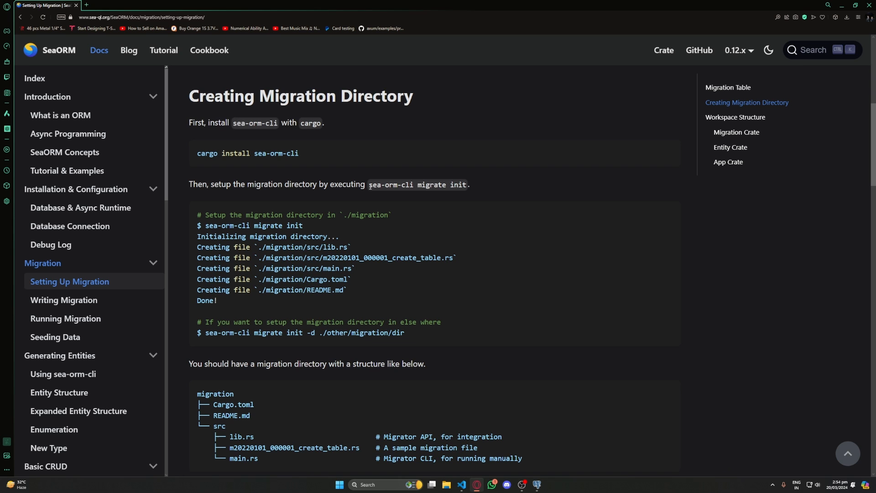
double_click(416, 184)
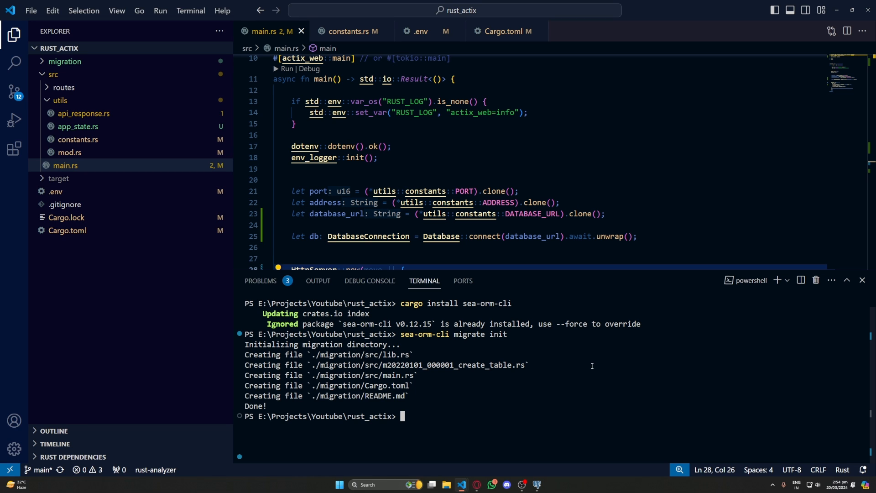
mouse_move(426, 298)
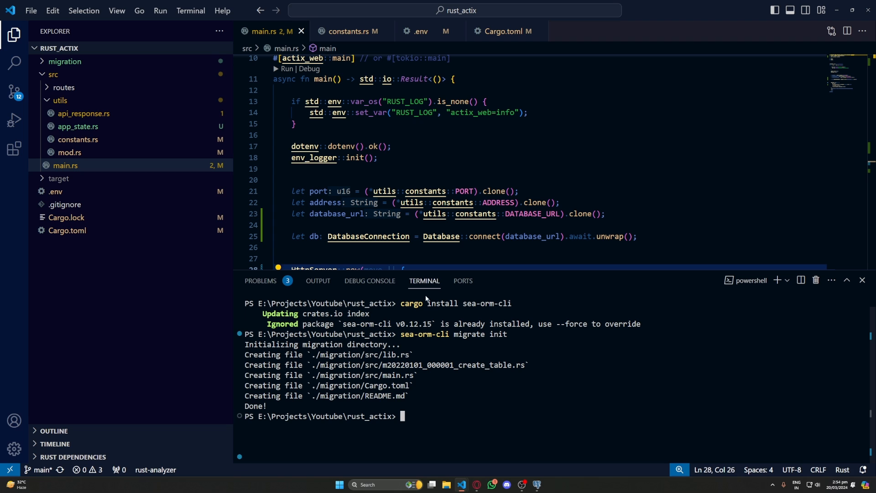
Open m20220101_000001_create_table.rs from the migration folder and scroll through its Post table code.
left_click(65, 60)
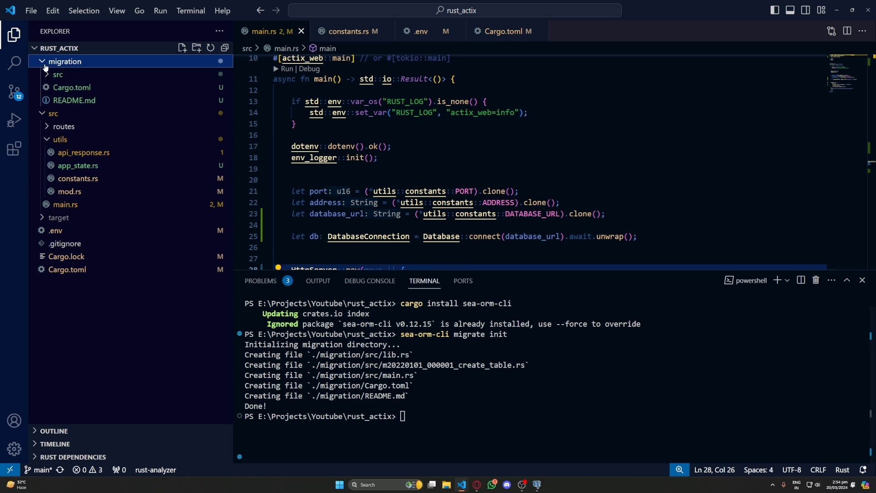
left_click(57, 74)
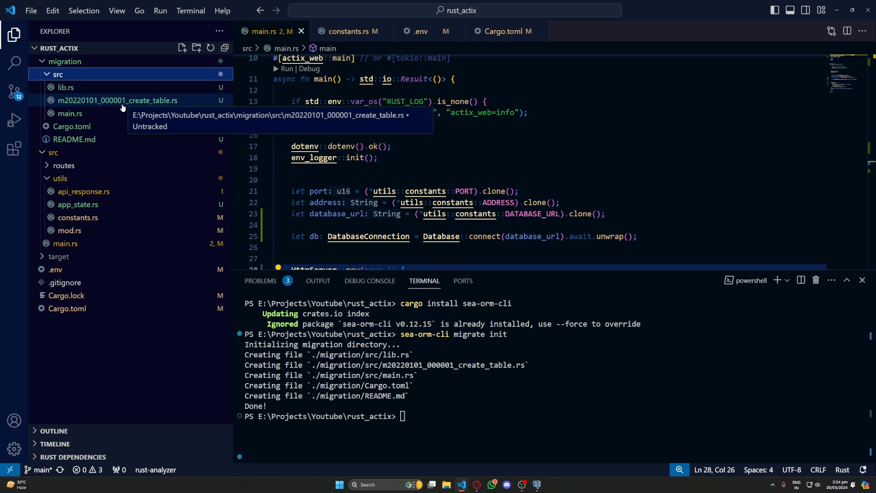
left_click(364, 30)
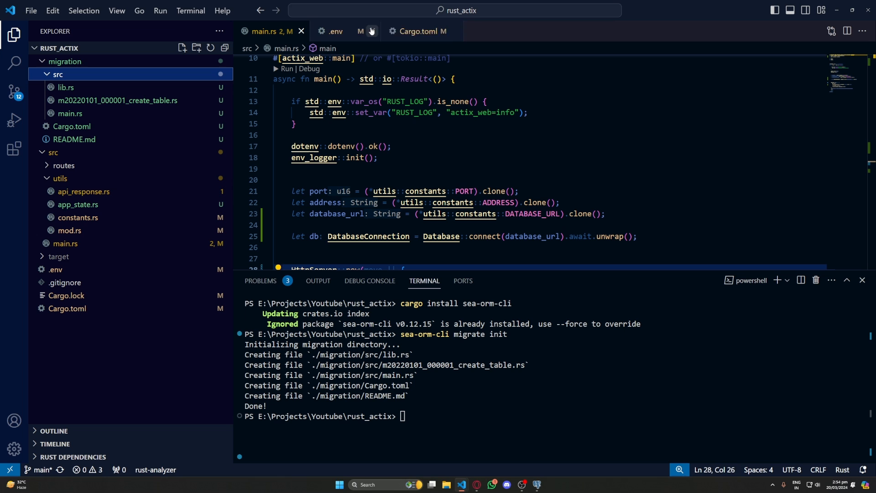
left_click(117, 100)
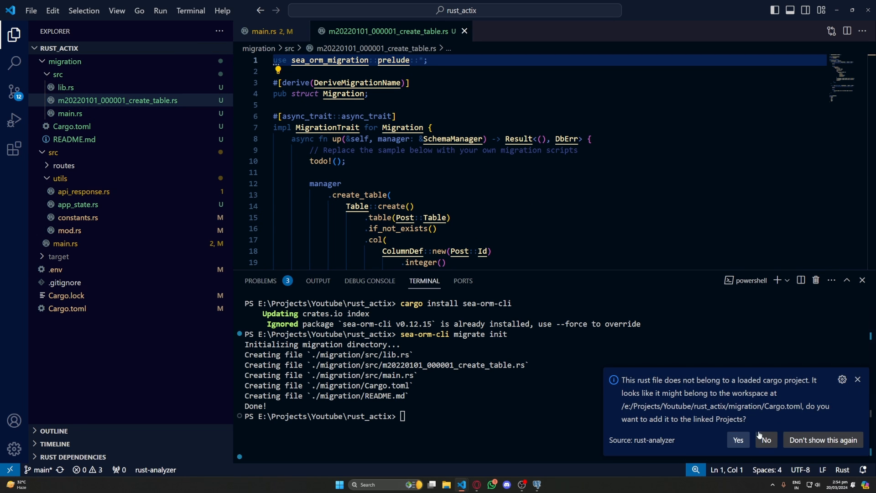
left_click(765, 440)
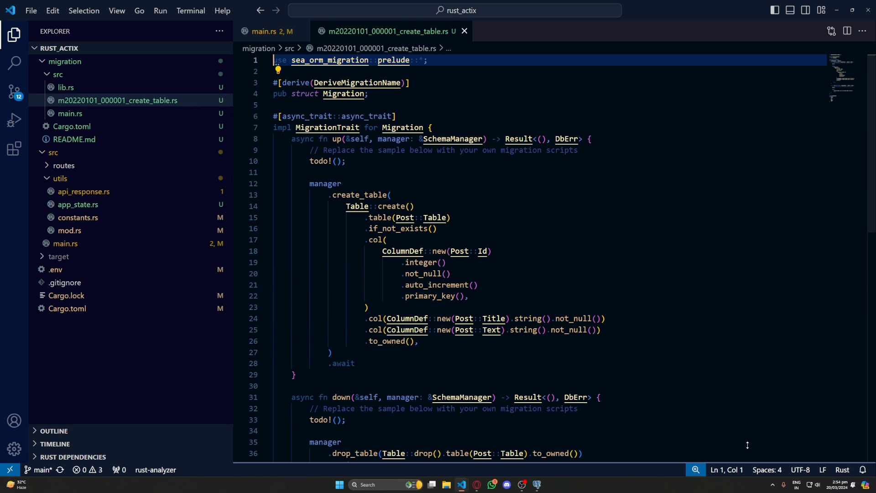
mouse_move(624, 246)
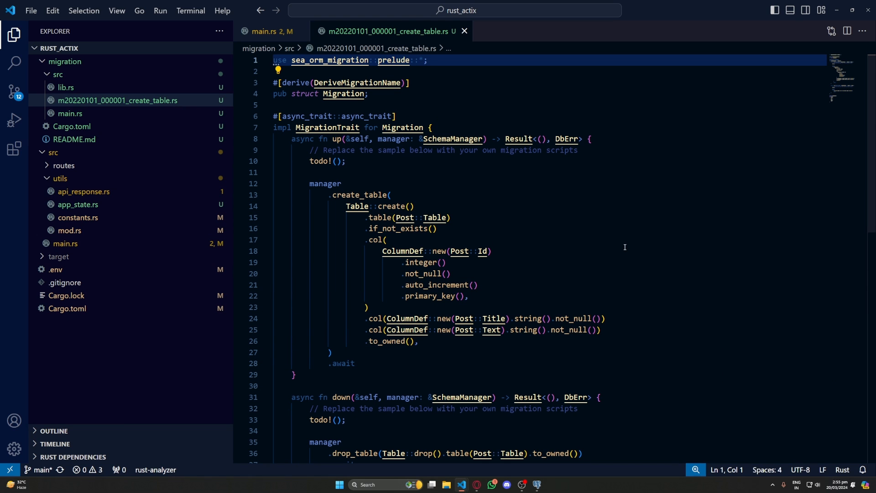
scroll("down", 3)
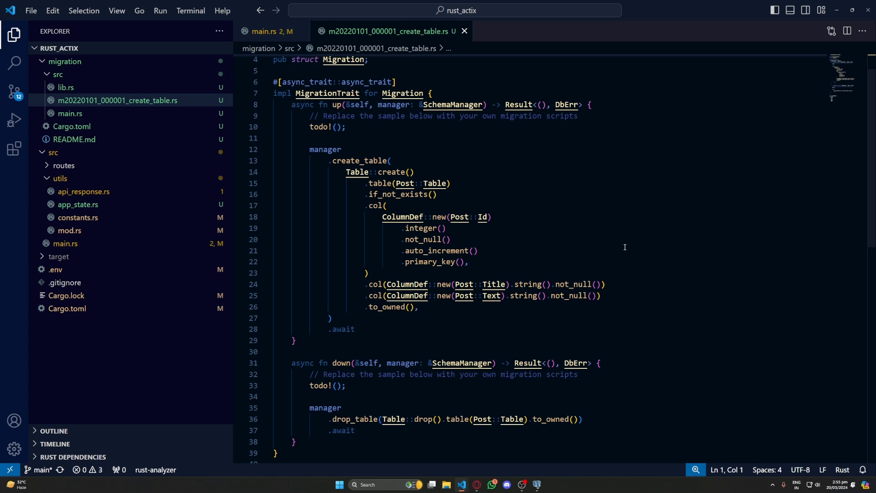
scroll("down", 3)
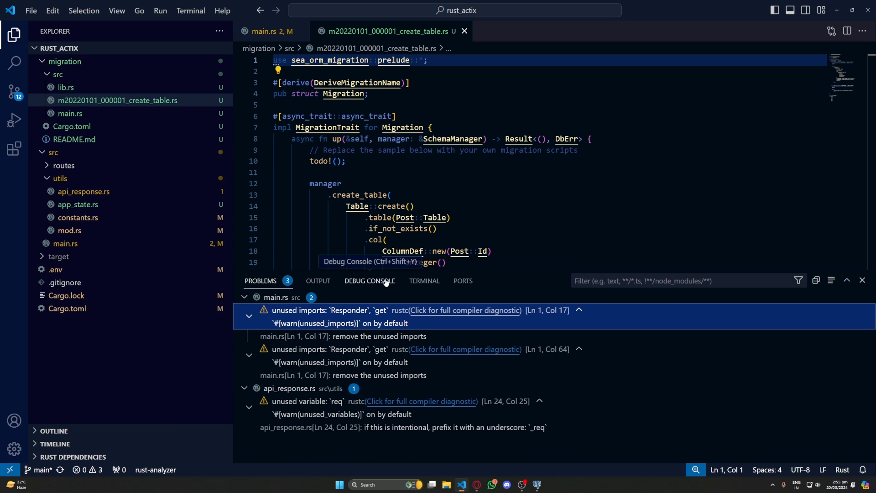
Run sea-orm-cli migrate generate create_user_table and open the generated migration file.
left_click(424, 281)
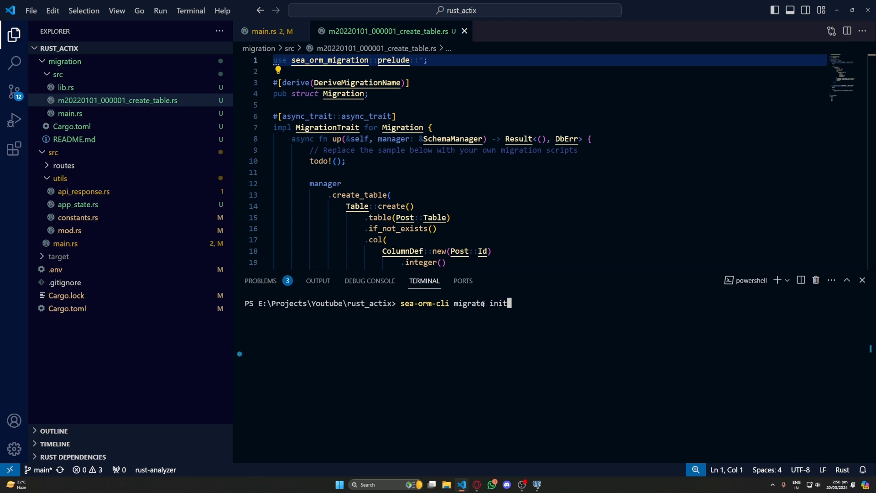
key("Backspace")
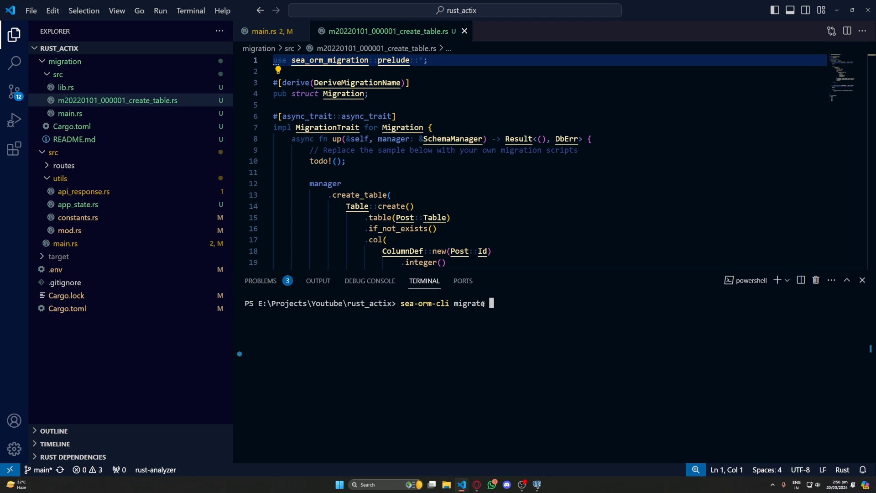
type("generate")
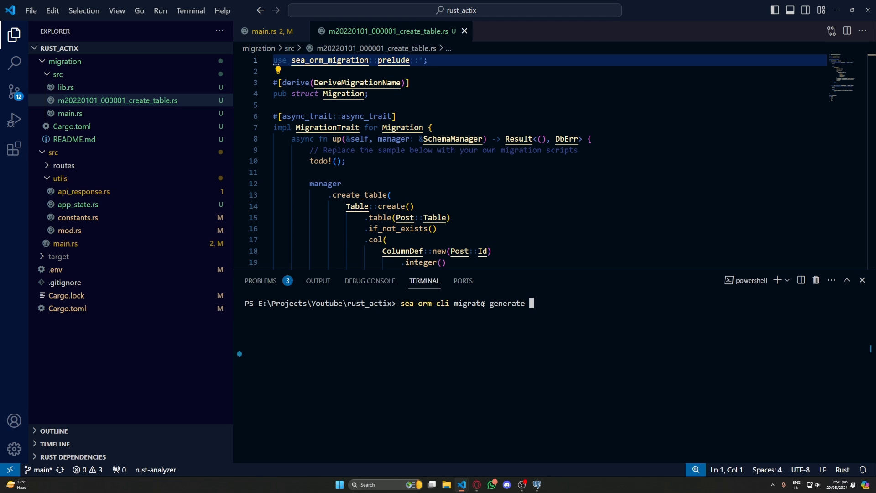
type("create_user_")
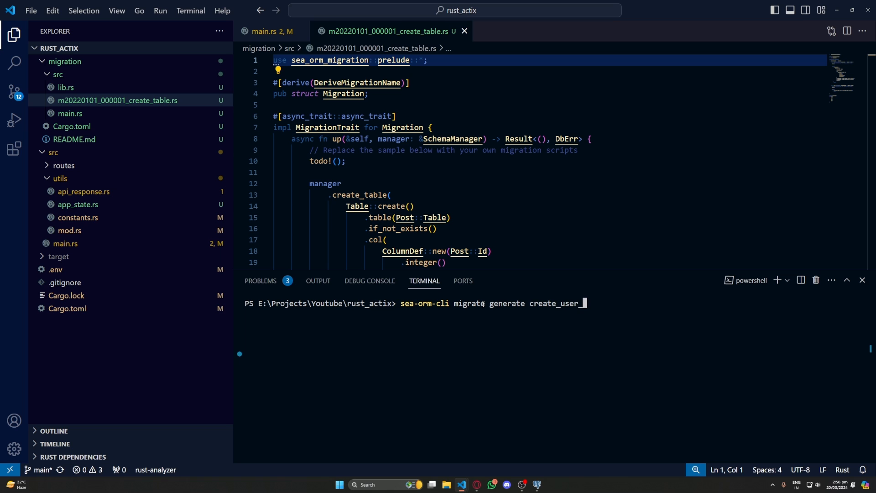
key("Return")
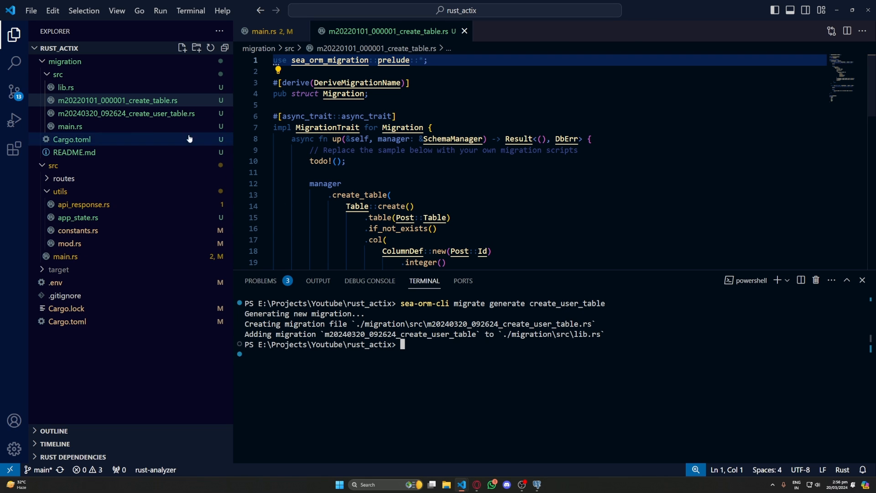
left_click(125, 113)
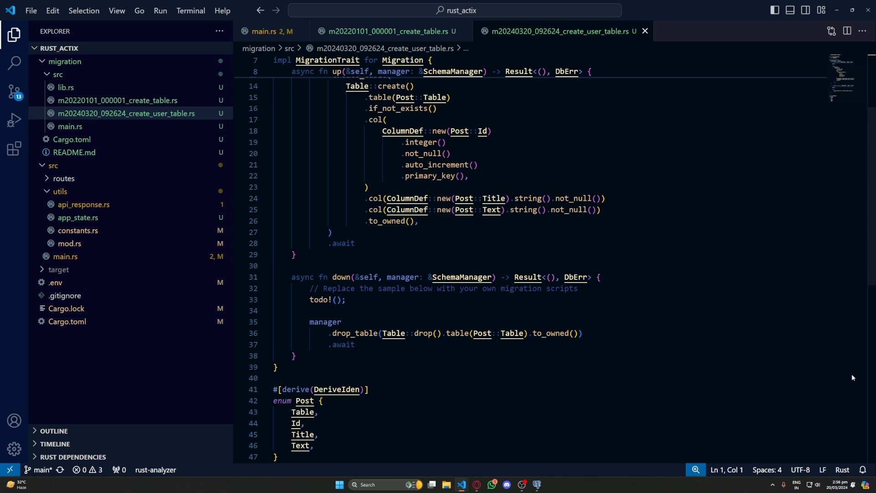
Check lib.rs, then rename the Post enum to User with Name, Email and Password variants.
scroll("up", 3)
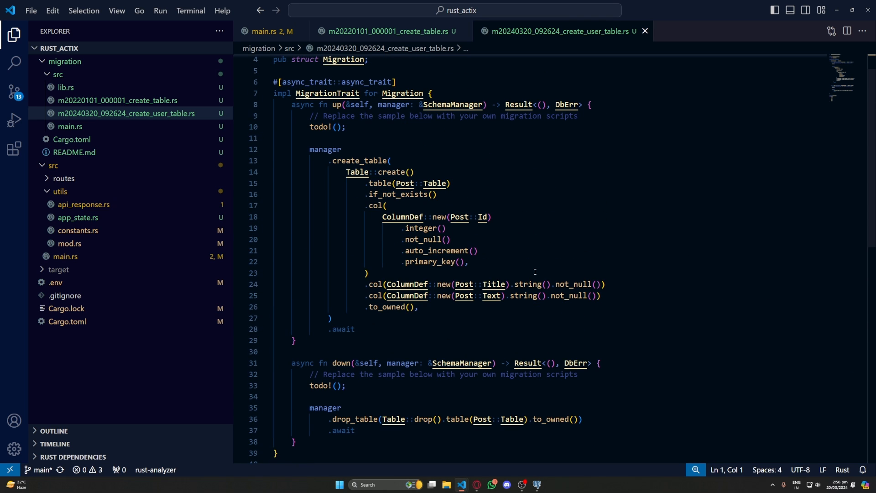
mouse_move(69, 126)
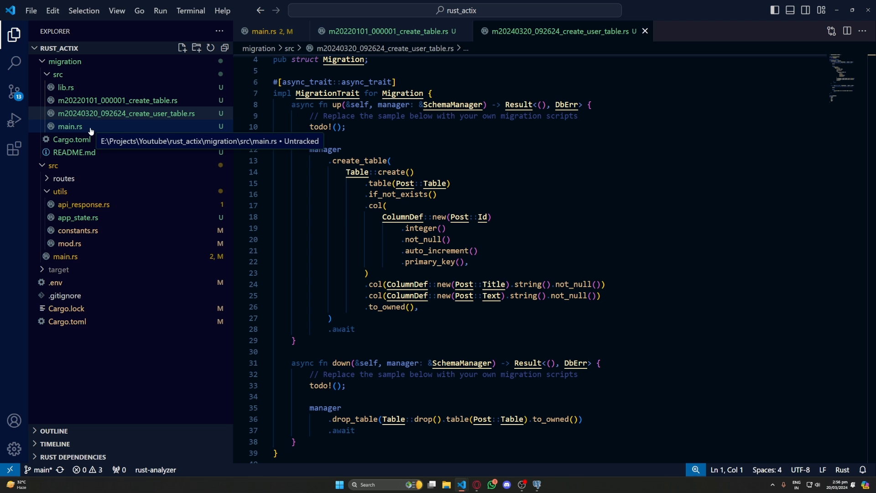
left_click(65, 87)
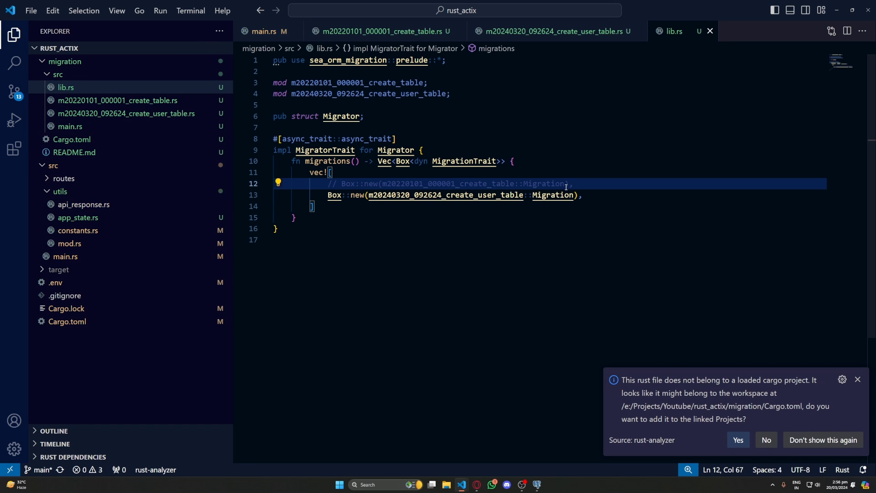
left_click(556, 30)
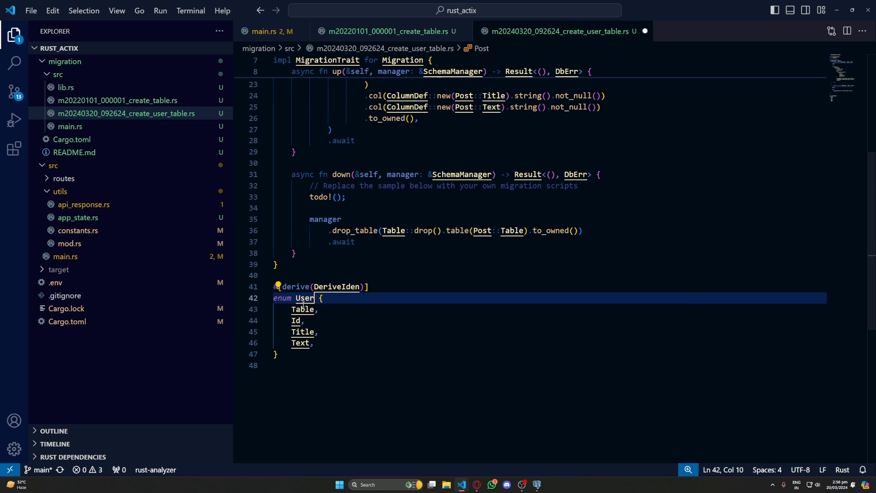
type("Name,")
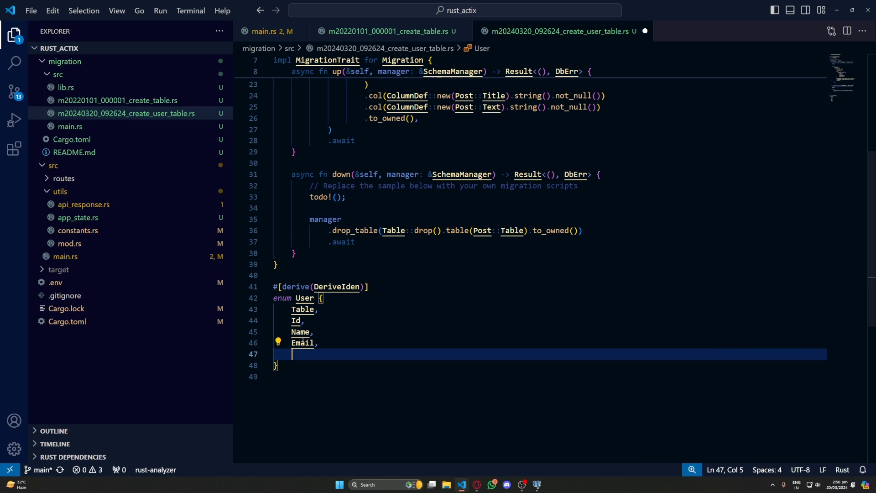
type("Password")
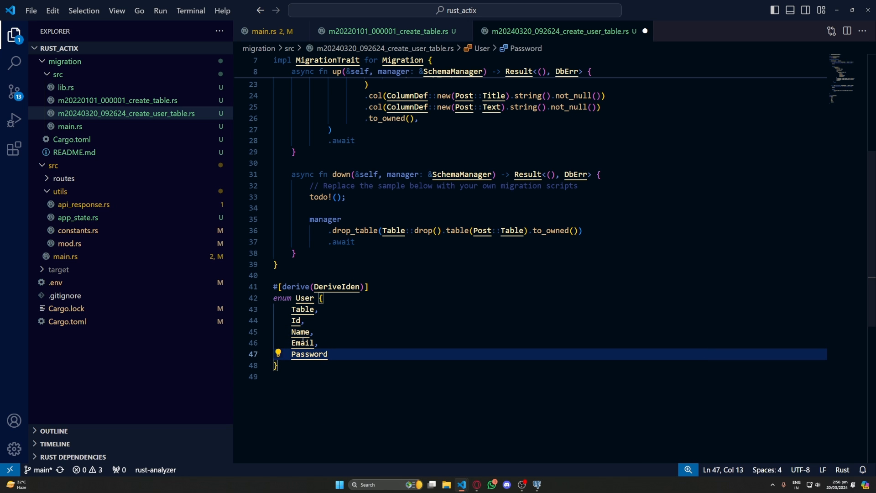
scroll("up", 3)
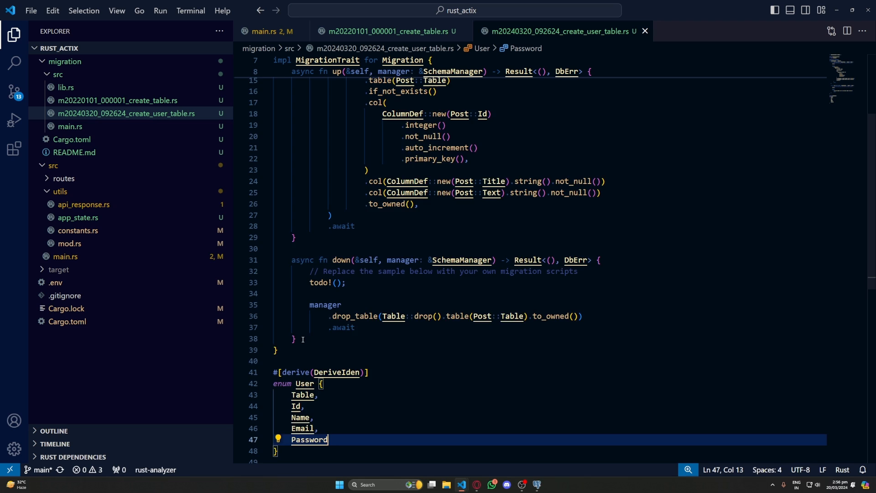
scroll("up", 3)
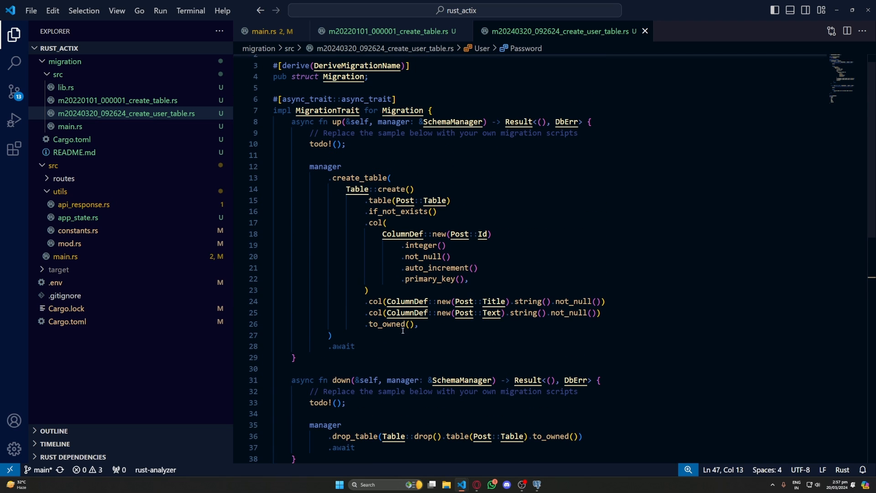
Rewrite up() for the User table with Name, unique Email and Password columns, and check Problems.
type("User")
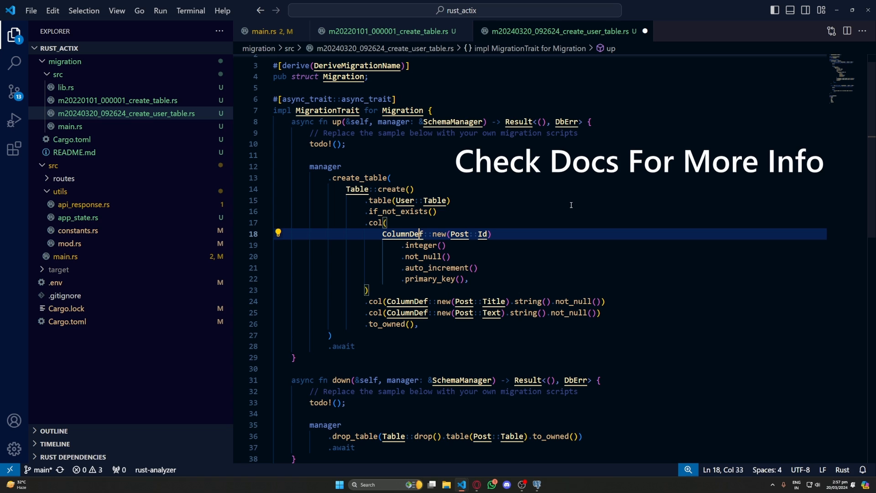
type("User")
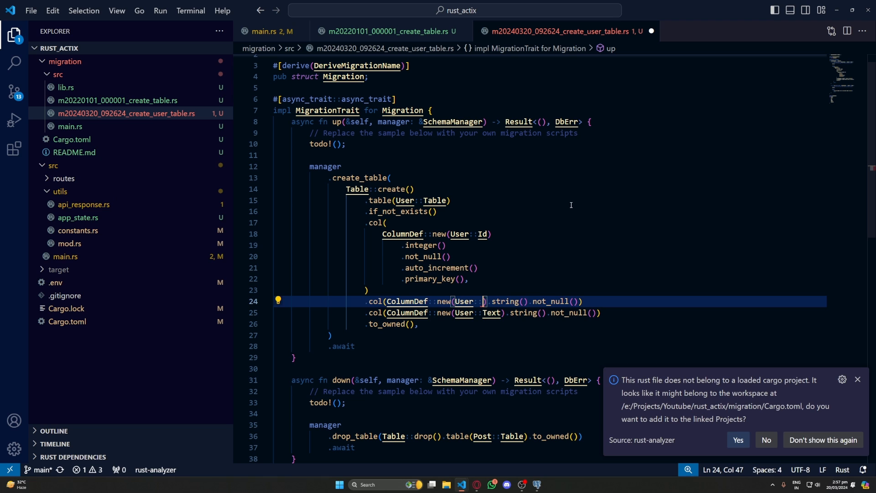
type("Name")
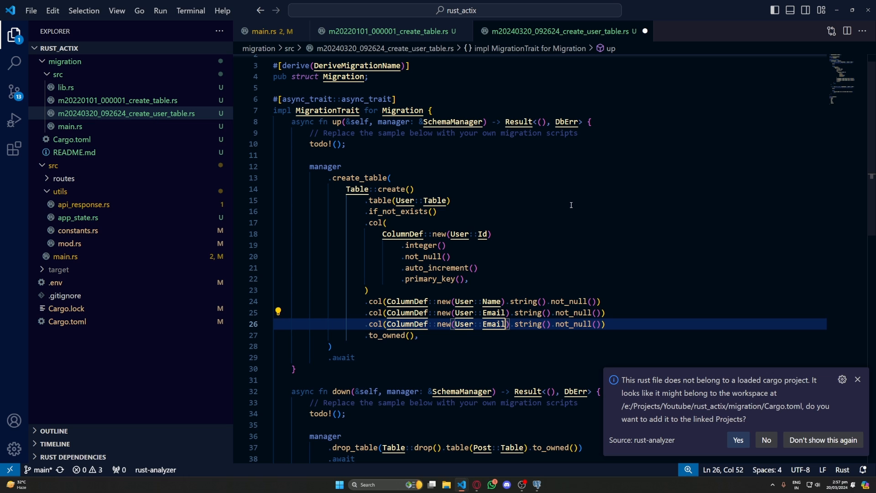
type("Password")
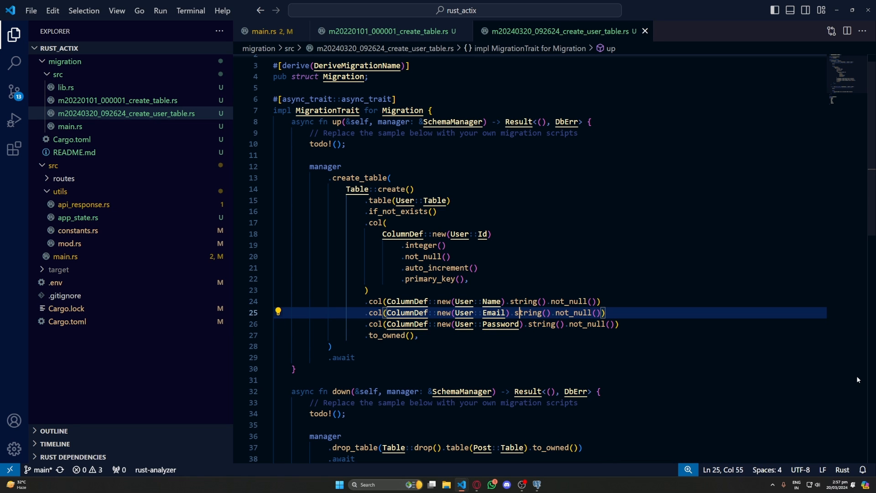
type(".u")
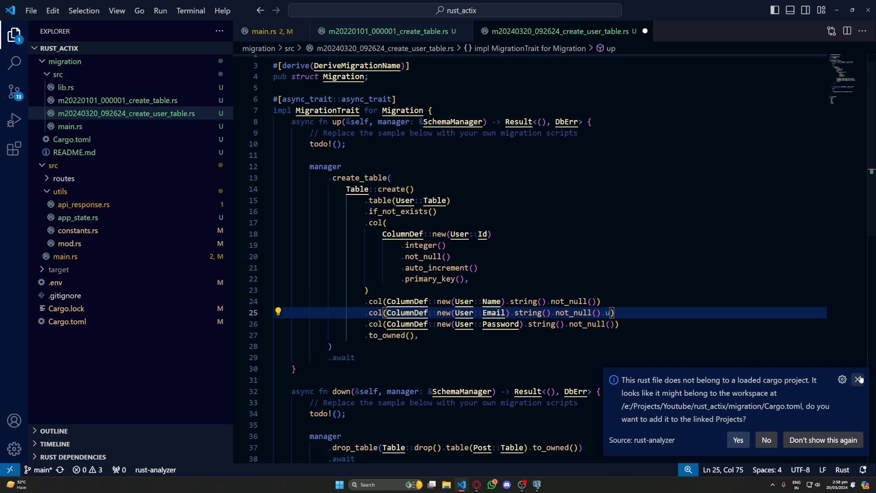
type("nique_key(")
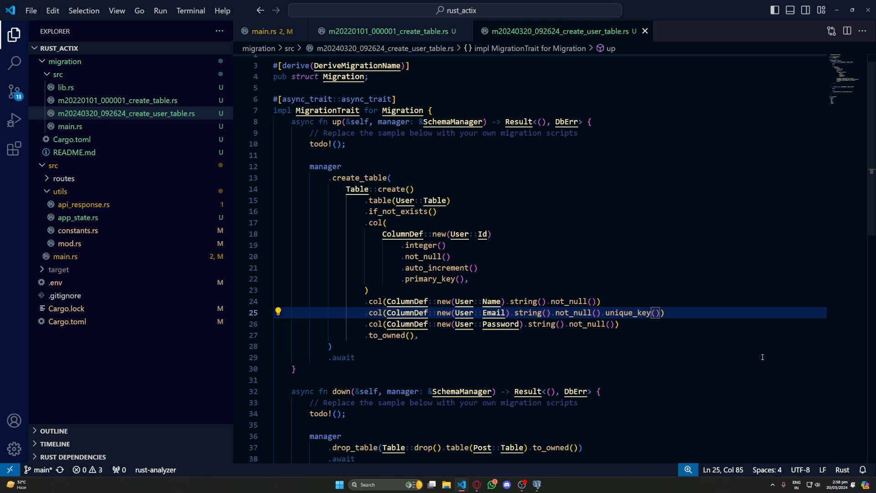
mouse_move(732, 369)
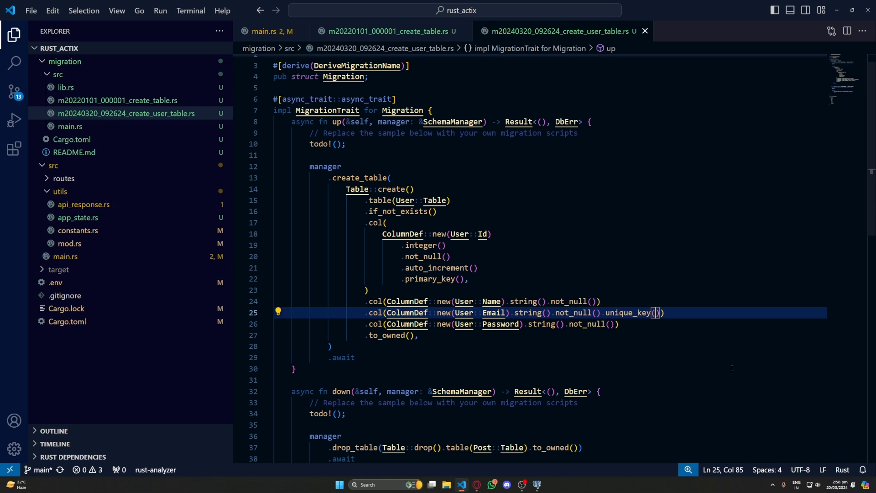
left_click(260, 281)
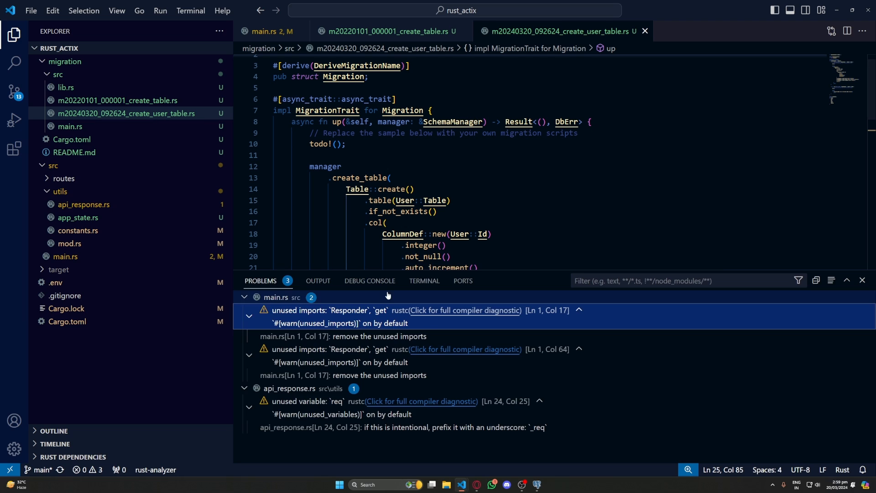
Run sea-orm-cli migrate up and read the unreachable todo!() compile error.
left_click(423, 281)
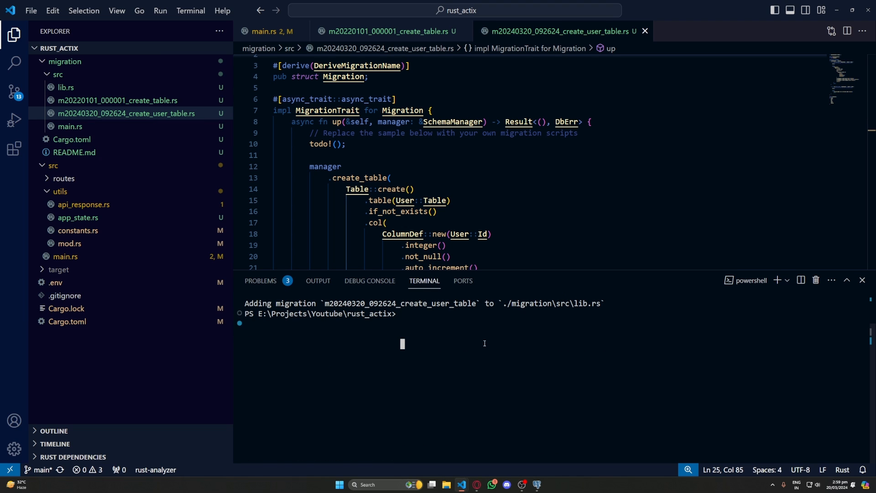
type("sea-orm-cli migrate generate create_user_table")
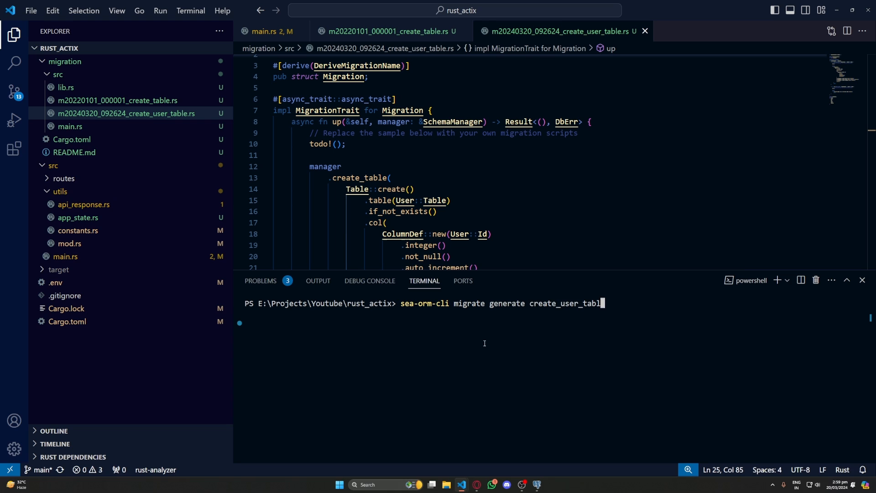
type("up")
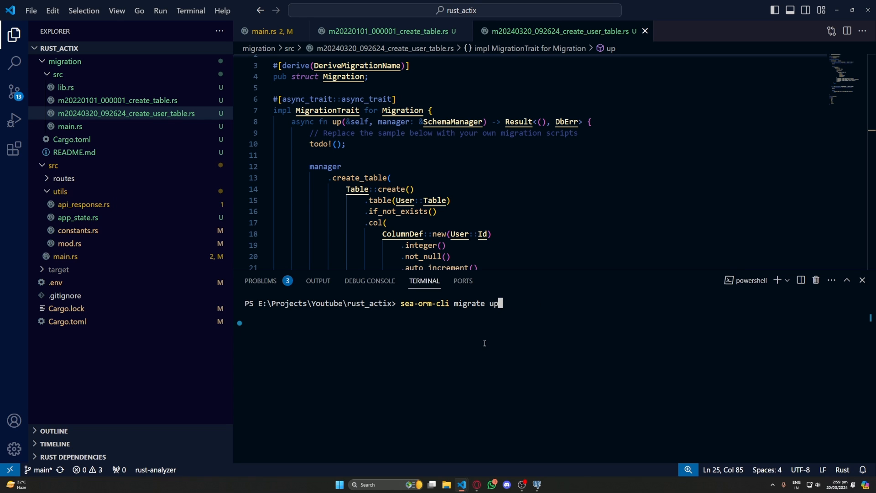
key("Return")
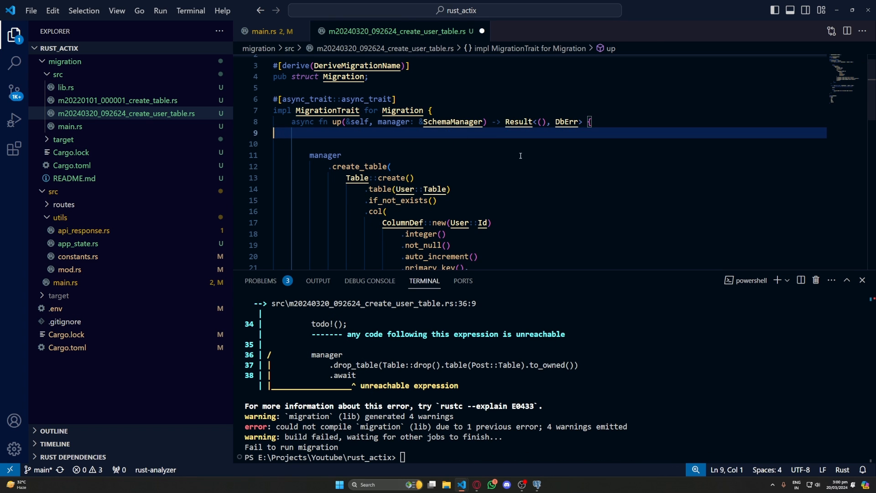
scroll("down", 3)
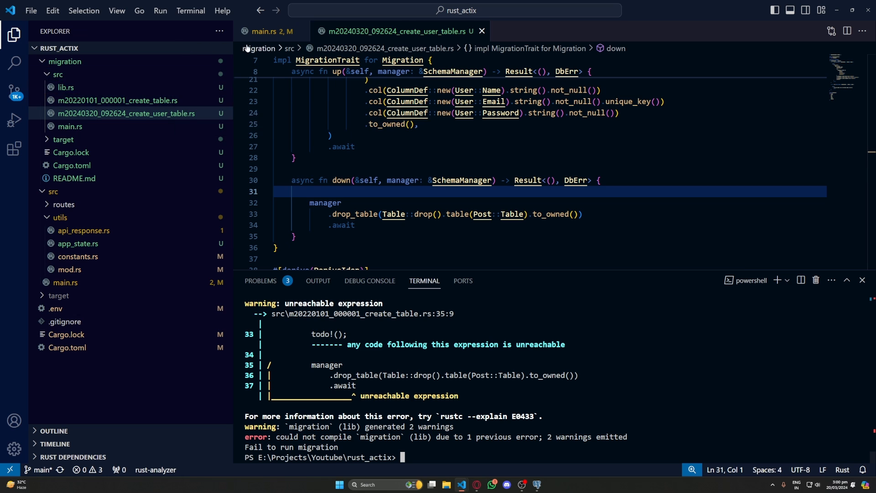
Comment out mod m20220101_000001_create_table in lib.rs and close the file.
left_click(66, 87)
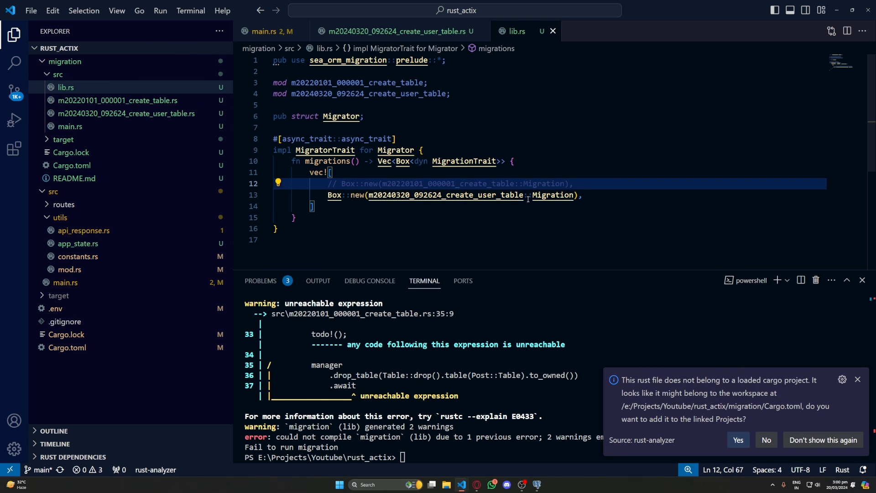
left_click(504, 82)
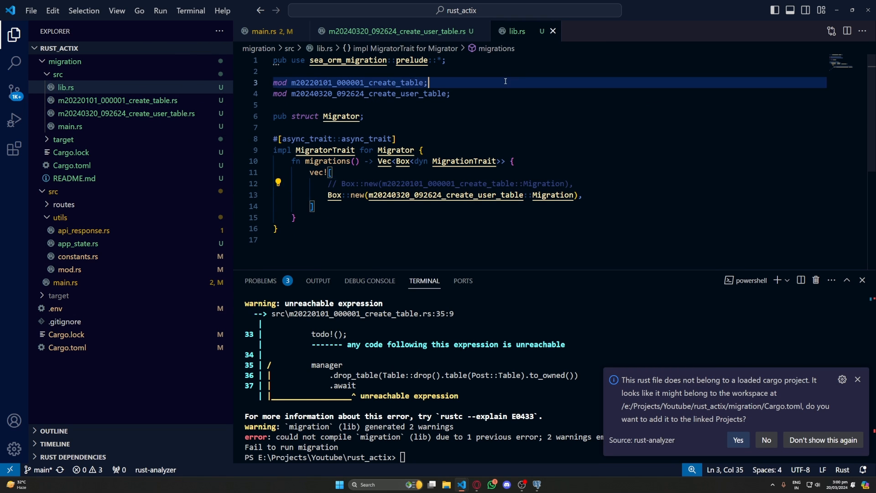
left_click(358, 83)
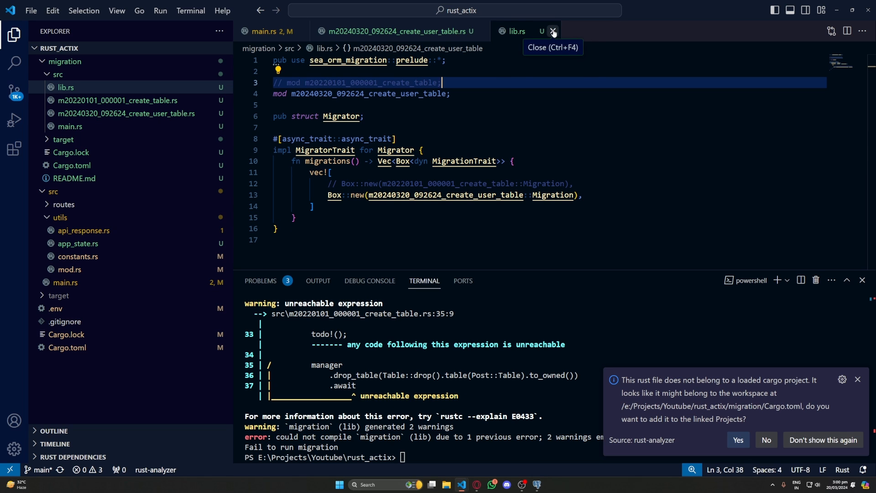
left_click(553, 31)
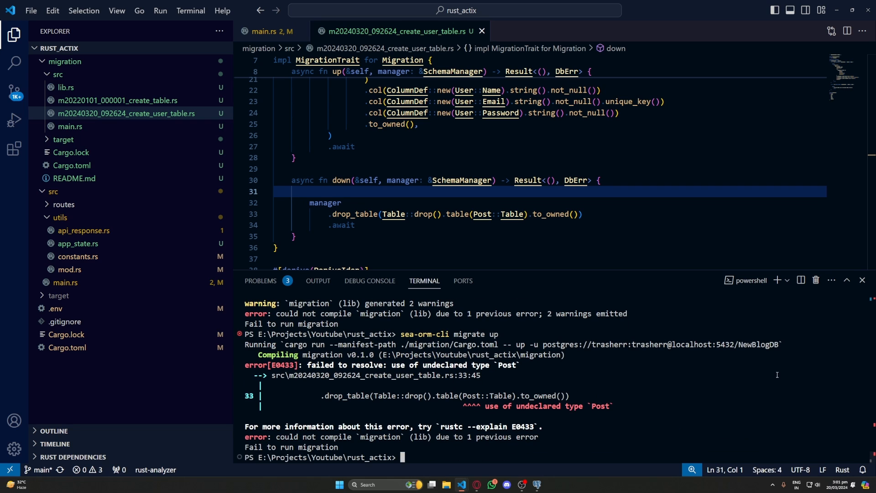
Replace Post with User in the down() drop_table call.
scroll("down", 3)
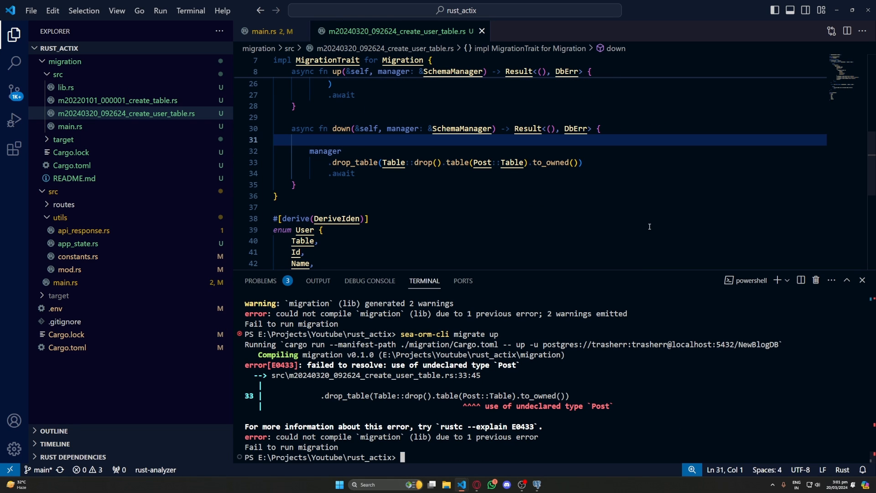
double_click(482, 163)
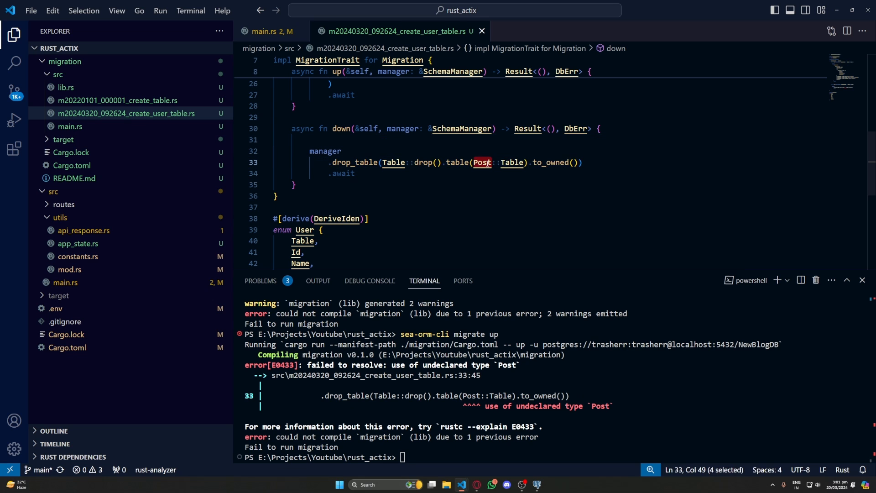
type("User")
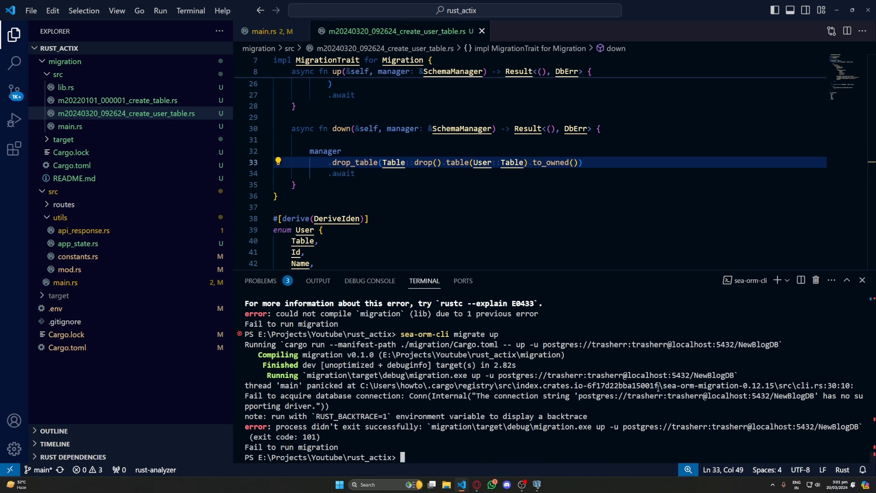
type("cl")
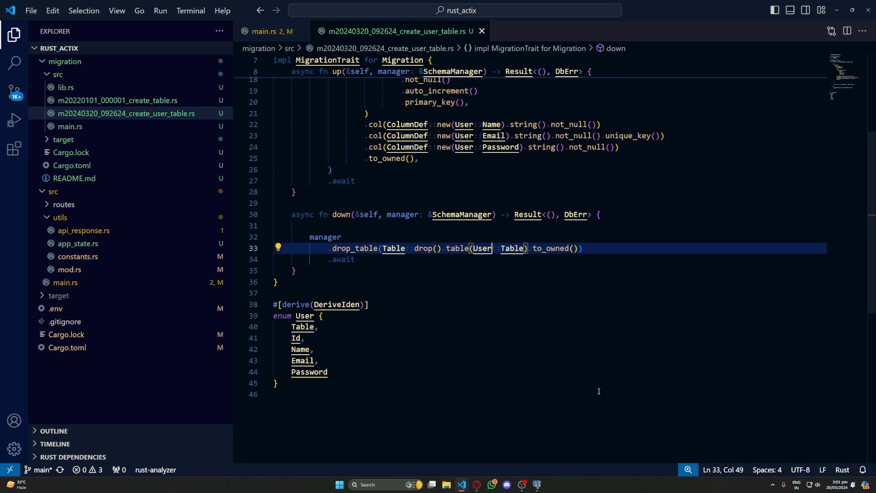
scroll("up", 3)
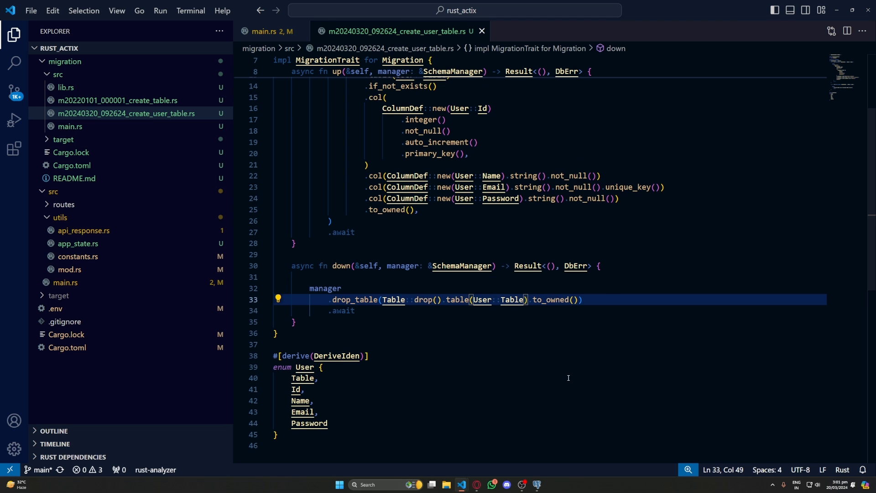
mouse_move(63, 139)
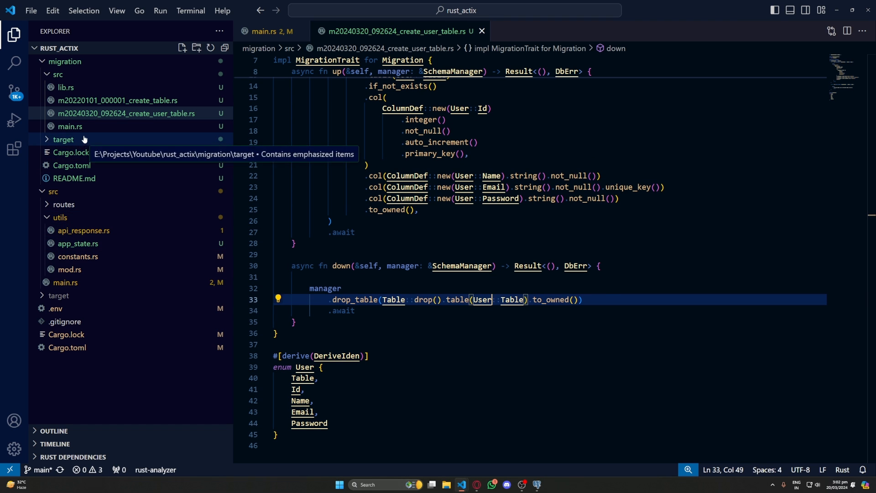
Uncomment runtime-tokio-rustls and sqlx-postgres in migration/Cargo.toml and delete their trailing comments.
left_click(71, 166)
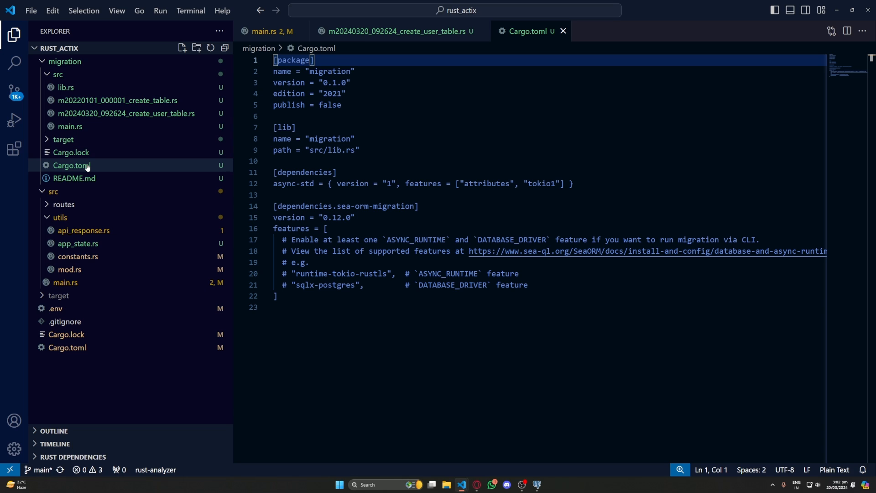
mouse_move(361, 145)
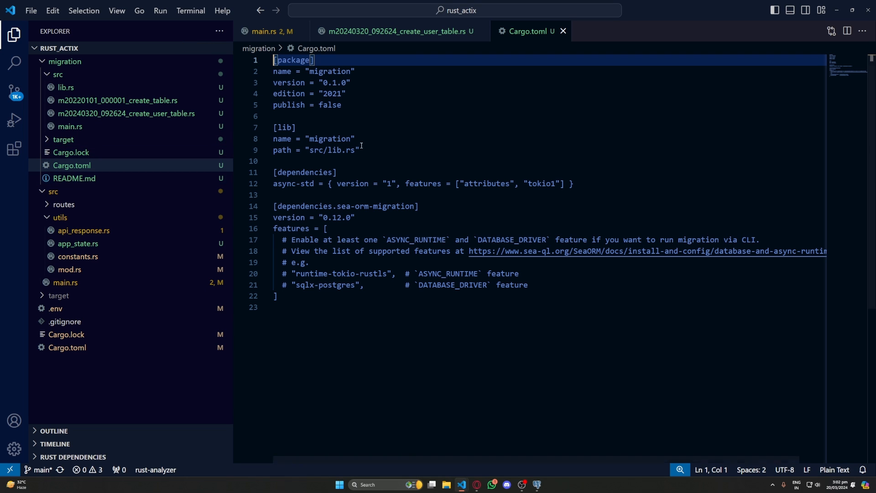
left_click(474, 31)
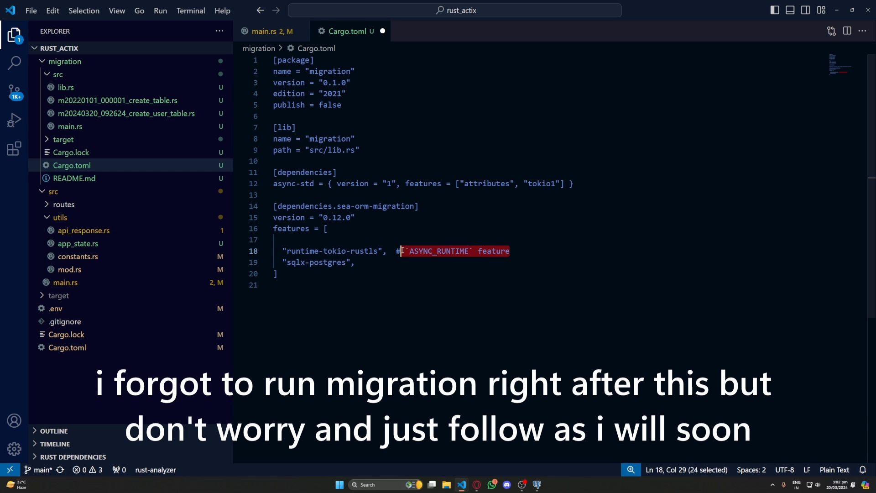
key("Delete")
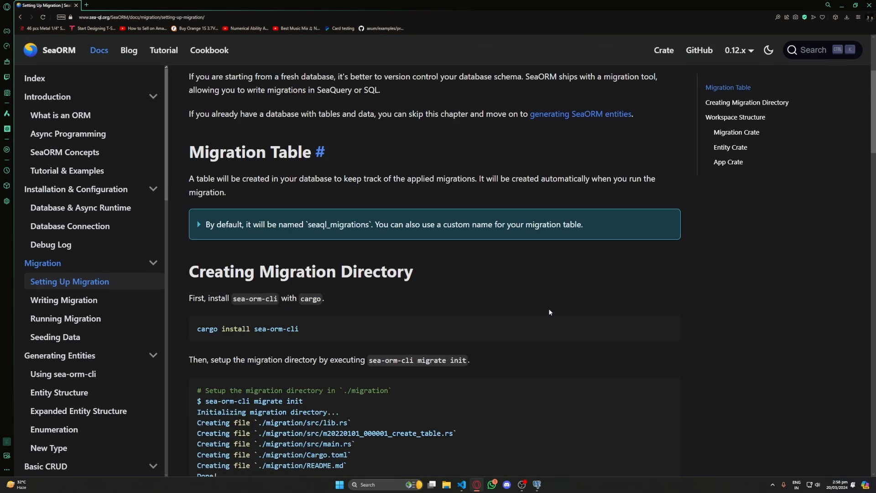
Scroll the Setting Up Migration guide down to the App Crate section on running the migrator.
scroll("down", 3)
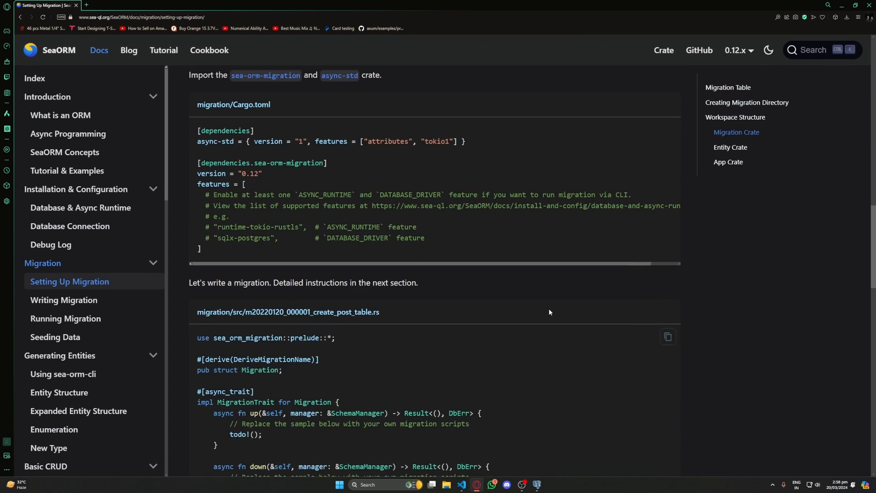
scroll("down", 3)
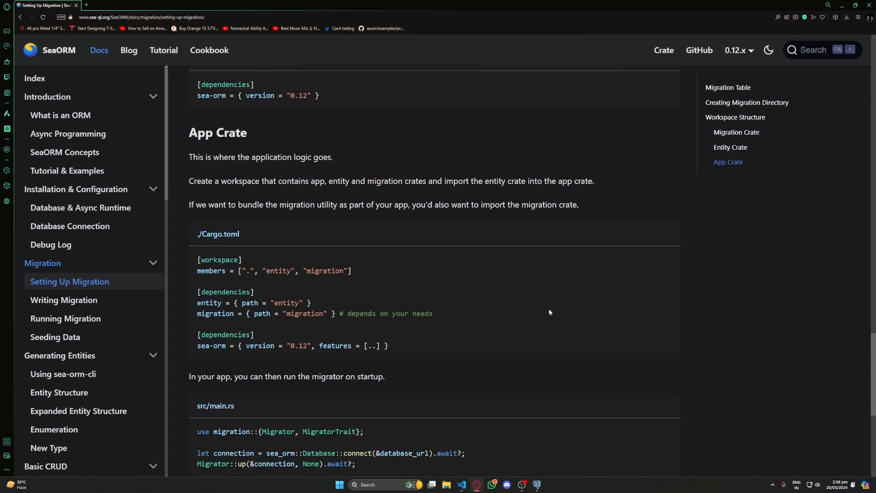
scroll("down", 3)
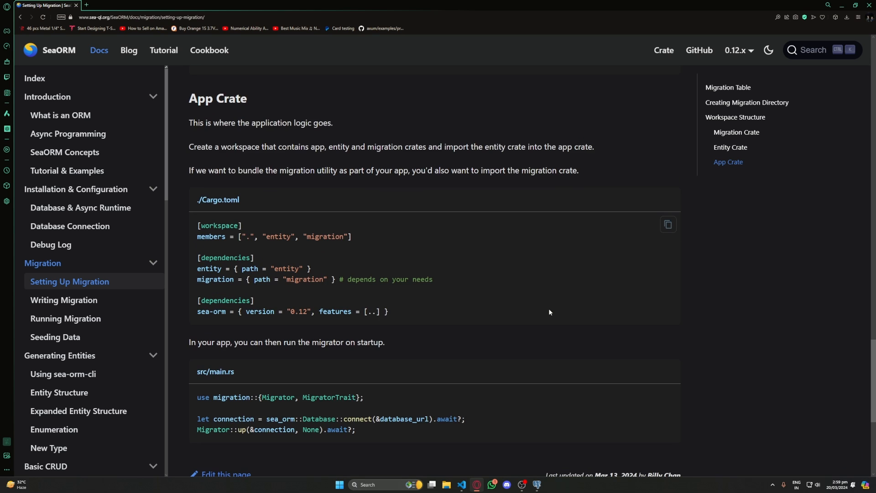
mouse_move(449, 274)
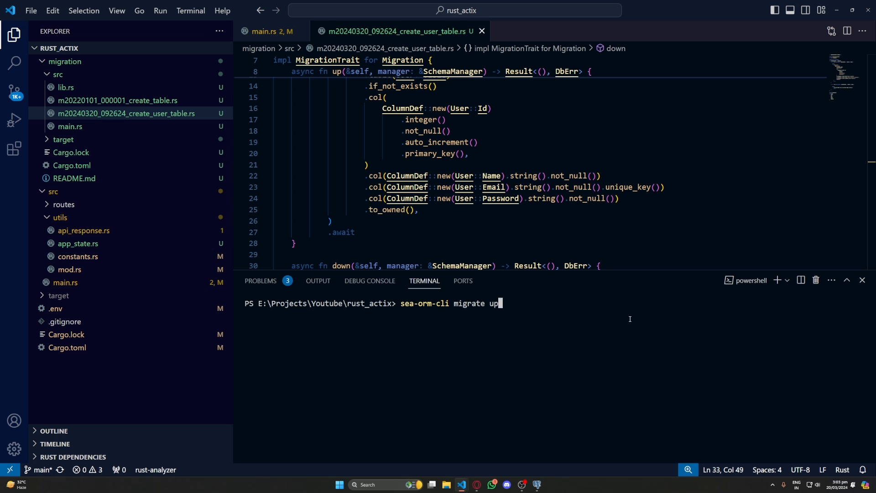
Apply the create_user_table migration with sea-orm-cli migrate up and switch to pgAdmin.
key("Return")
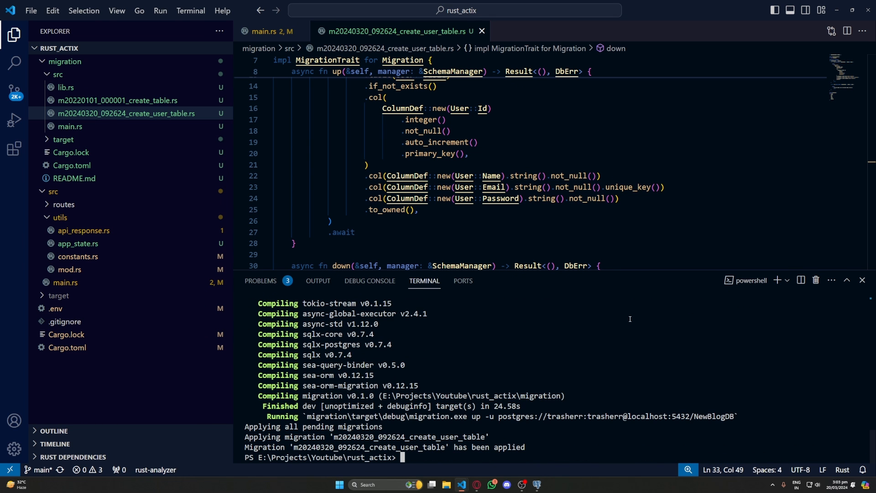
left_click(537, 483)
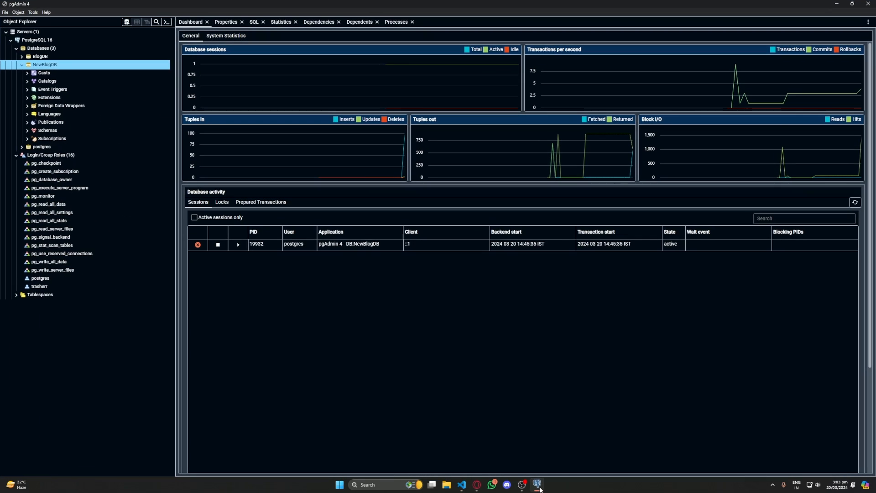
Expand NewBlogDB > Schemas > public > Tables to reveal the seaql_migrations and user tables.
left_click(52, 89)
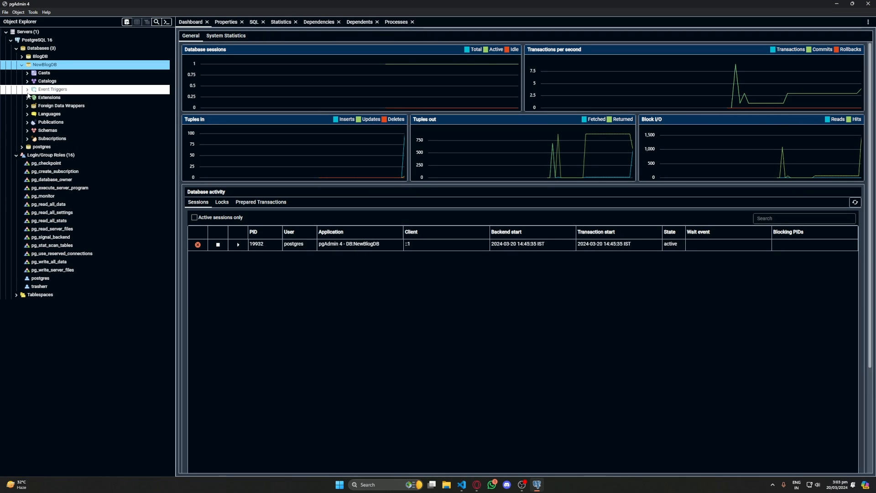
left_click(27, 130)
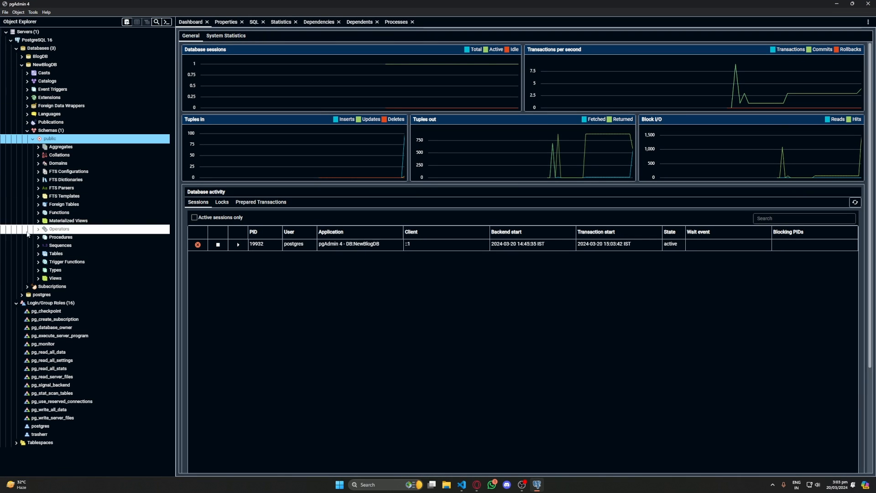
left_click(38, 253)
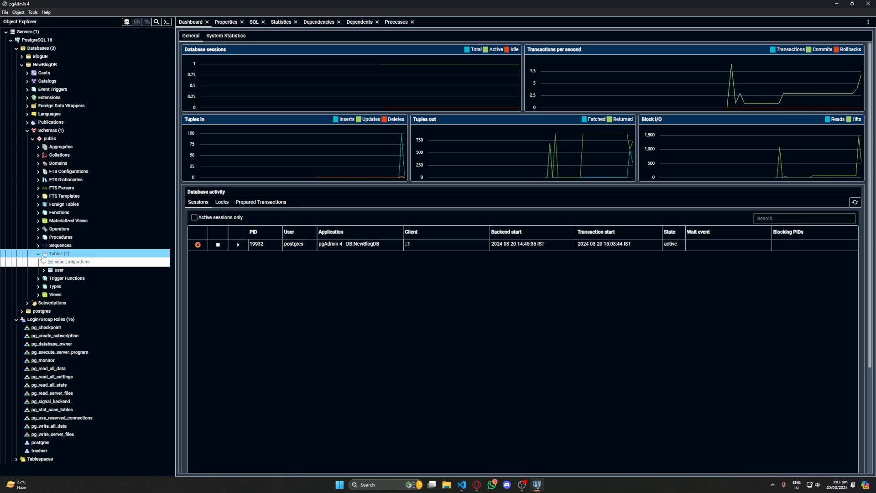
right_click(58, 269)
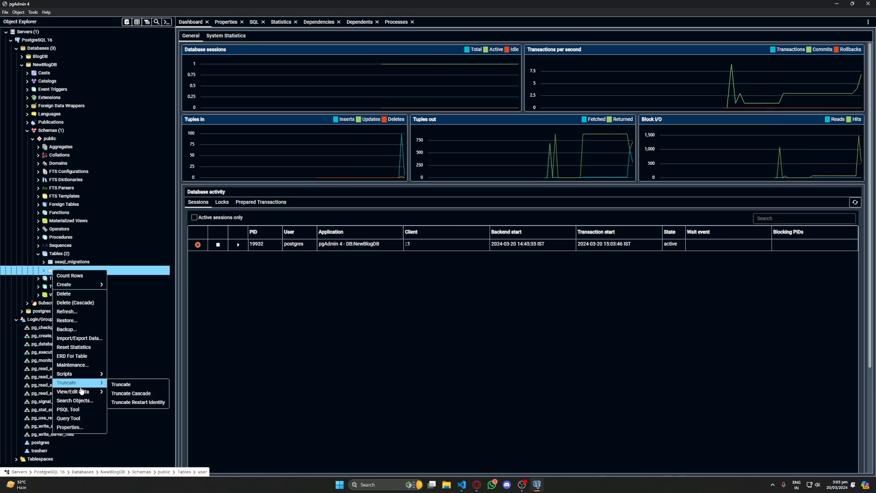
left_click(70, 391)
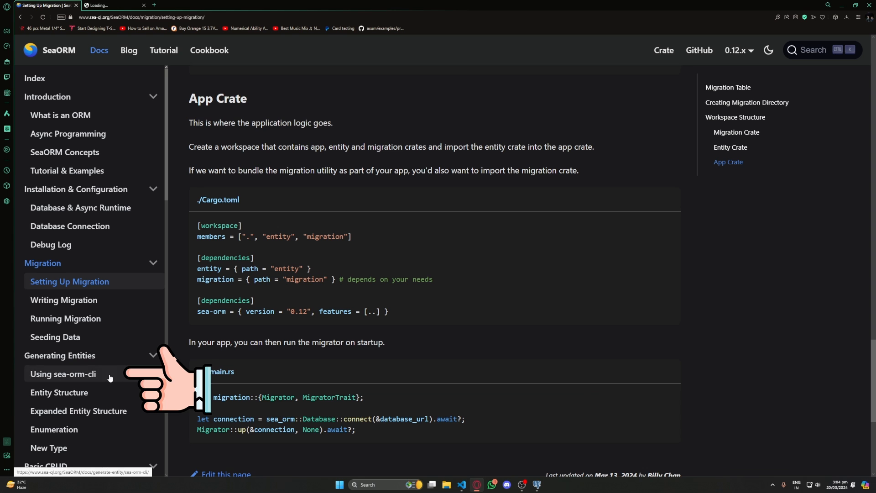
Read the Using sea-orm-cli guide down to the generate entity example command.
left_click(62, 374)
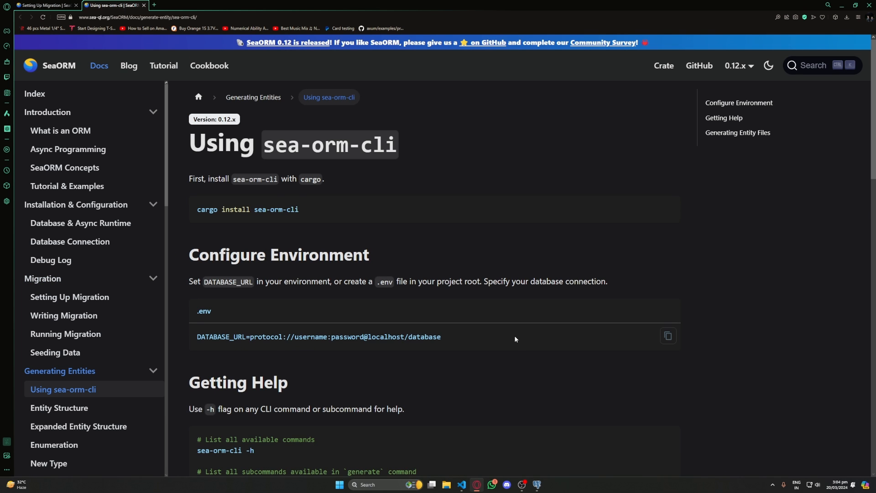
scroll("down", 3)
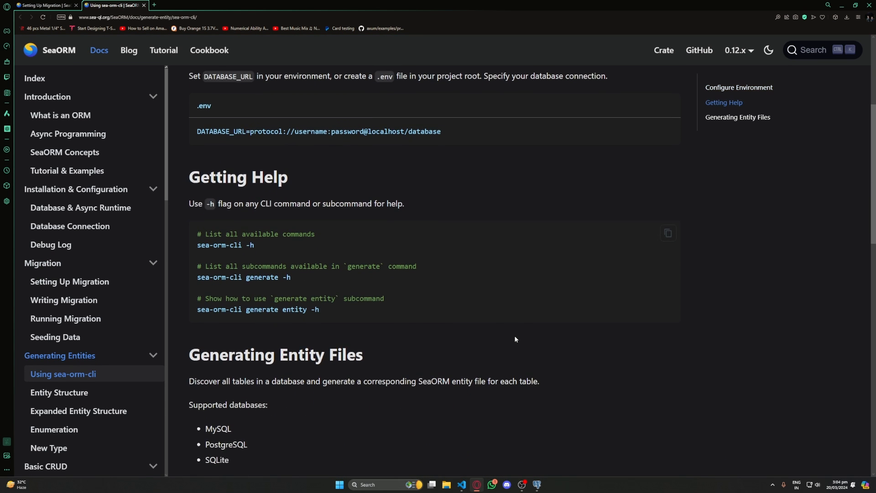
mouse_move(345, 311)
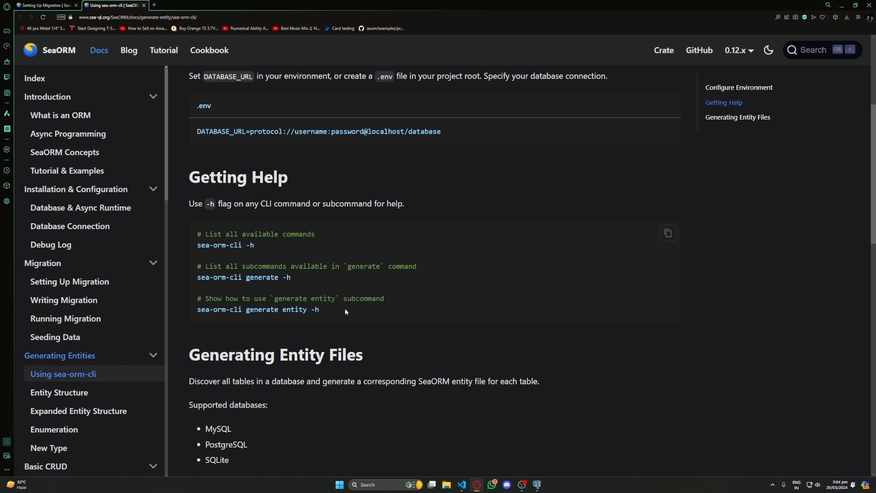
triple_click(258, 309)
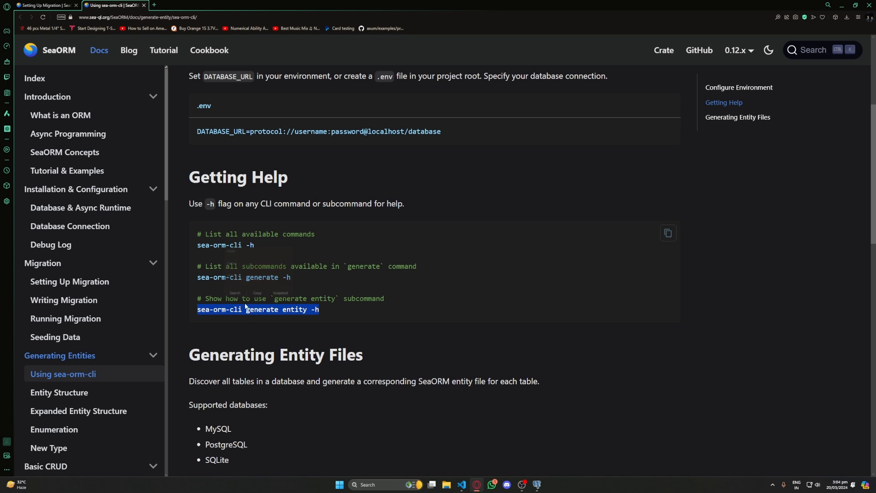
scroll("down", 3)
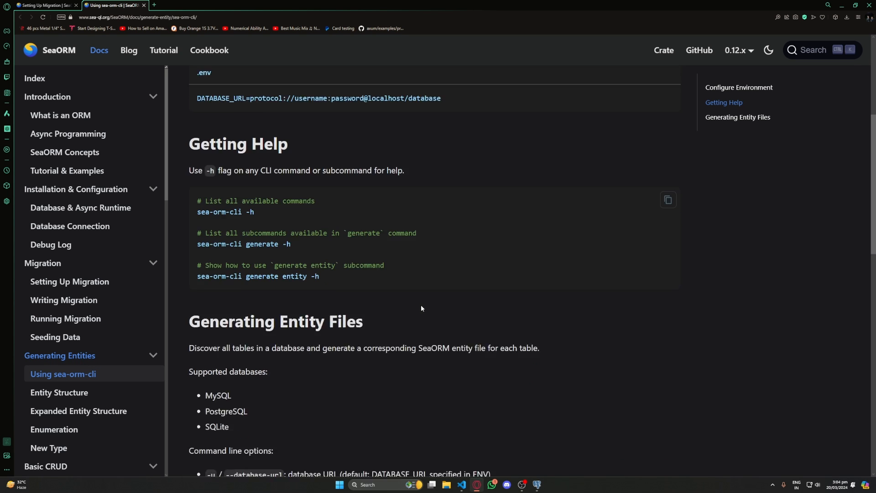
scroll("down", 3)
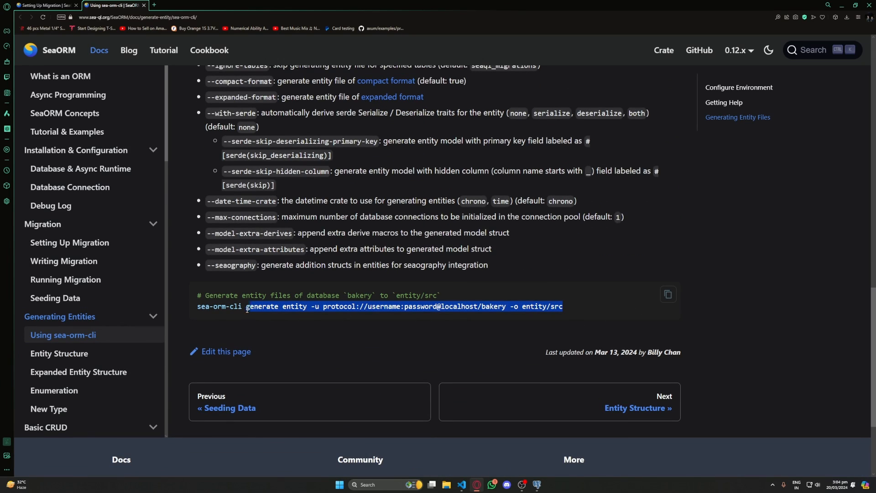
left_click(460, 484)
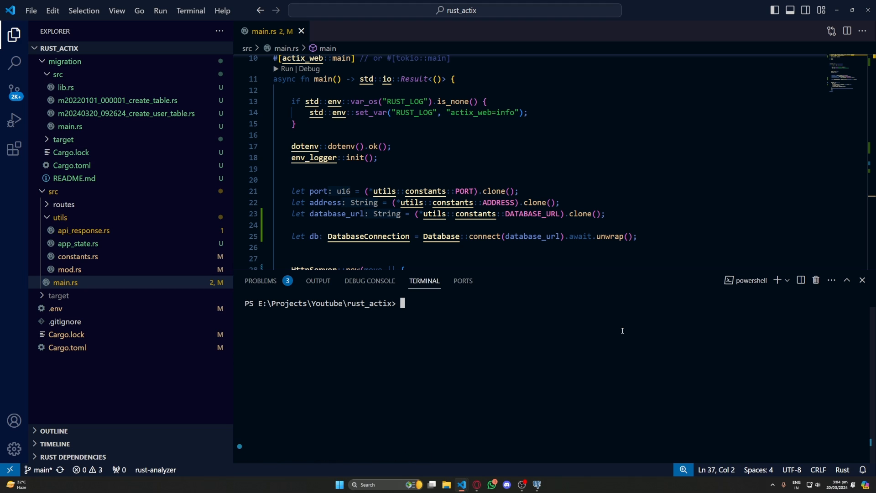
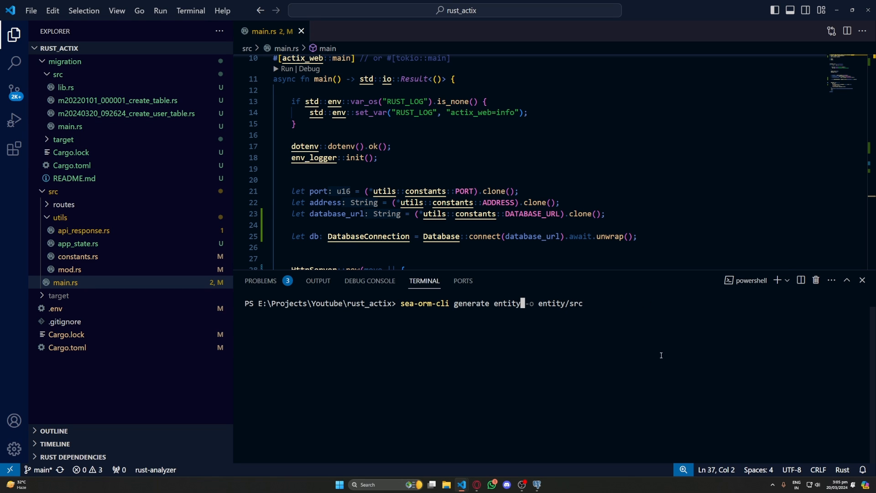
Run sea-orm-cli generate entity -o entity/src and reveal user.rs, mod.rs and prelude.rs.
key("Return")
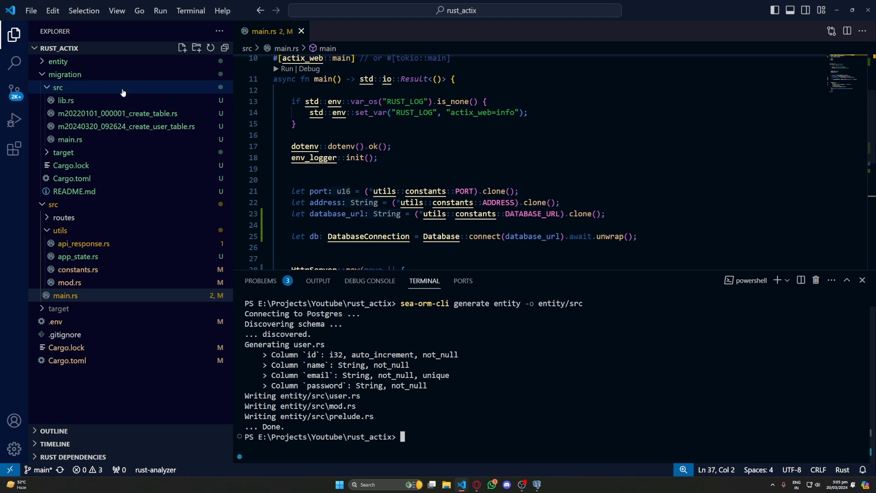
left_click(57, 61)
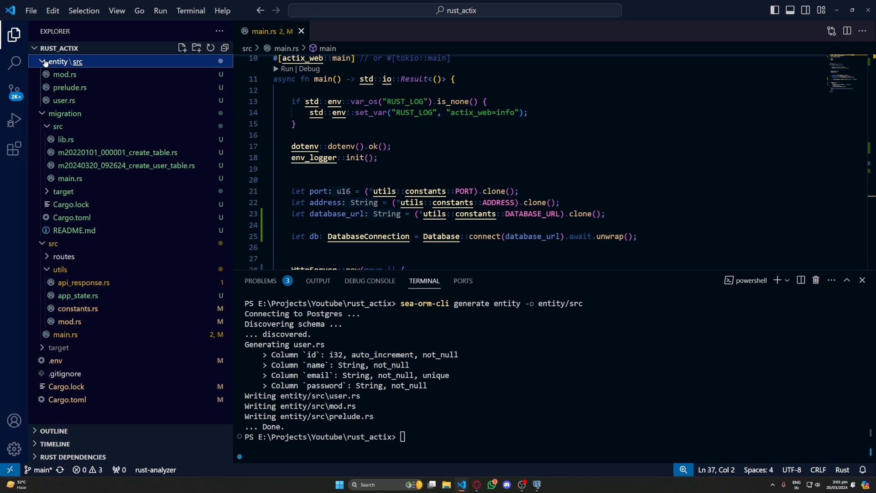
Create entity/Cargo.toml with a [package] named entity, version 0.1.0.
right_click(67, 61)
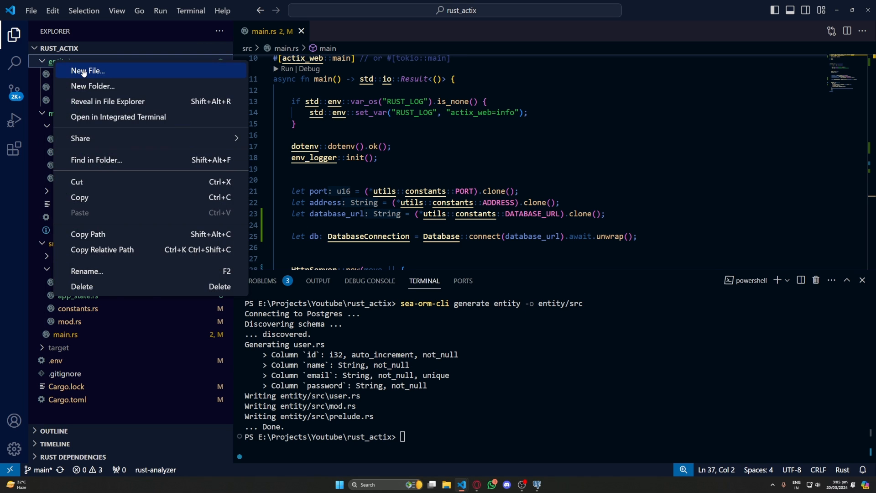
left_click(87, 70)
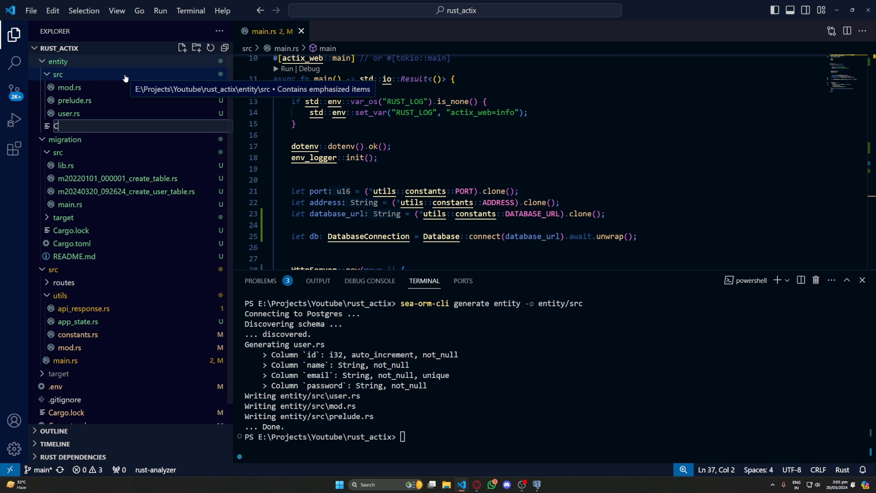
type("Cargo.toml")
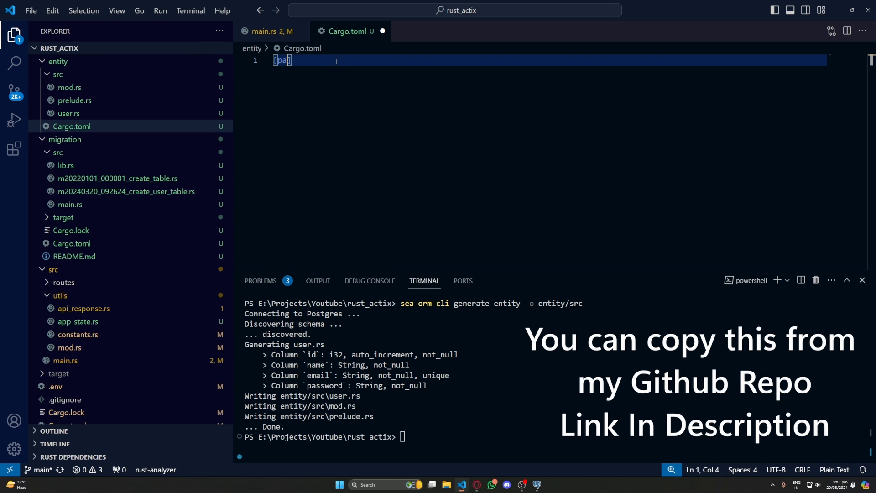
type("ckage]")
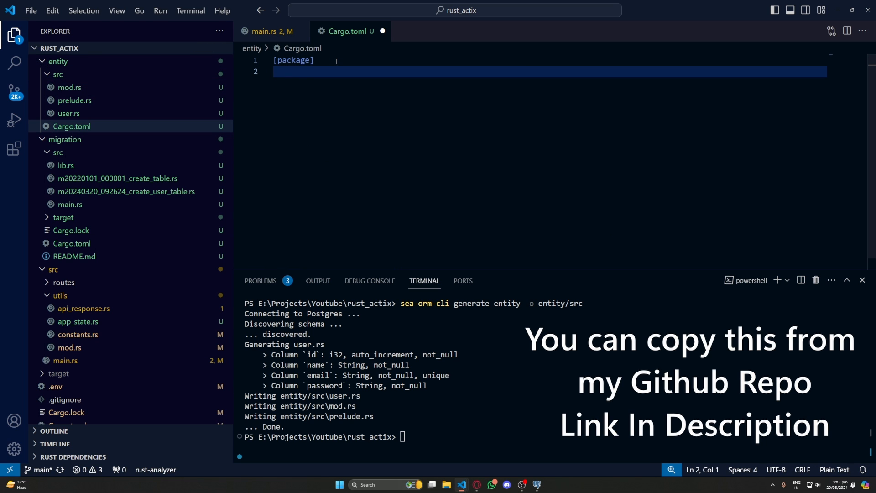
type("name = \"entity\"")
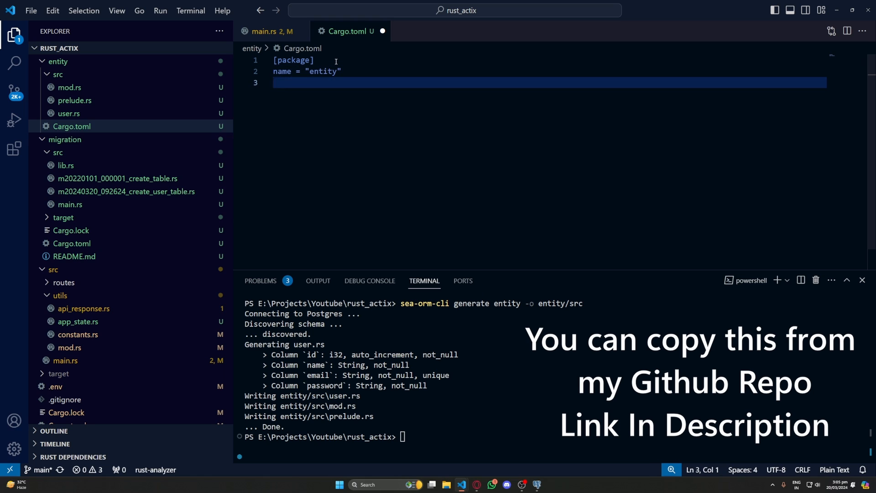
type("version = \"0.")
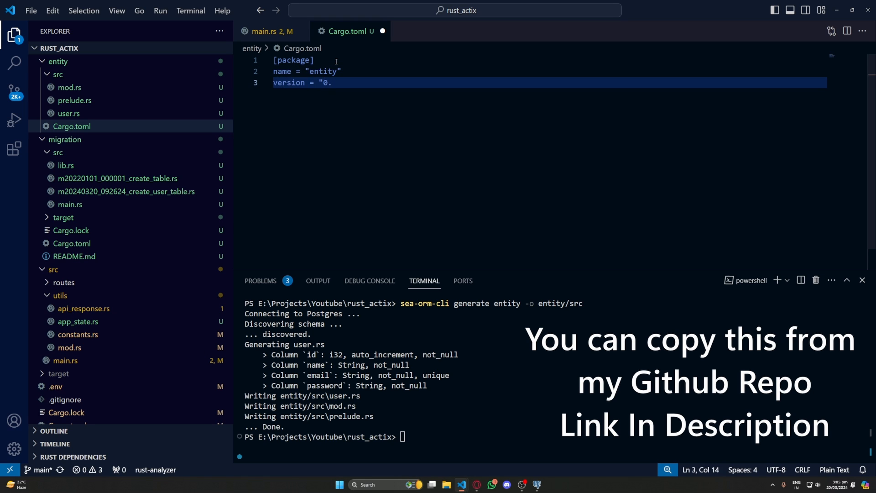
type("1.0\"")
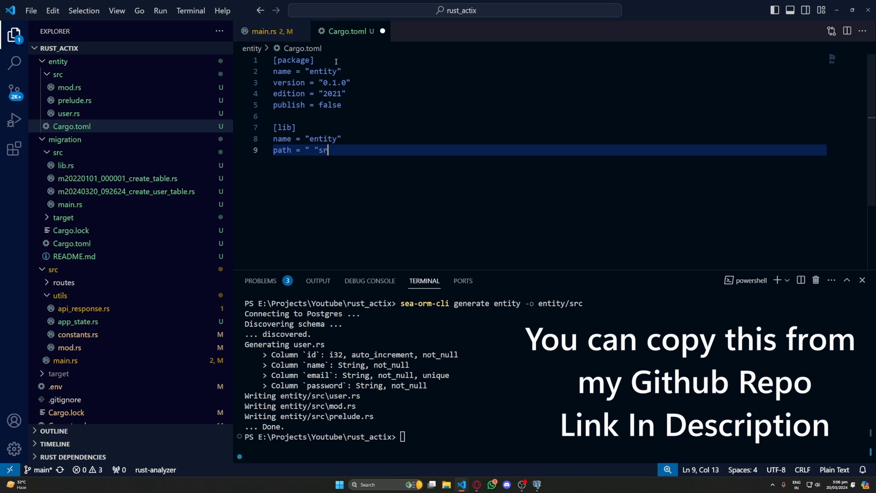
Set the lib path to src/mod.rs and add serde derive and sea-orm 0.12 dependencies.
type("src/mod.rs\"")
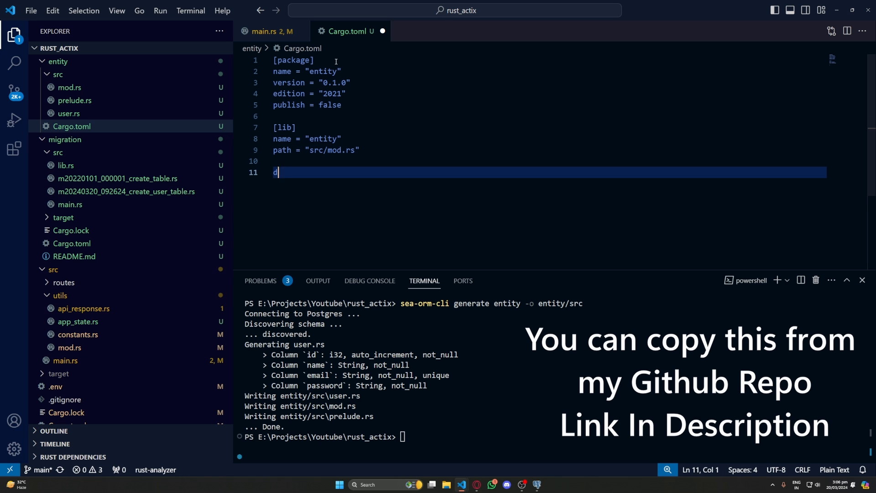
type("[dependencies]")
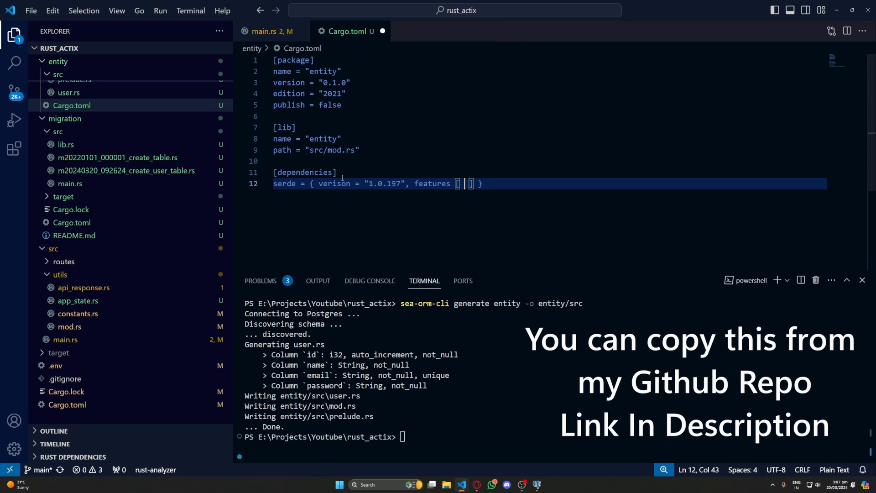
type("\"derive\"")
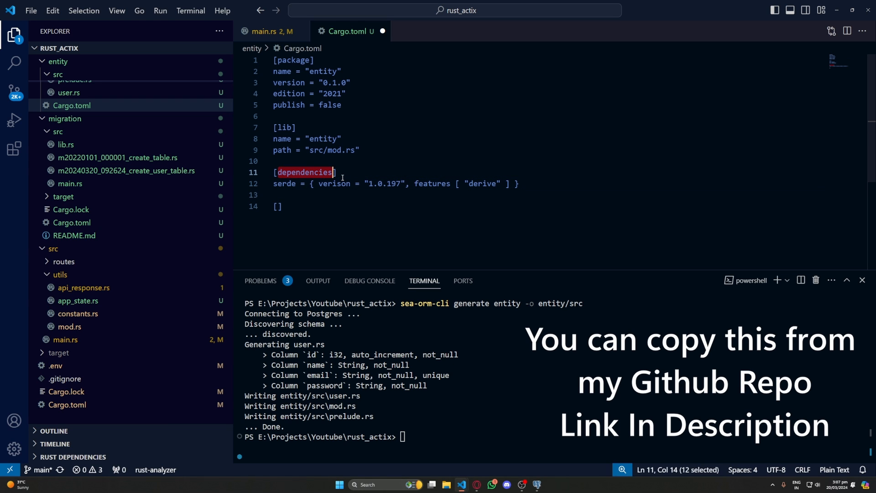
type("[dependencies.sea-orm]")
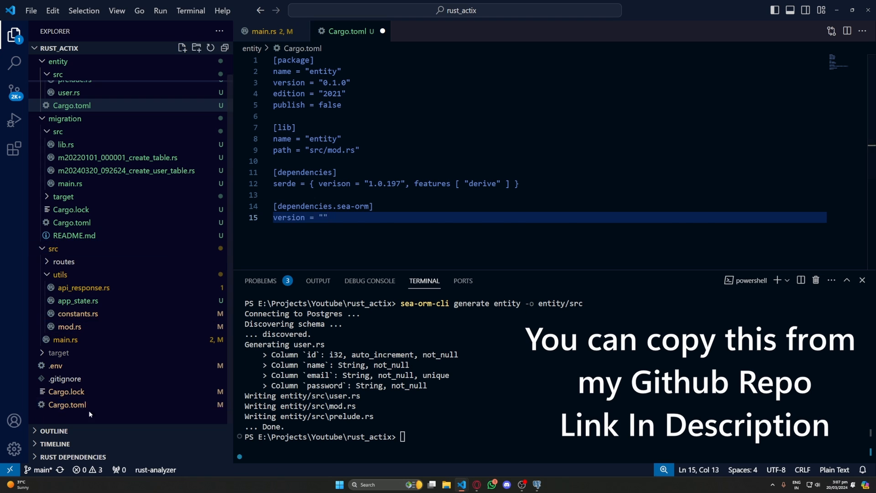
left_click(338, 217)
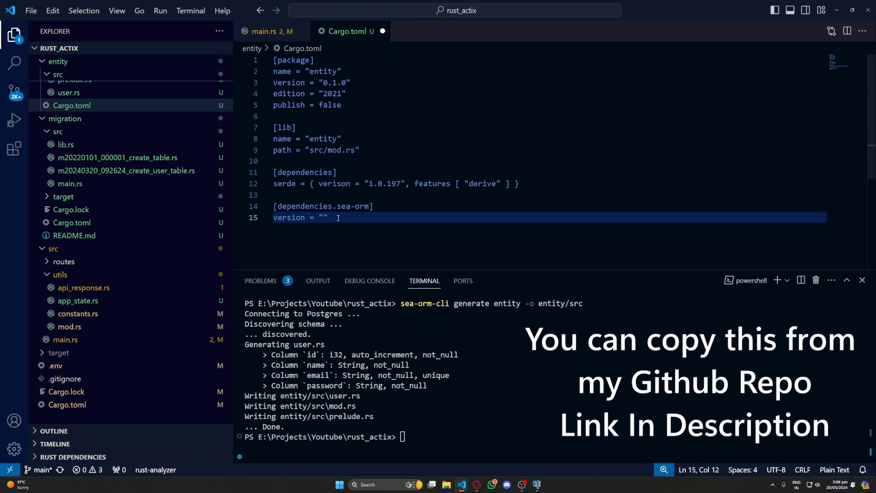
type("0.12")
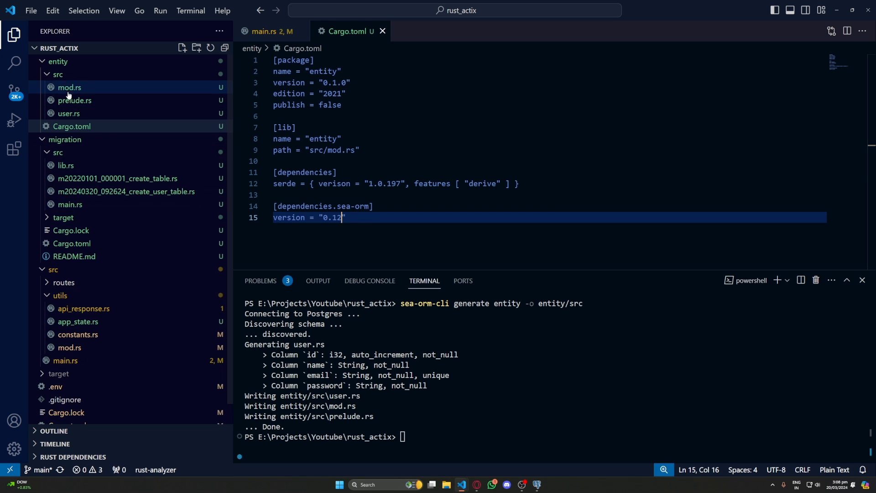
left_click(57, 61)
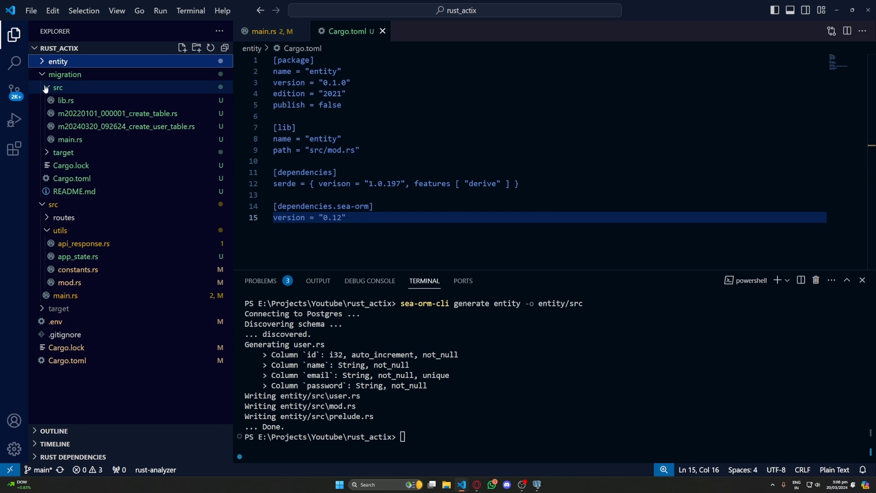
left_click(58, 87)
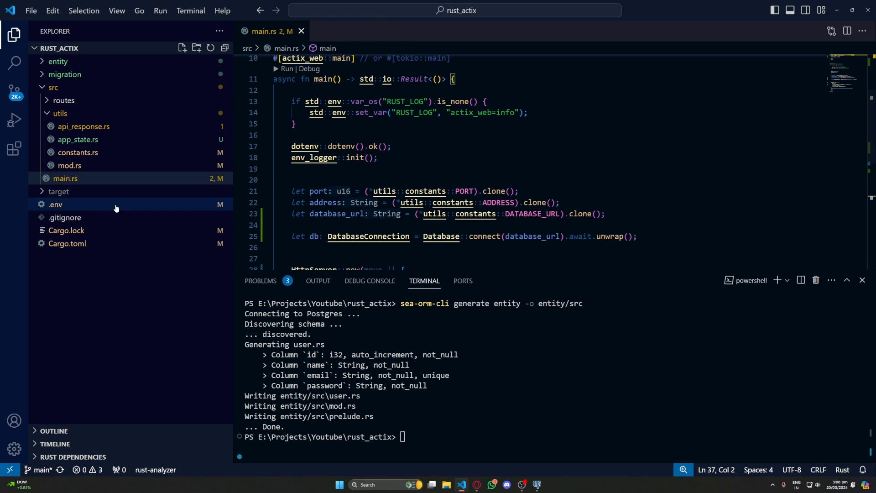
Add a [workspace] of root, entity and migration plus their path dependencies to root Cargo.toml.
left_click(67, 243)
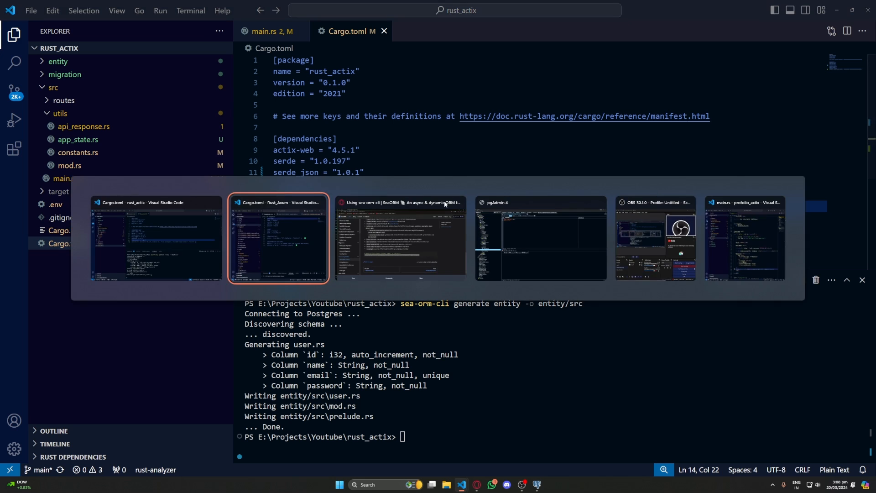
left_click(400, 238)
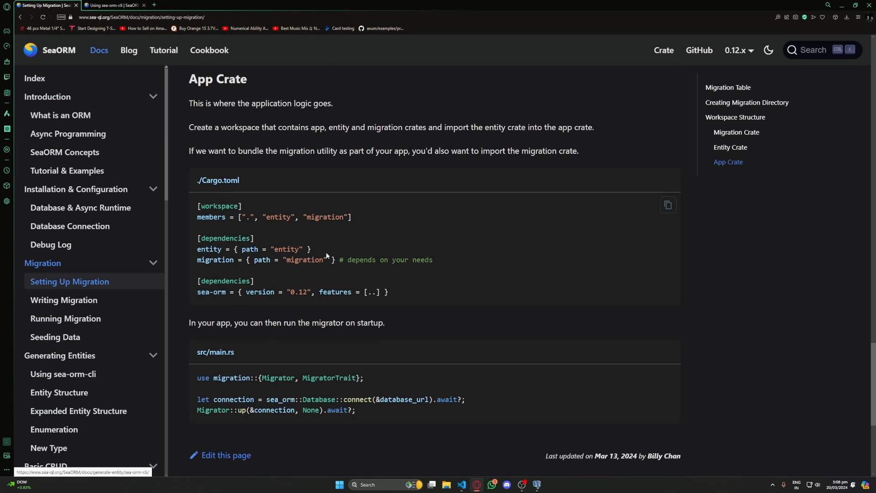
scroll("down", 3)
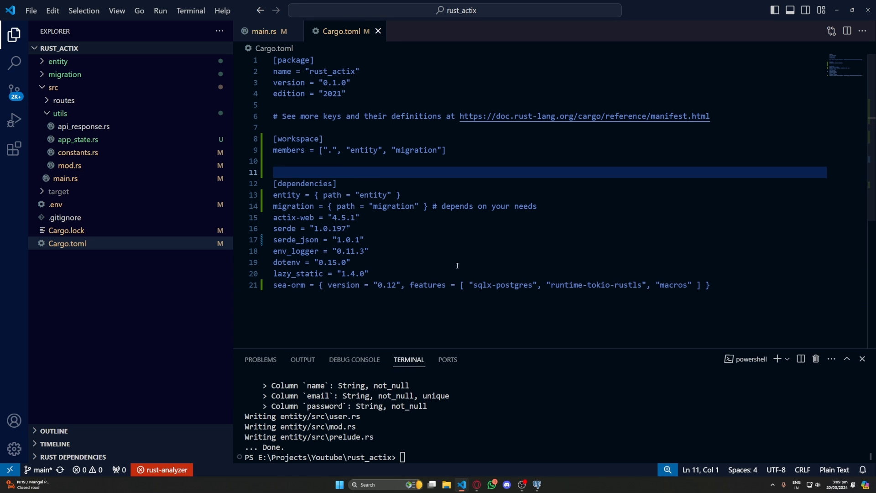
left_click(263, 30)
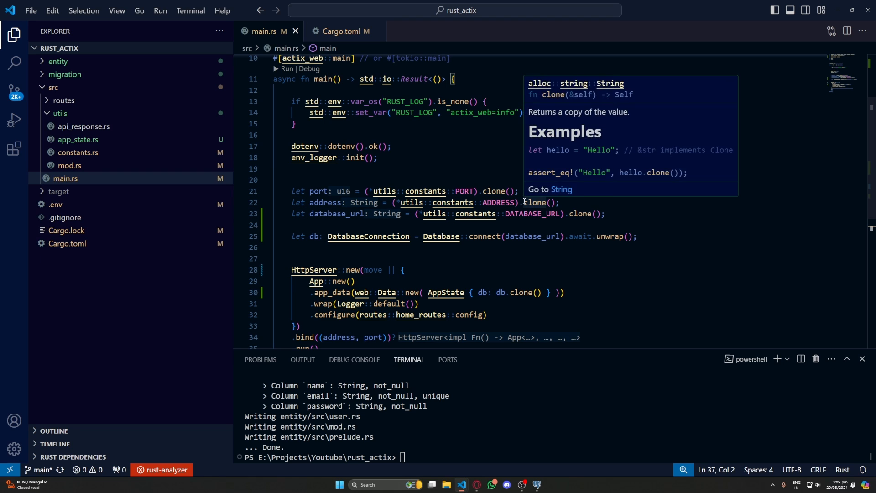
left_click(166, 469)
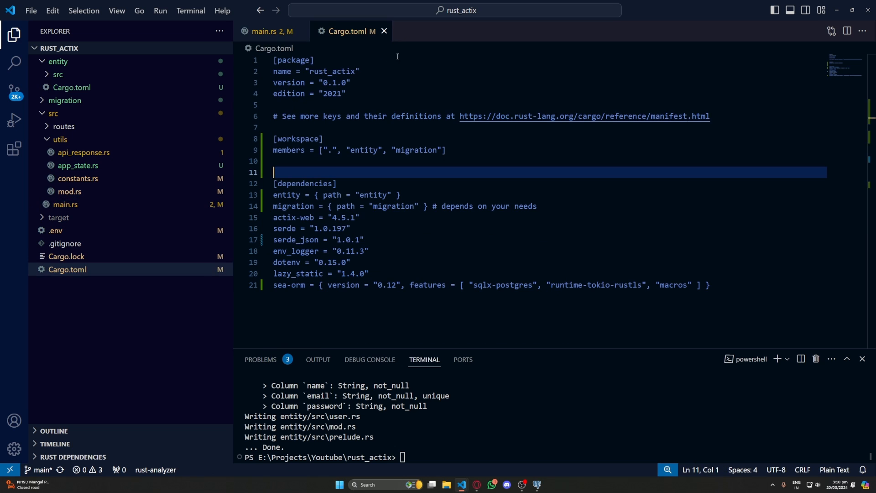
left_click(263, 30)
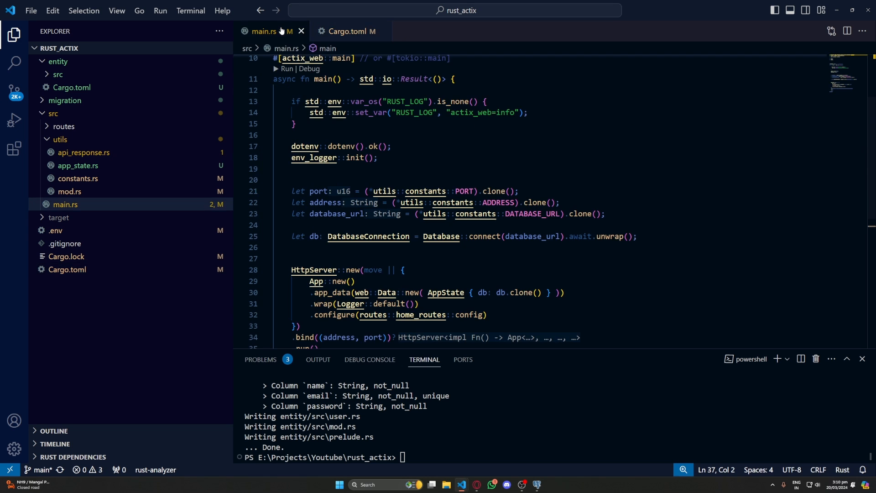
scroll("down", 3)
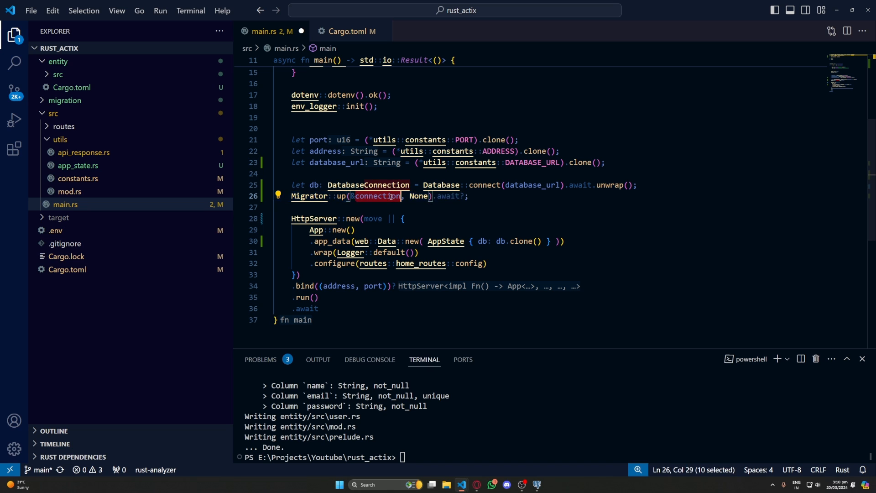
Call Migrator::up(&db, None).await.unwrap() right after Database::connect in main.rs.
type("db")
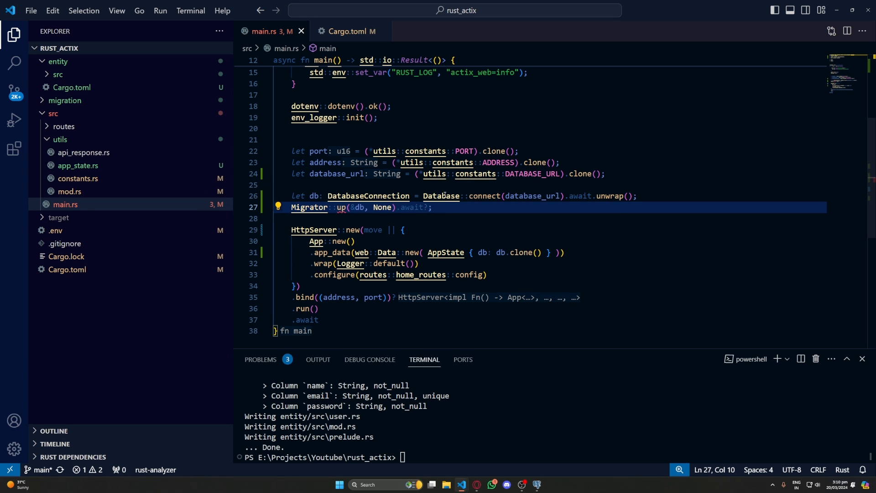
left_click(277, 207)
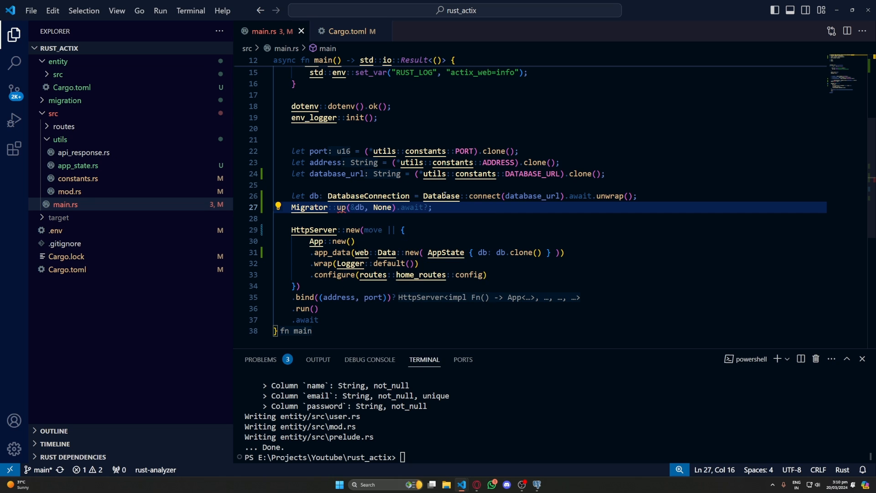
left_click(393, 207)
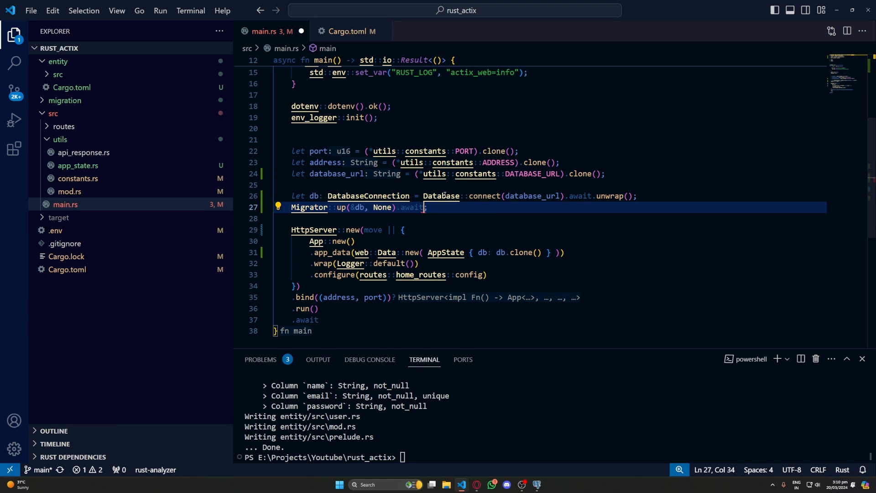
type(".unwrap()")
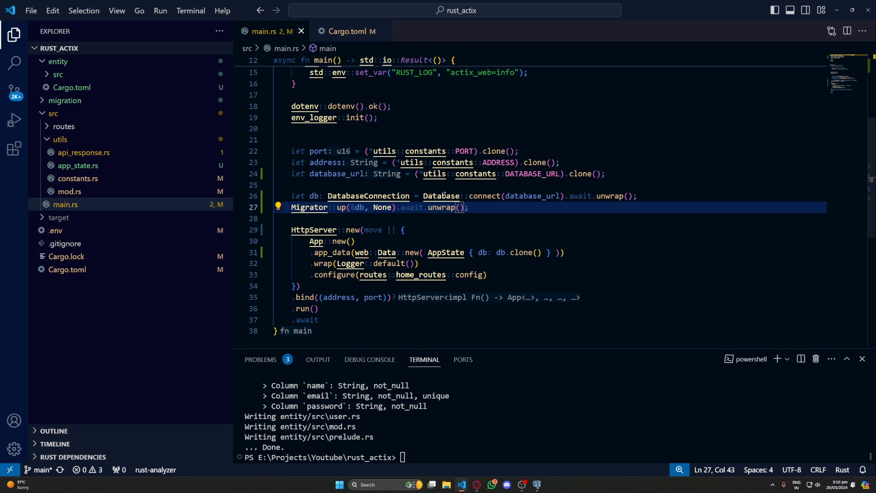
left_click(65, 99)
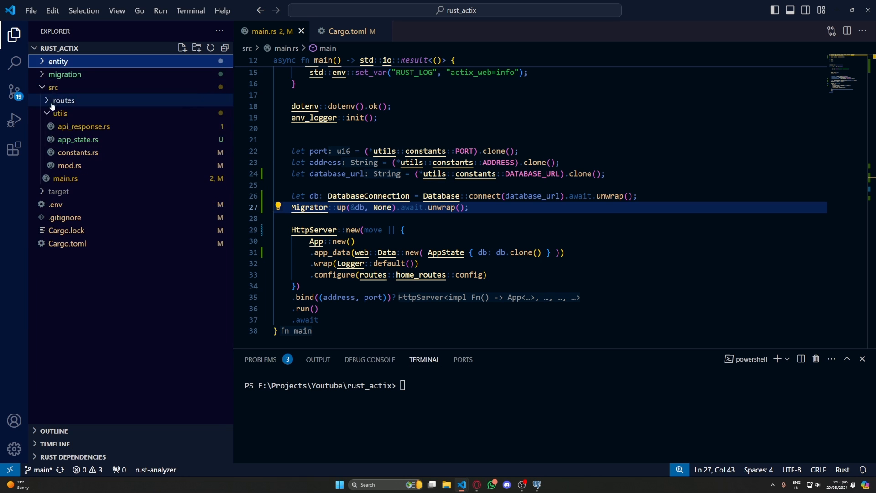
left_click(60, 114)
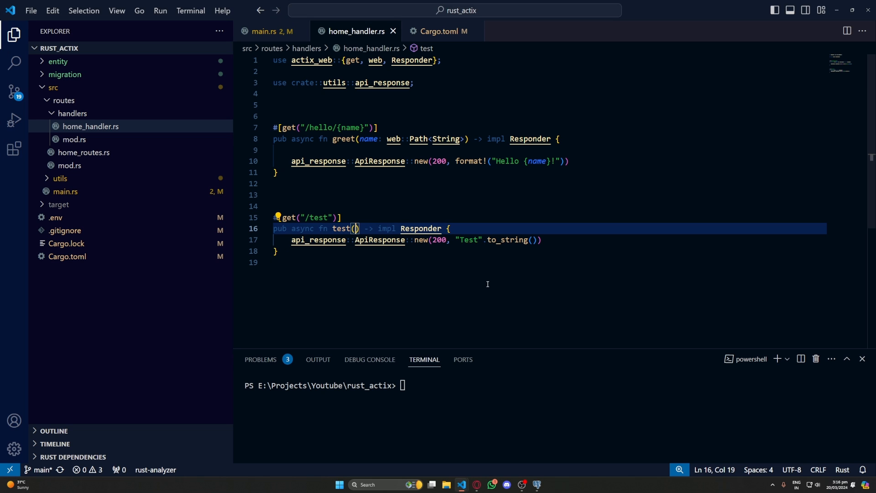
Add an app_state: web::Data<AppState> parameter to test(), importing AppState from utils.
type("app")
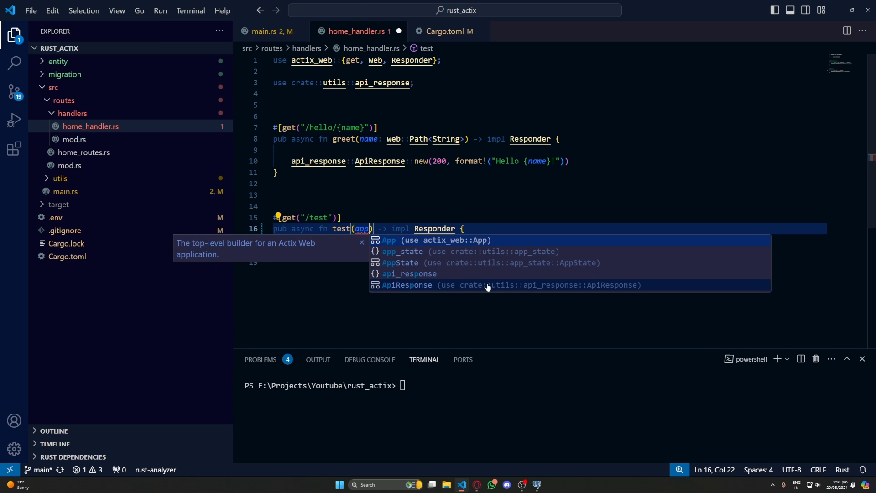
left_click(402, 250)
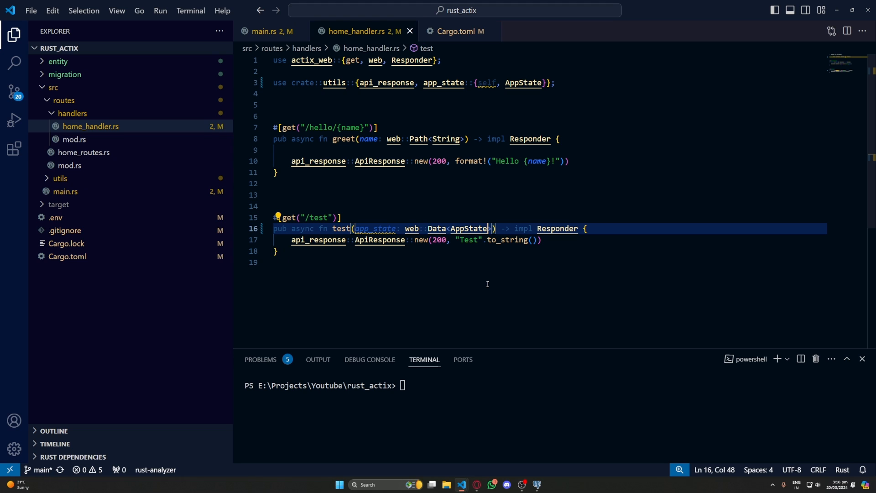
left_click(586, 228)
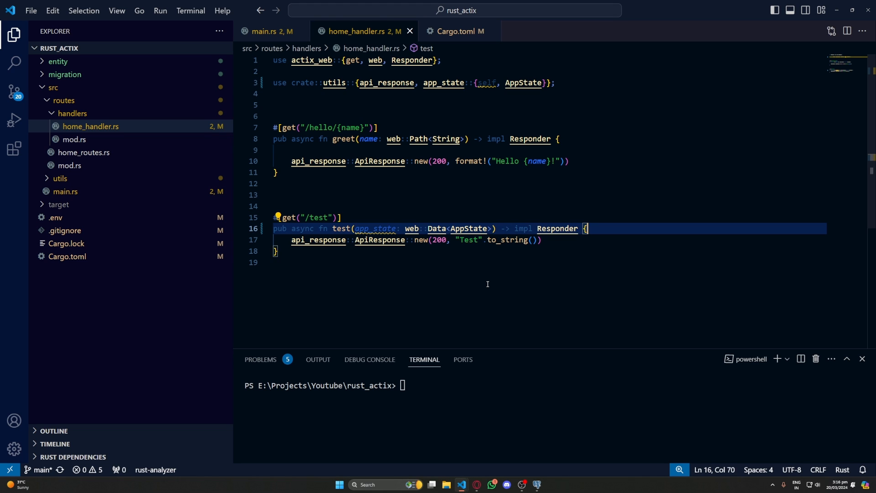
key("Enter")
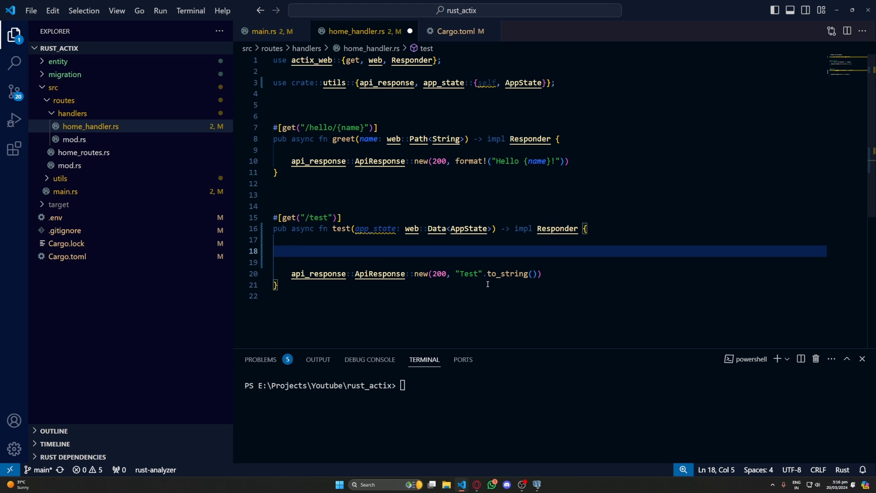
Start a let res = app_state.db.query_all(...) call inside the test handler.
type("let")
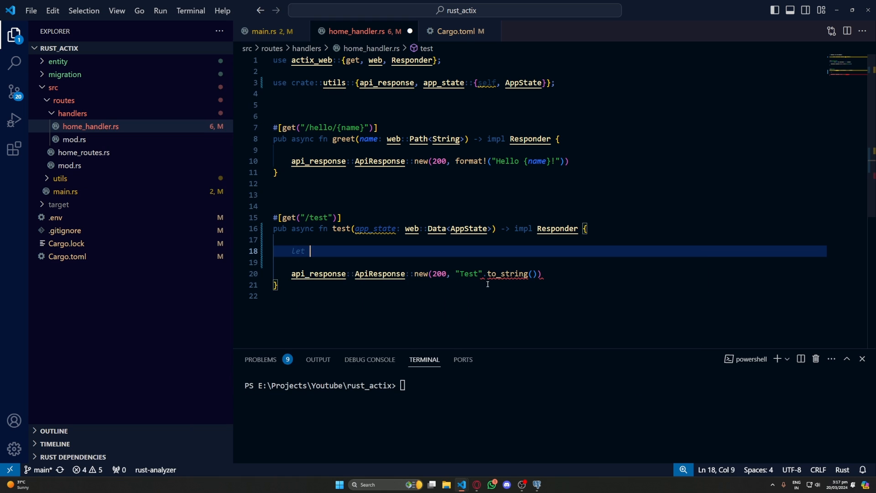
type("res =")
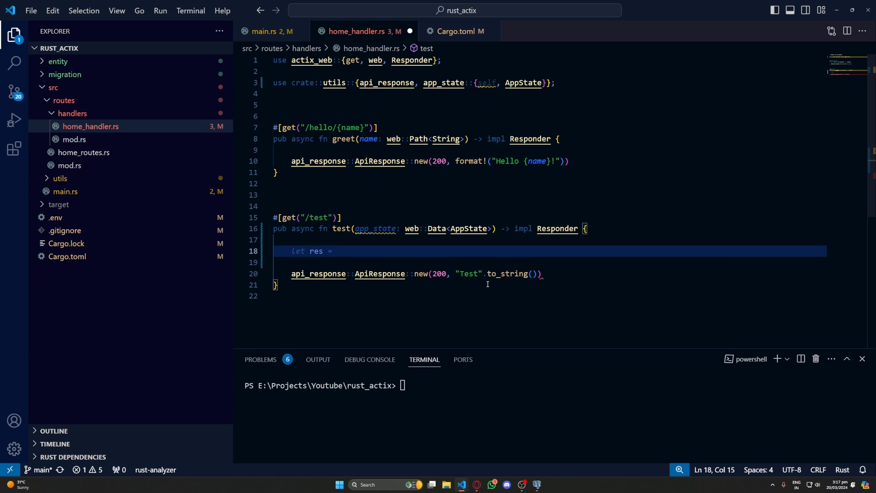
type(": ApiResponse = app_state.")
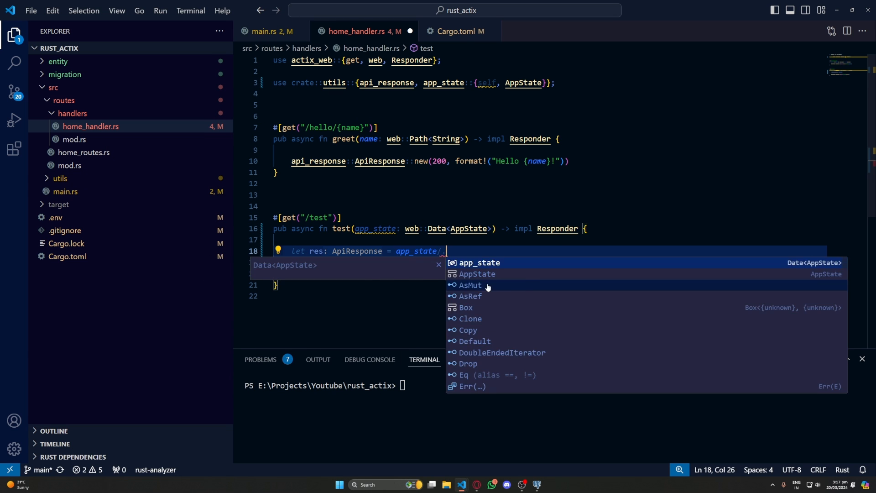
type("db.query_all(stmt")
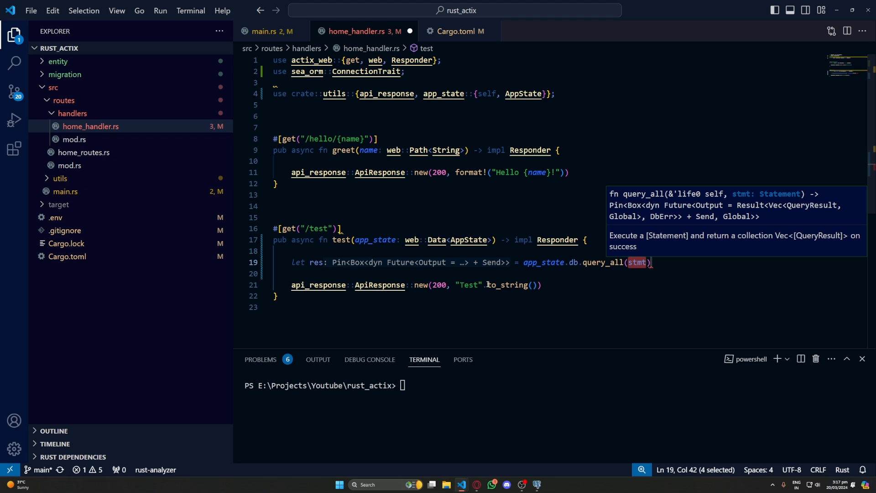
key("Enter")
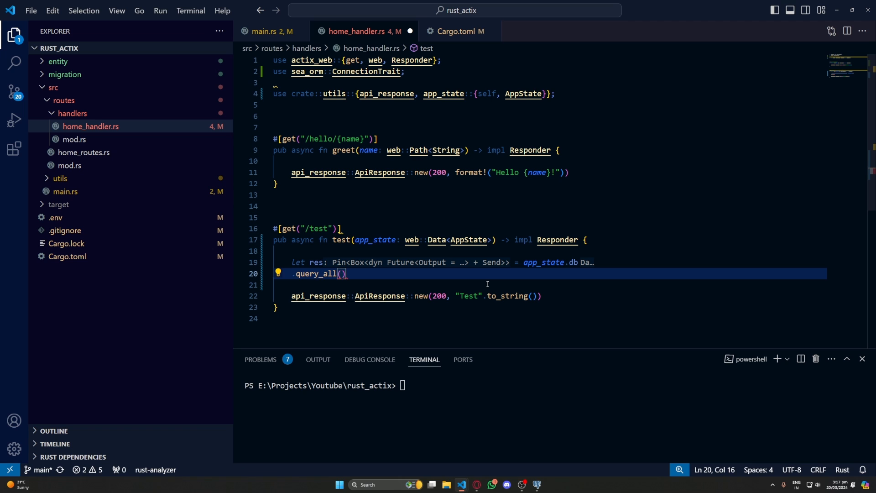
Pass a Postgres Statement with "Select * from user;" and await and unwrap the result.
type("Statement::from_string(Databa, stmt")
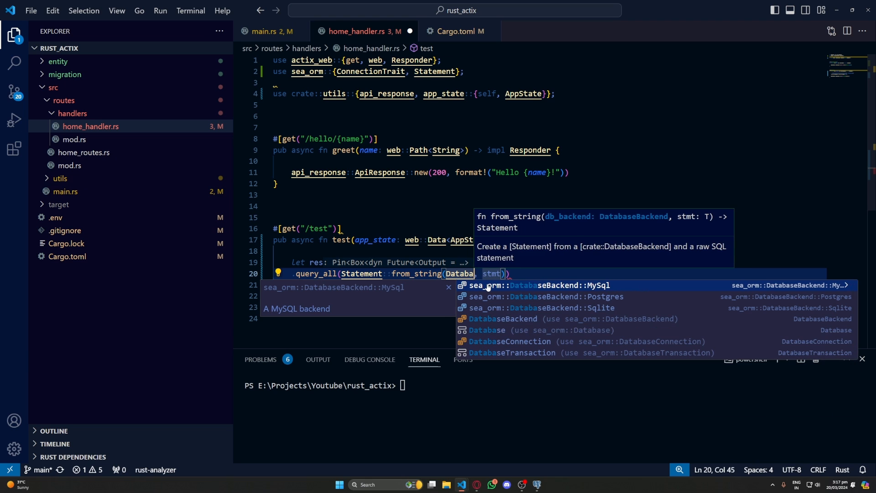
left_click(545, 296)
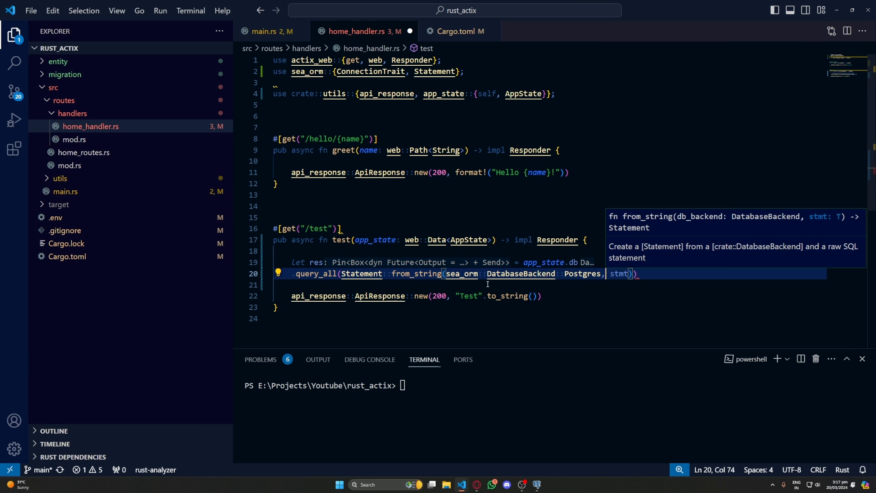
type("\"\"")
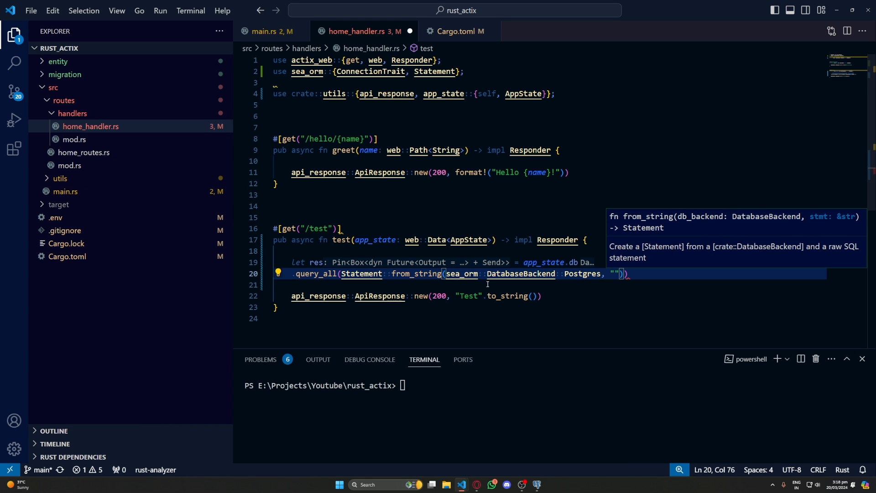
type("Select")
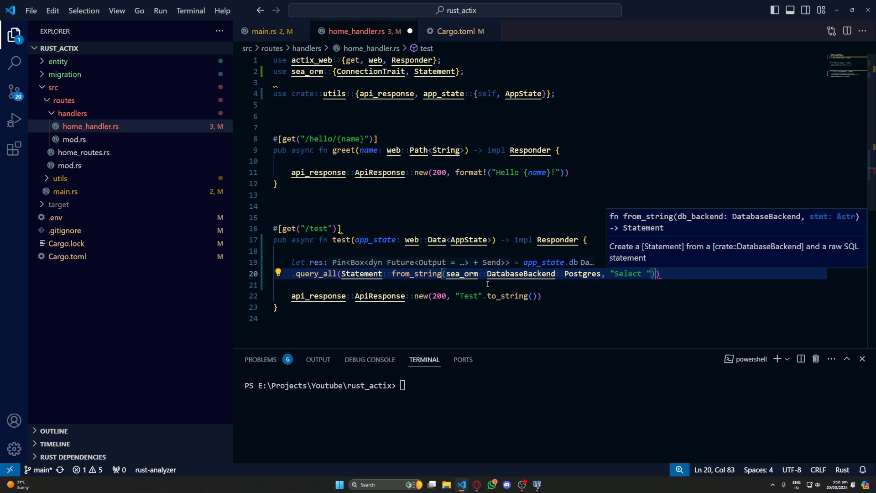
type("*")
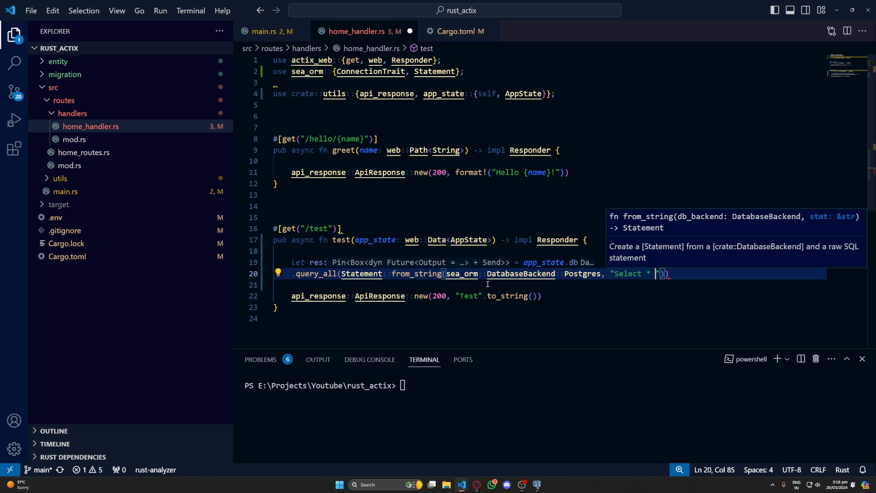
type("from users")
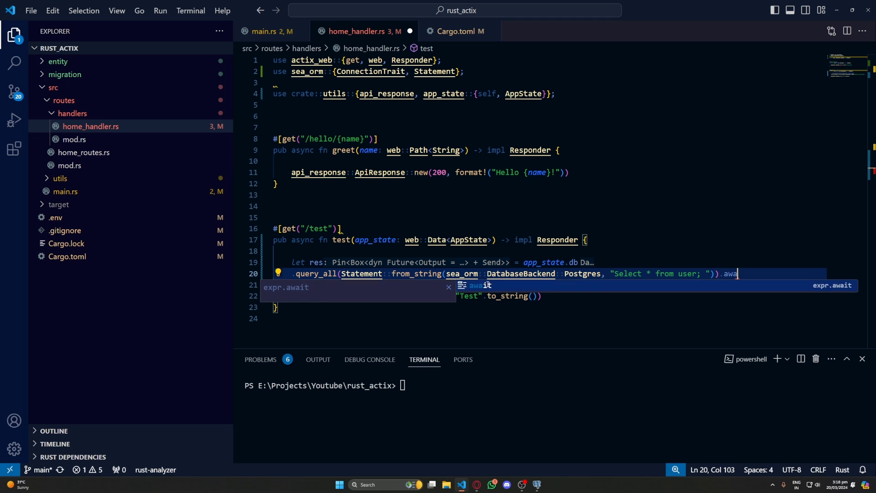
key("Enter")
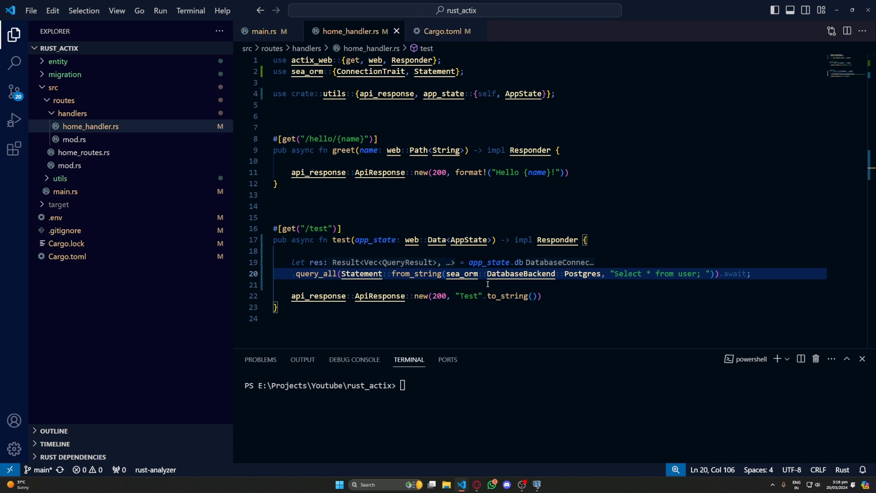
type("u")
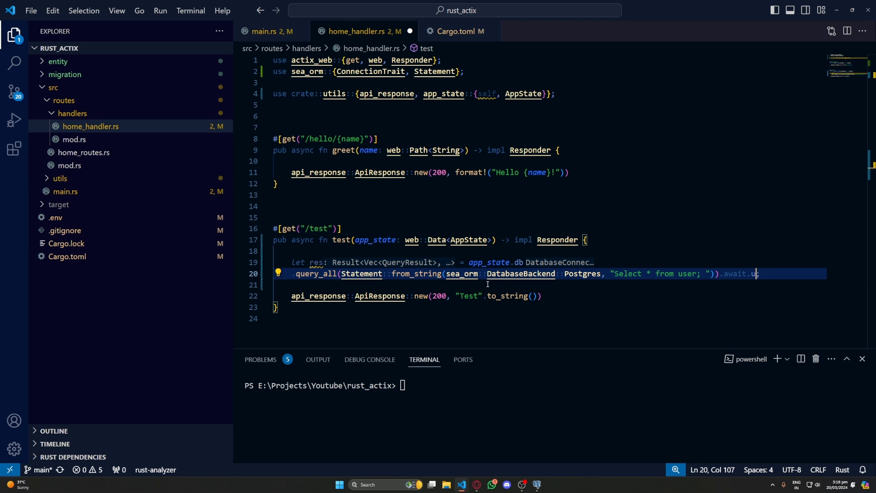
type("nwrap();")
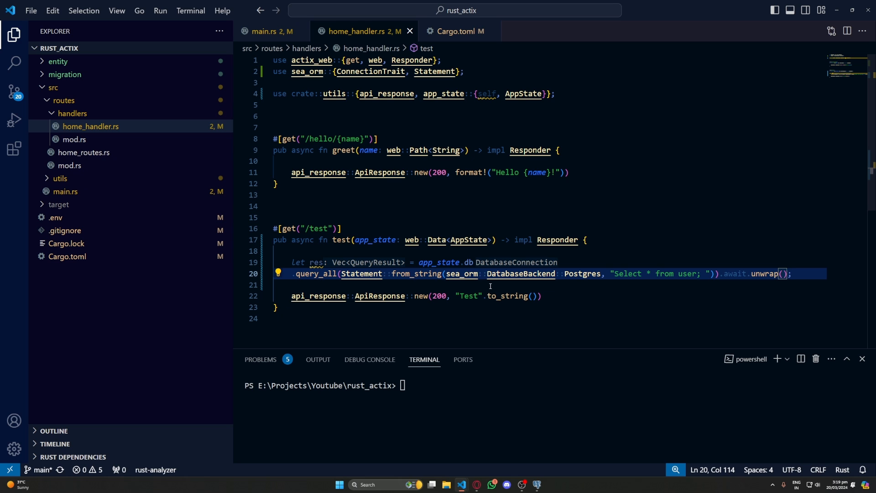
type("cargo")
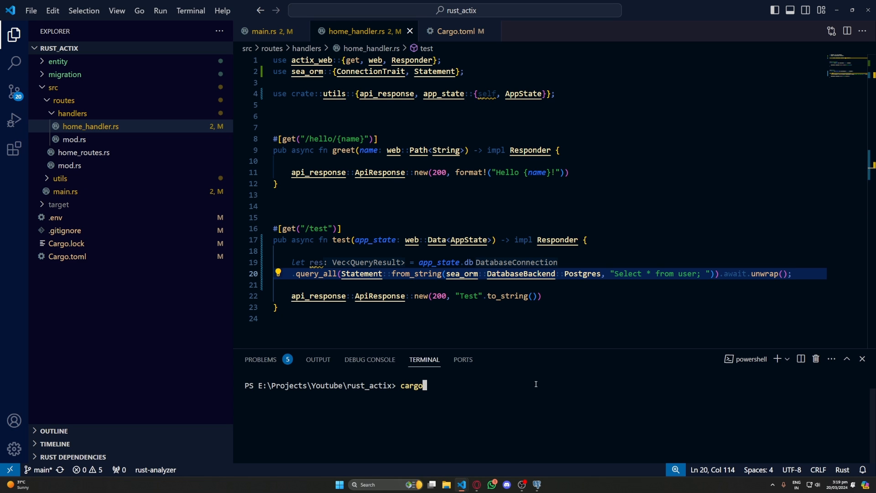
Launch the rust_actix server with cargo run and bring up Postman.
key("Return")
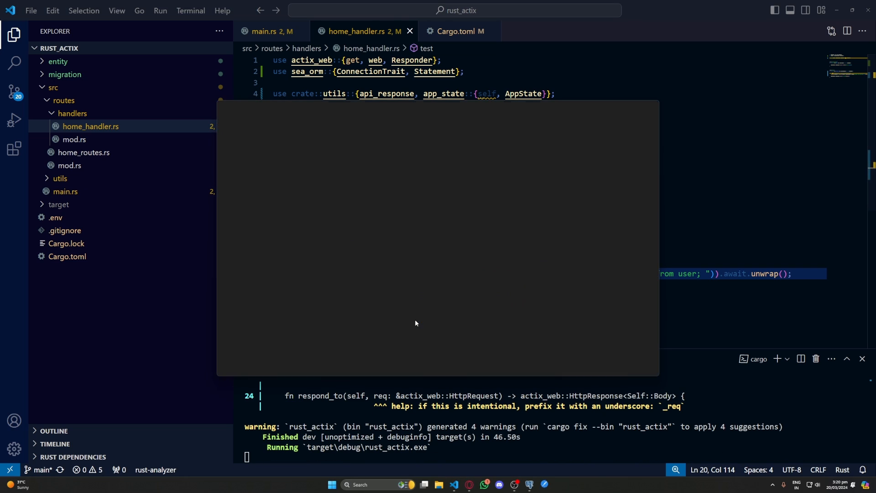
left_click(544, 485)
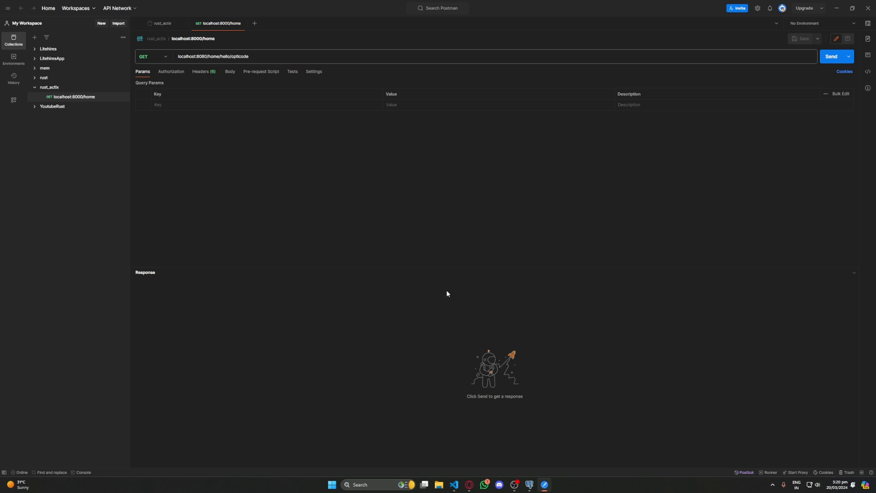
mouse_move(225, 52)
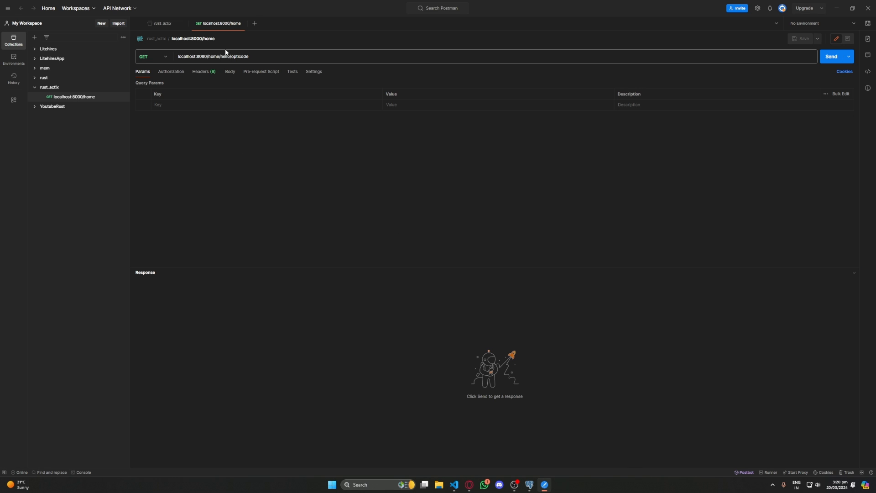
Send GET localhost:8080/home/test, getting 200 OK with body "Test", then view the server log.
double_click(234, 56)
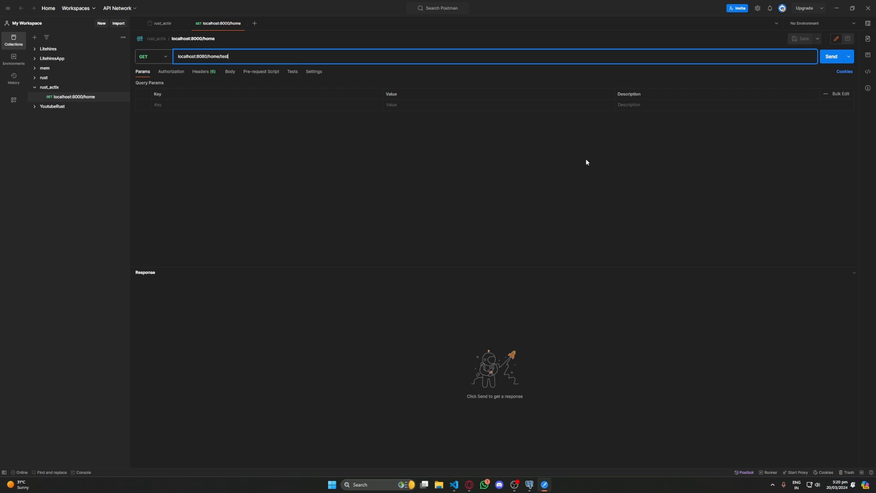
left_click(831, 57)
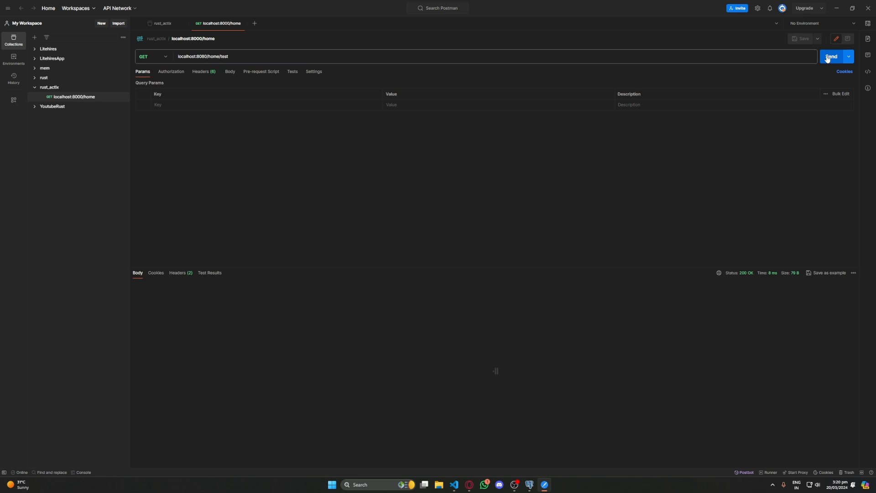
left_click(831, 57)
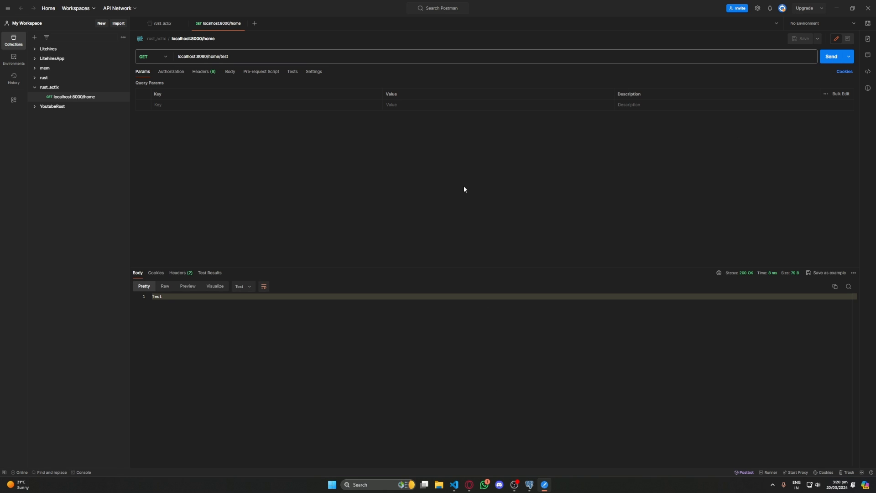
left_click(454, 485)
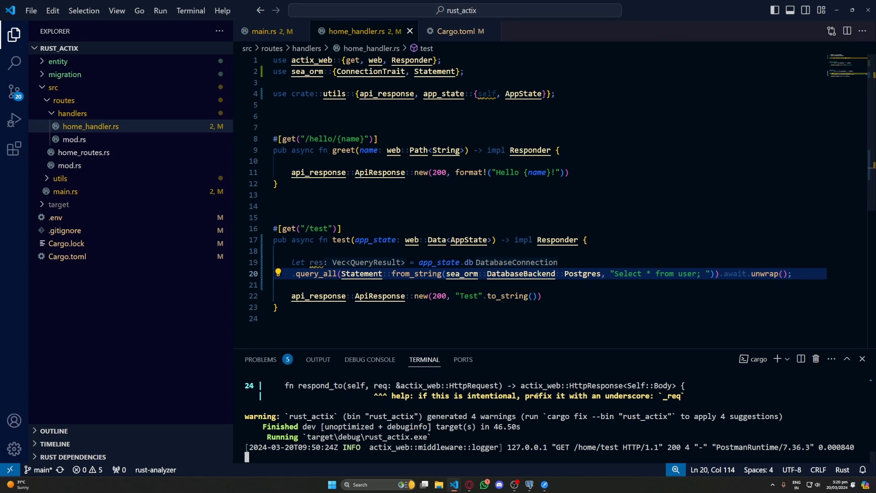